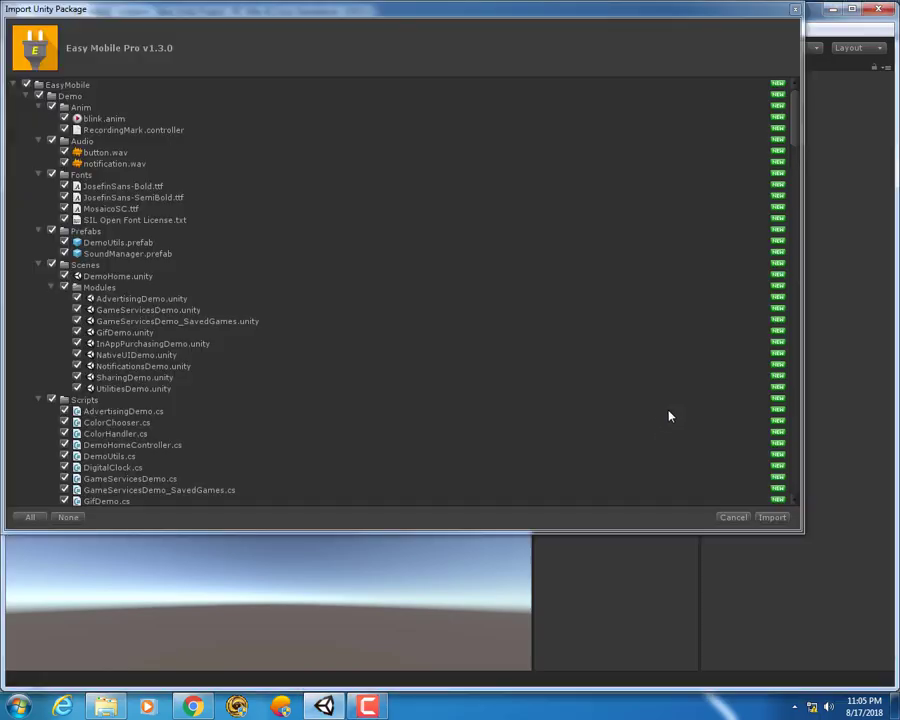
{"action": "mouse_move", "coordinate": [675, 407]}
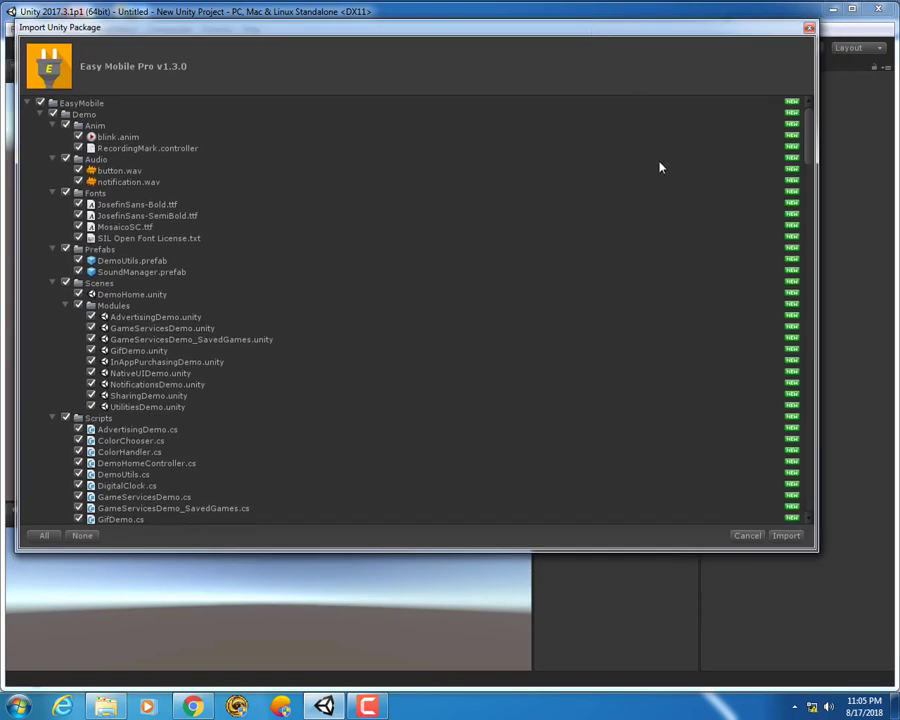
Step: Import all items of the Easy Mobile Pro v1.3.0 package into the project
{"action": "left_click", "coordinate": [786, 535]}
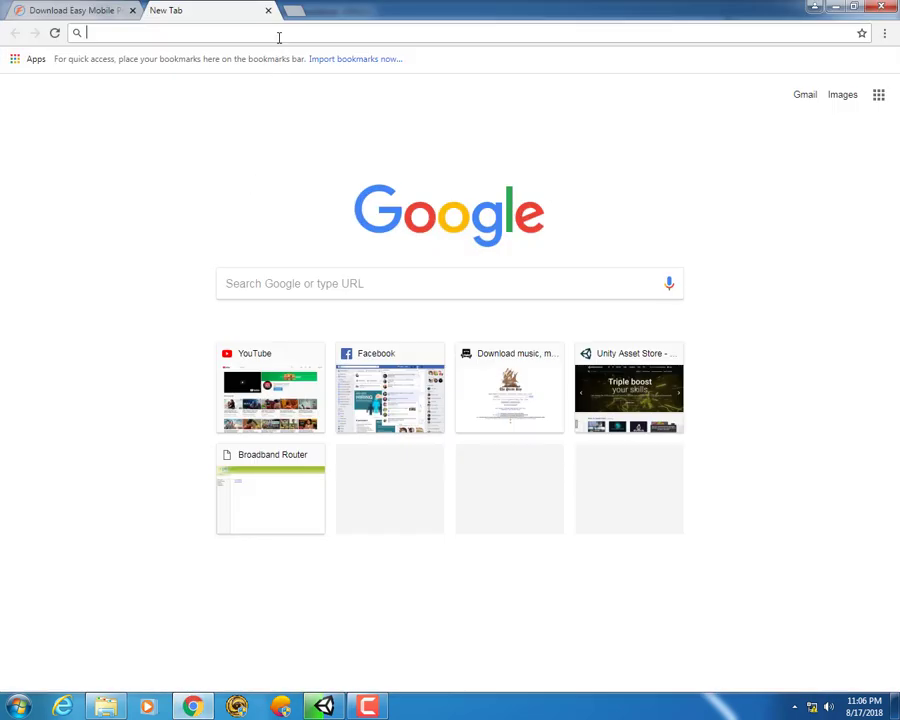
Step: Find the googleads-mobile-unity releases page on GitHub in a new Chrome tab
{"action": "type", "text": "asset"}
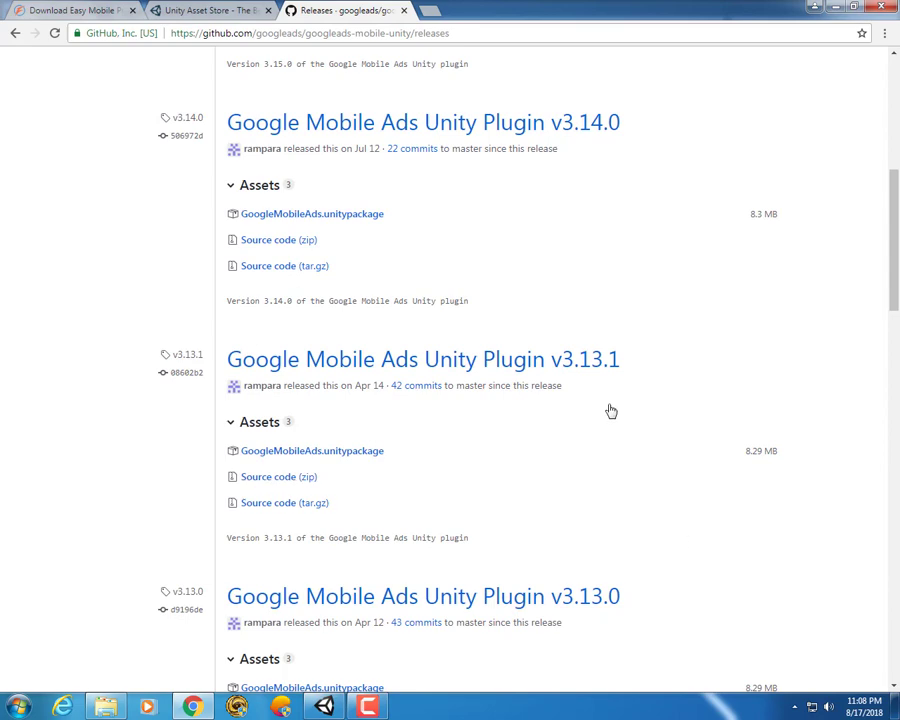
{"action": "mouse_move", "coordinate": [437, 133]}
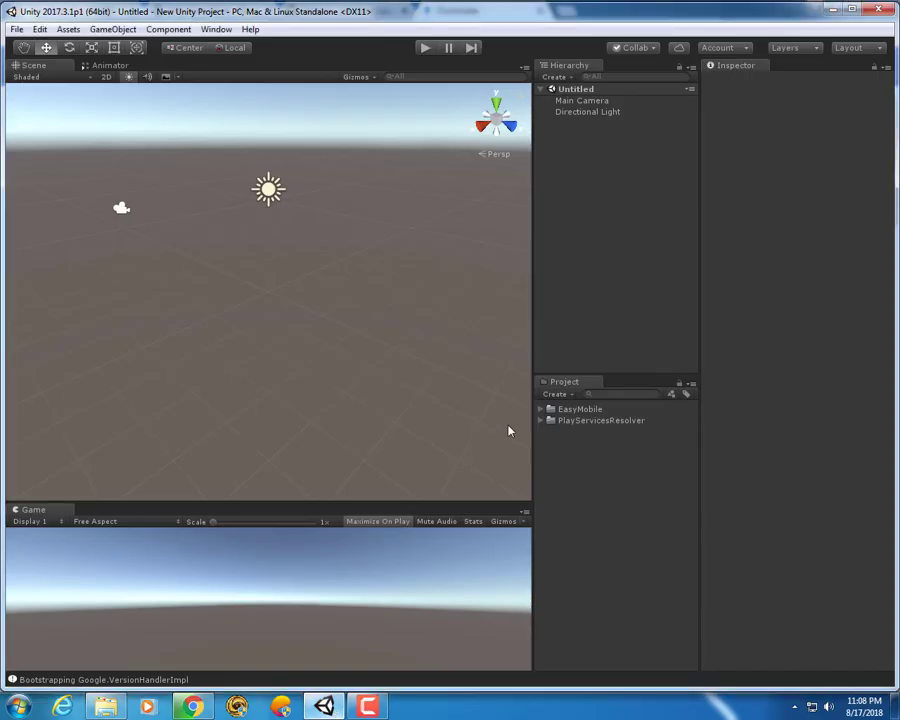
Step: Add a UI button named Unity ads and duplicate it into Admob Banner and Admob Interstitial
{"action": "left_click", "coordinate": [542, 409]}
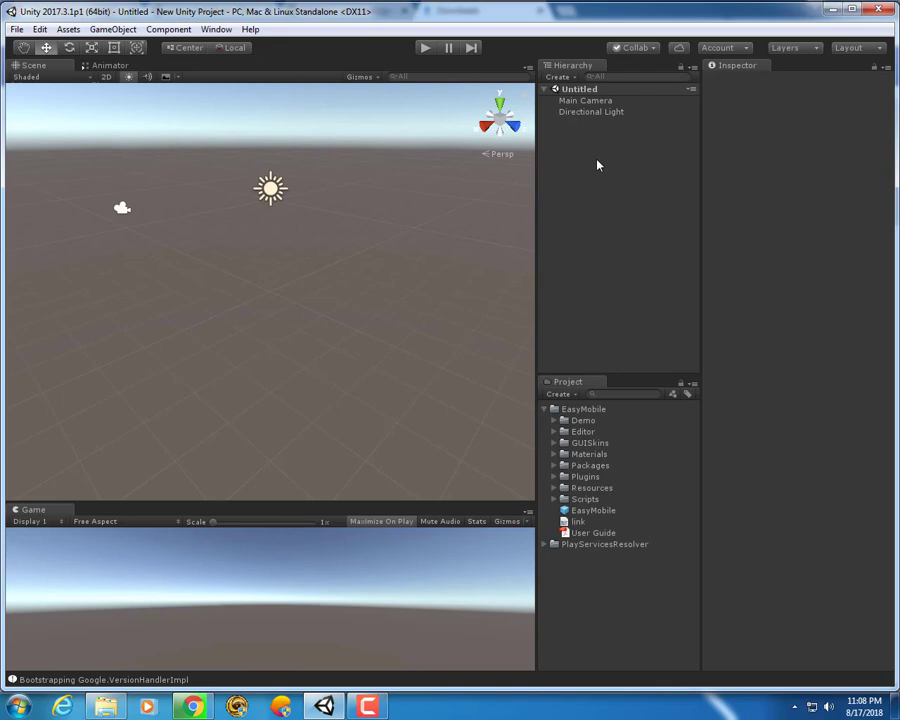
{"action": "mouse_move", "coordinate": [588, 140]}
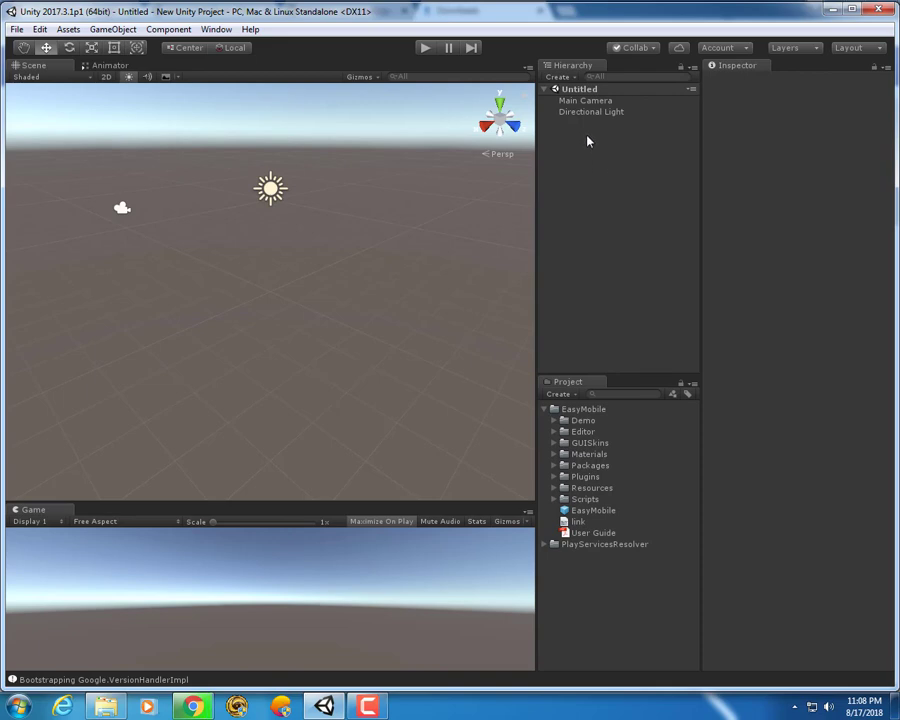
{"action": "mouse_move", "coordinate": [573, 113]}
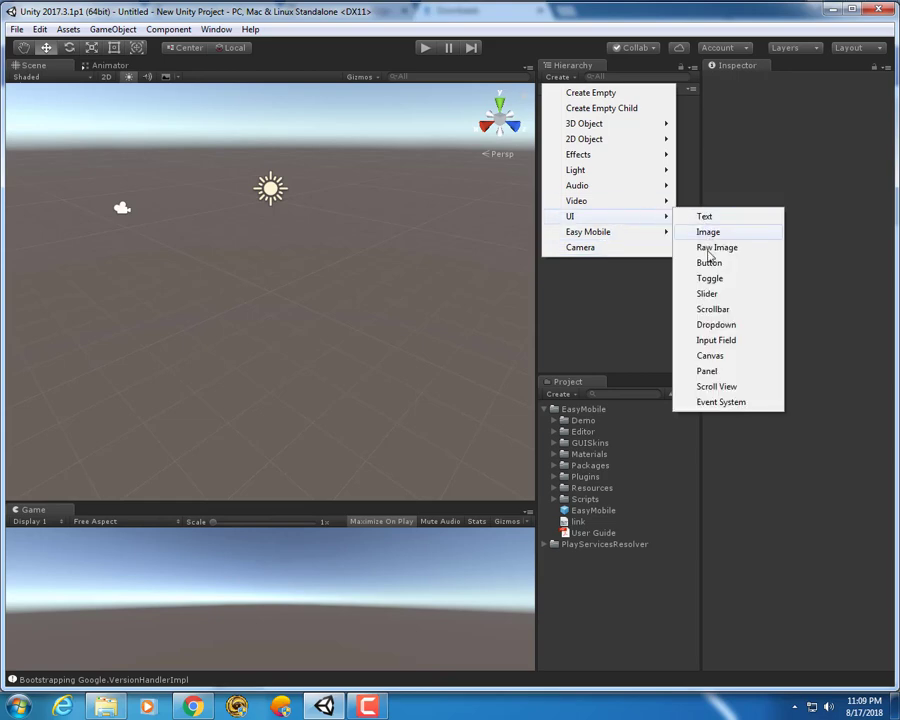
{"action": "mouse_move", "coordinate": [707, 293]}
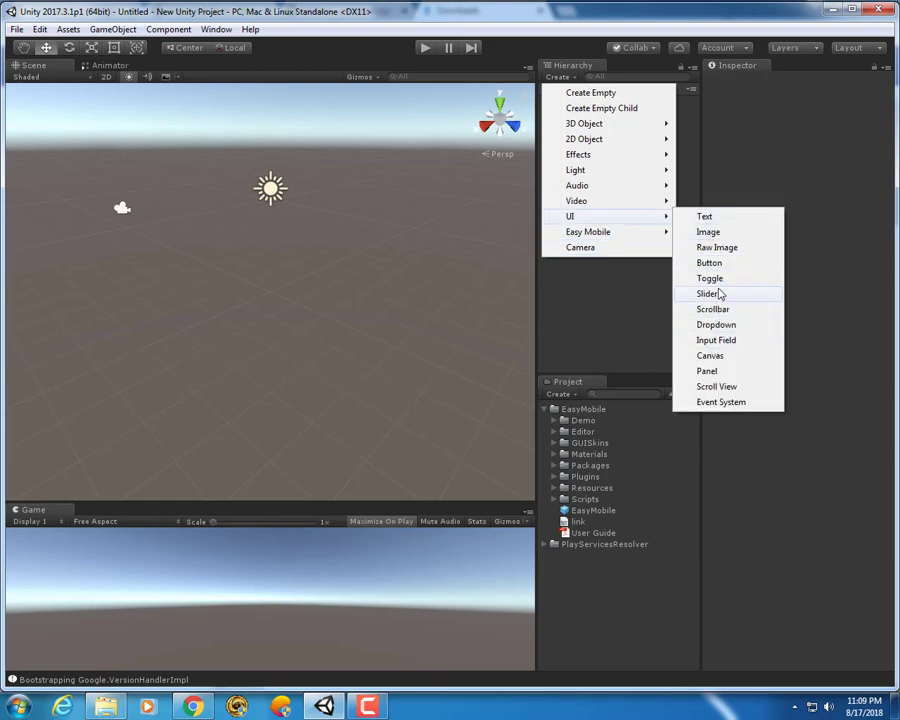
{"action": "left_click", "coordinate": [707, 262]}
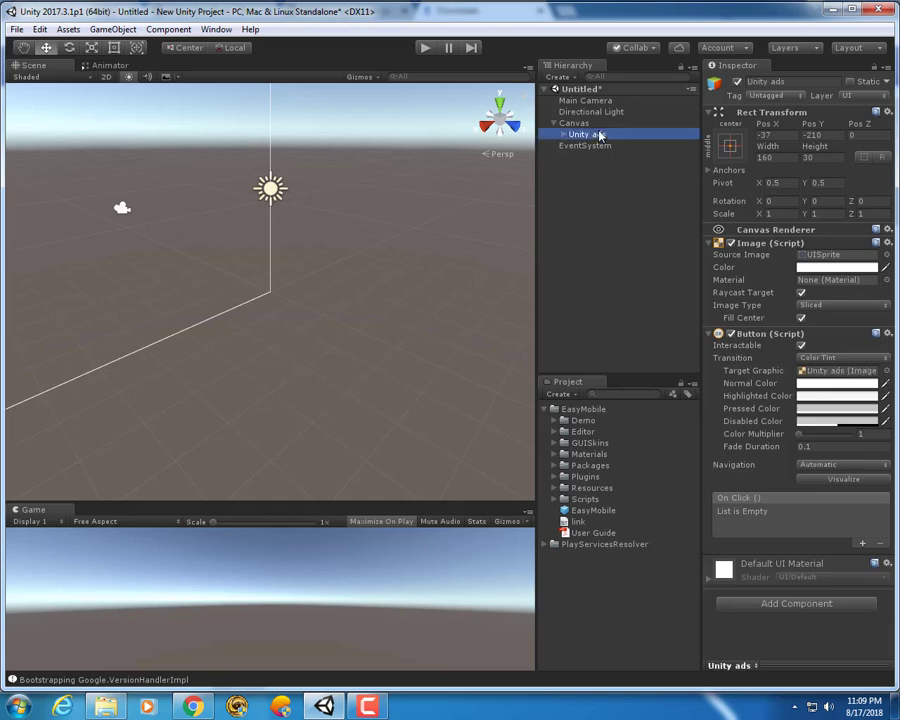
{"action": "key", "text": "ctrl+d"}
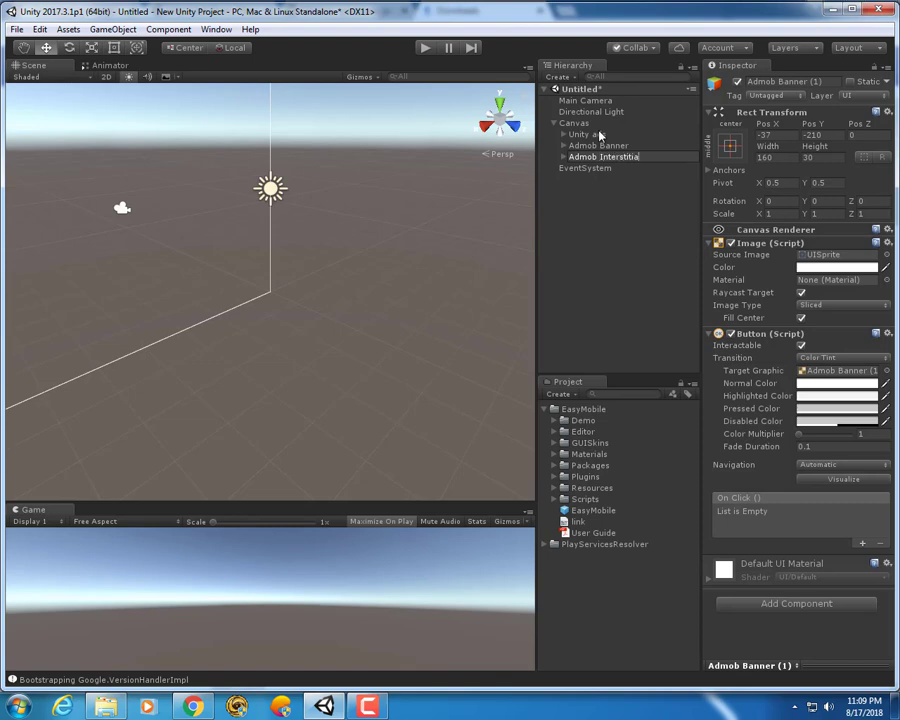
{"action": "left_click", "coordinate": [606, 157]}
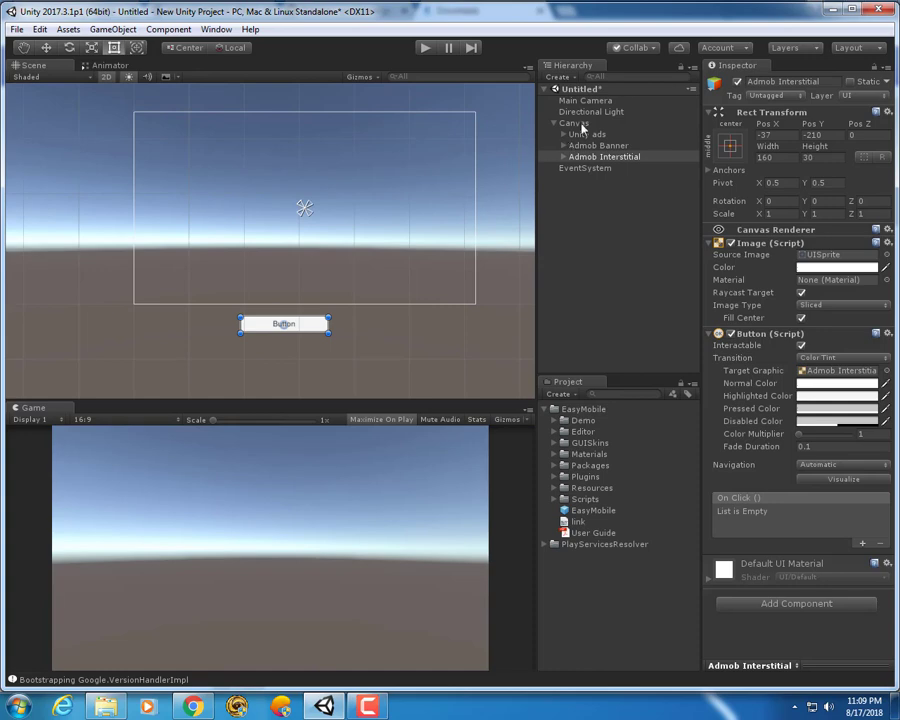
Step: Set the Canvas Scaler to Scale With Screen Size with a 1280×800 reference resolution
{"action": "left_click", "coordinate": [576, 122]}
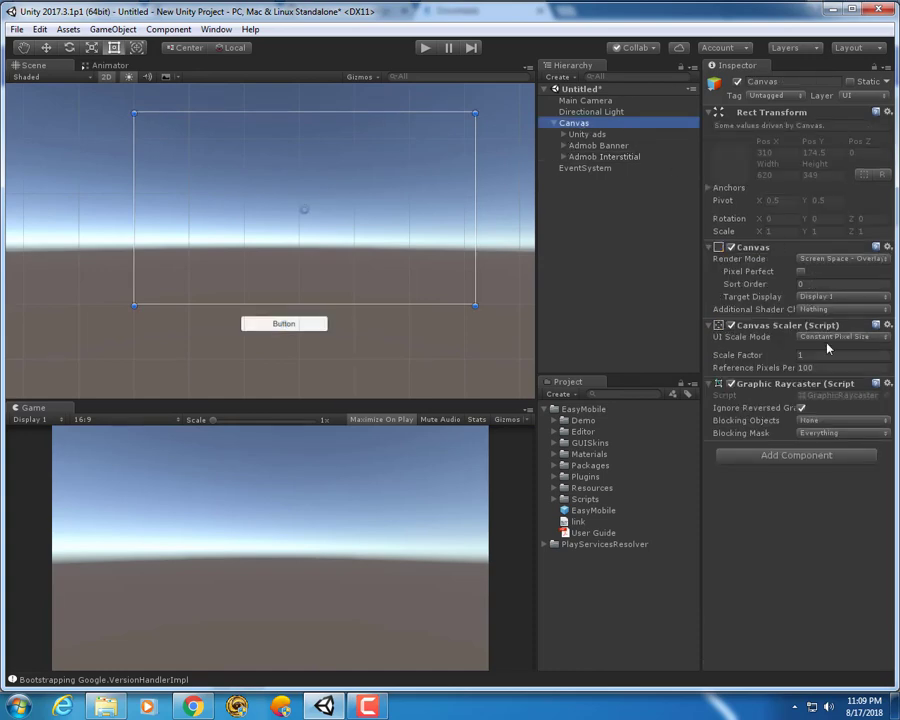
{"action": "left_click", "coordinate": [843, 337]}
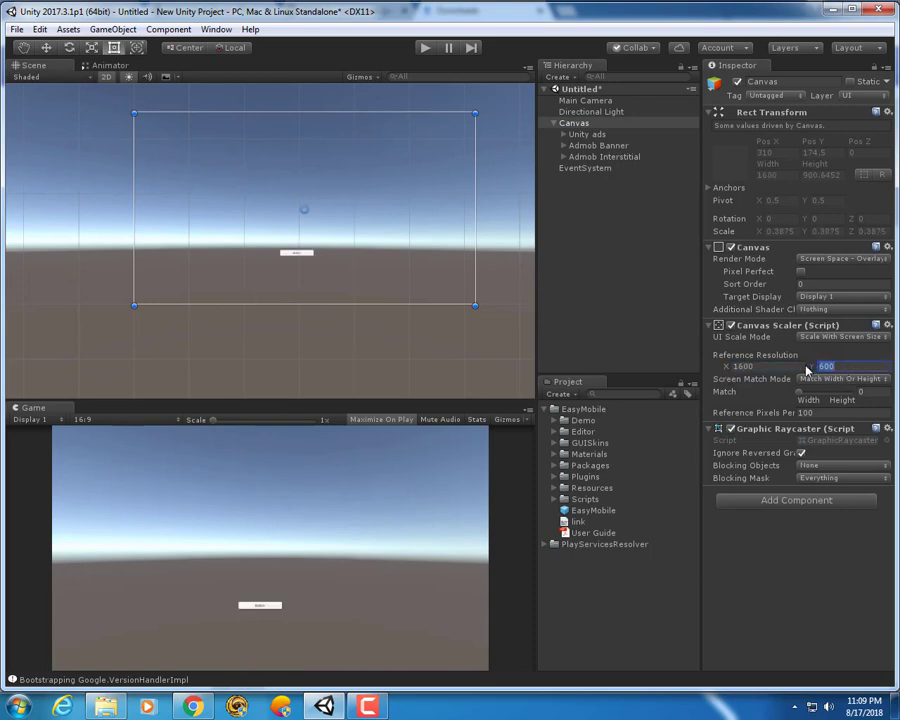
{"action": "type", "text": "900"}
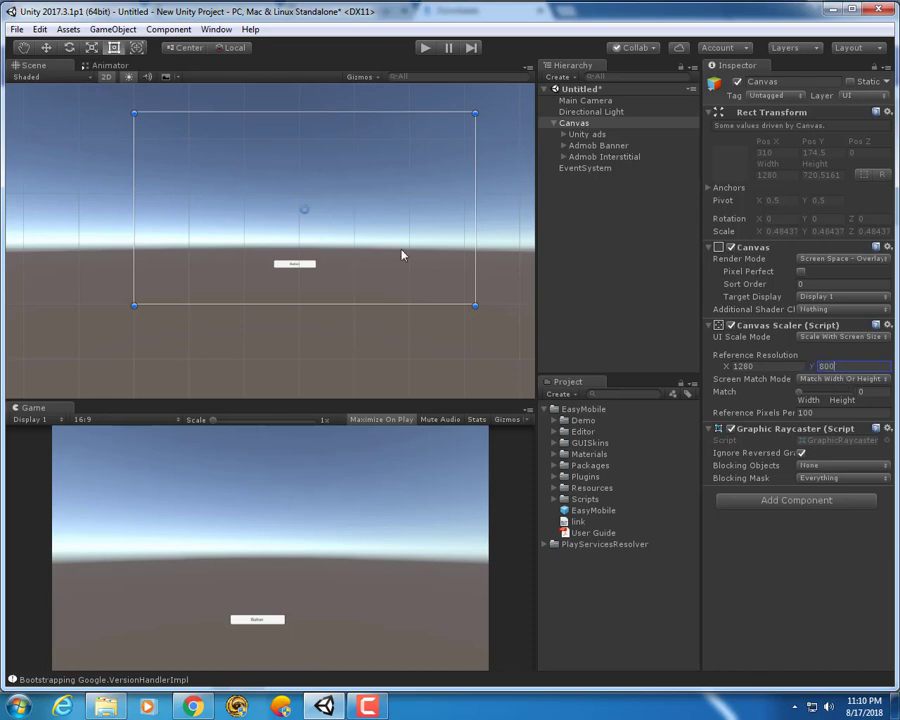
{"action": "left_click", "coordinate": [581, 135]}
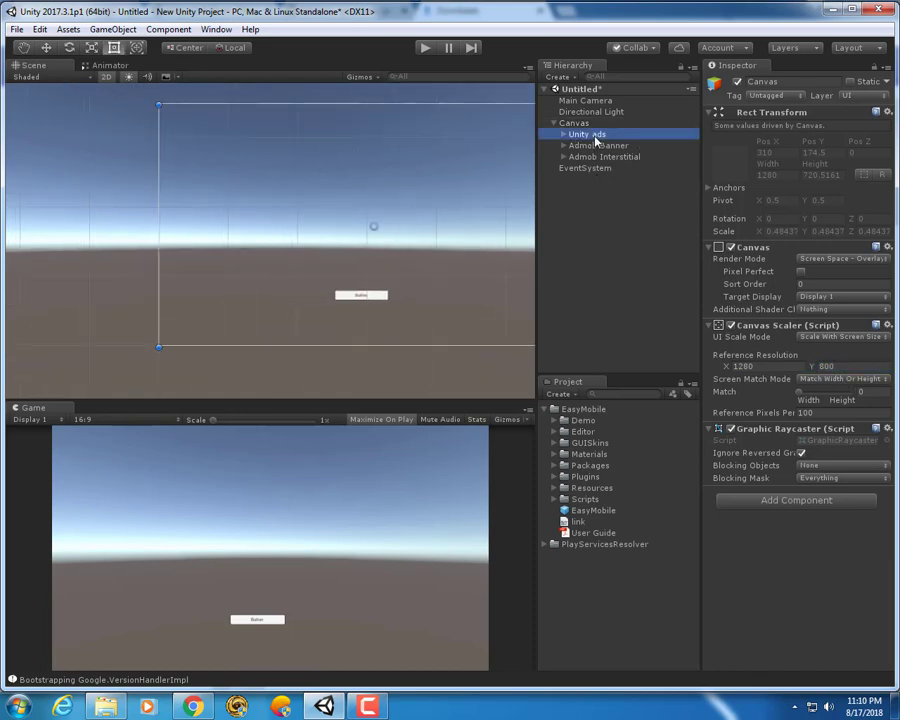
{"action": "left_click", "coordinate": [597, 145]}
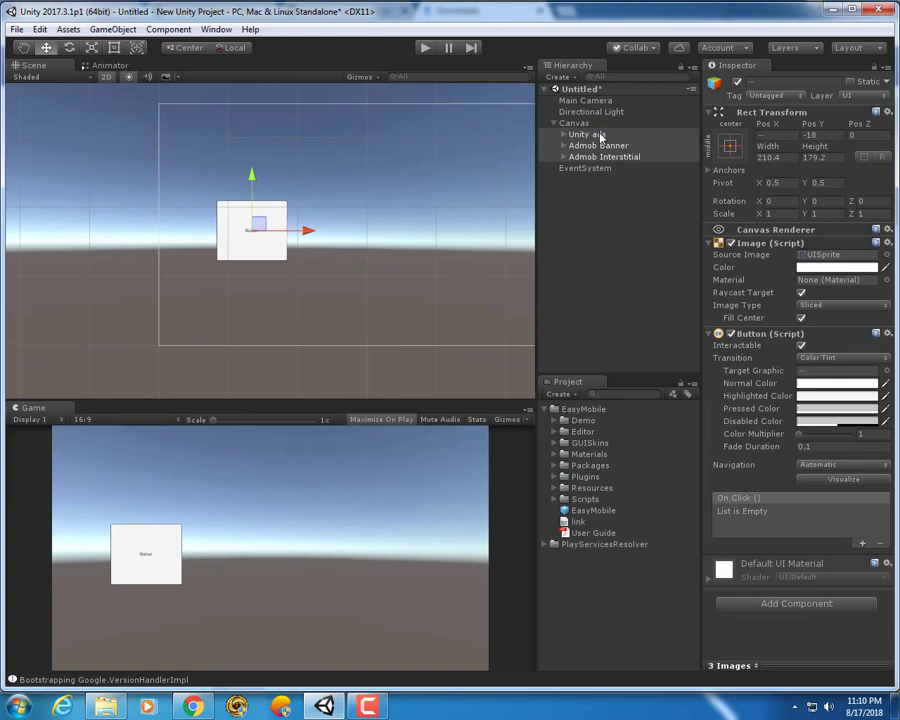
Step: Relabel the three buttons Unity, Banner and admob inter, with Best Fit enabled
{"action": "left_click", "coordinate": [592, 145]}
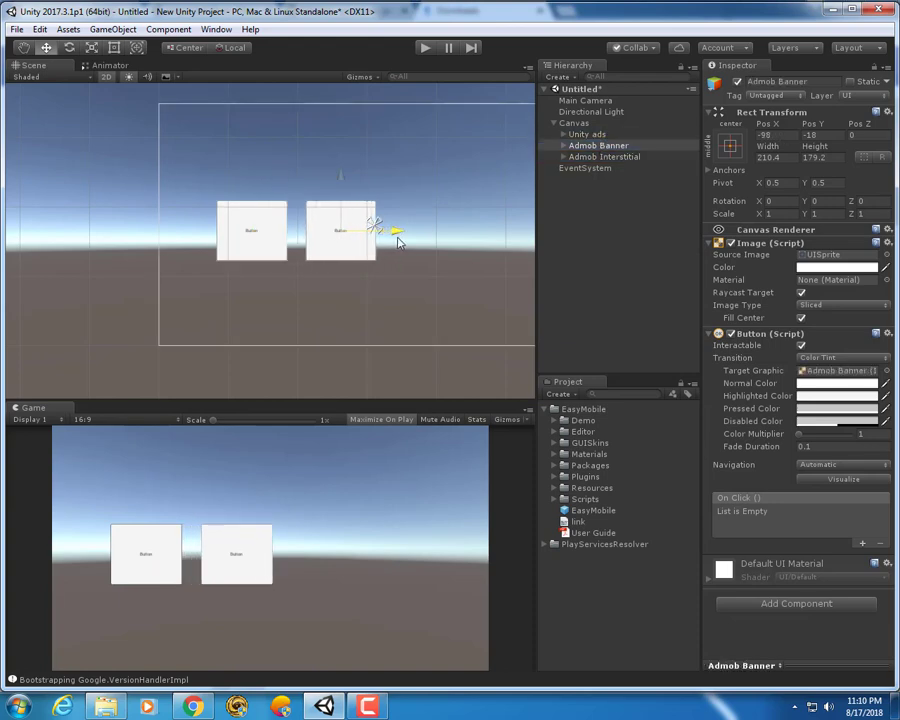
{"action": "left_click", "coordinate": [604, 156]}
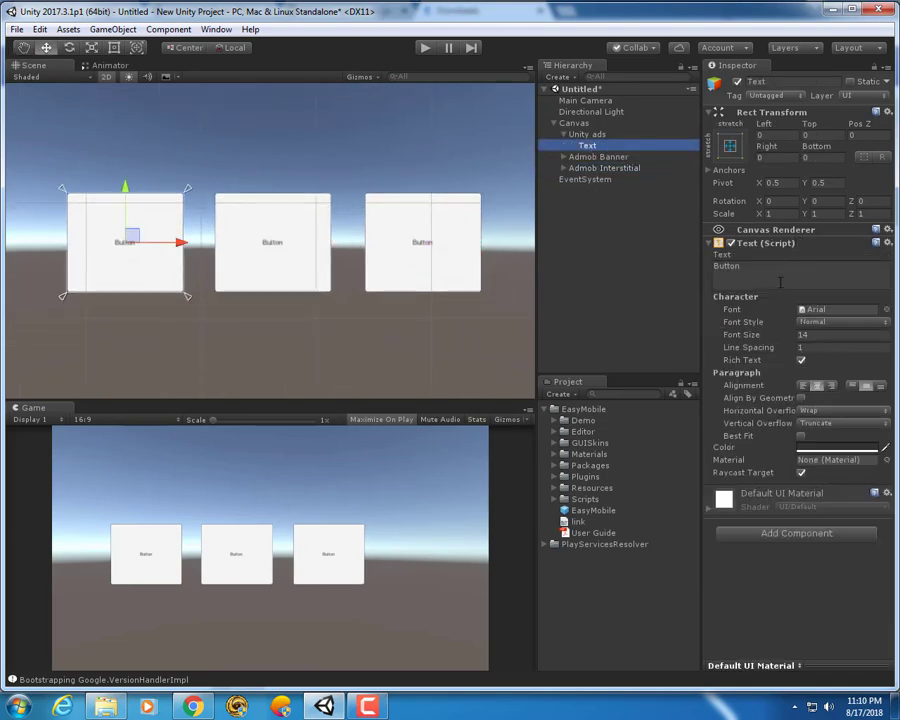
{"action": "left_click", "coordinate": [780, 267]}
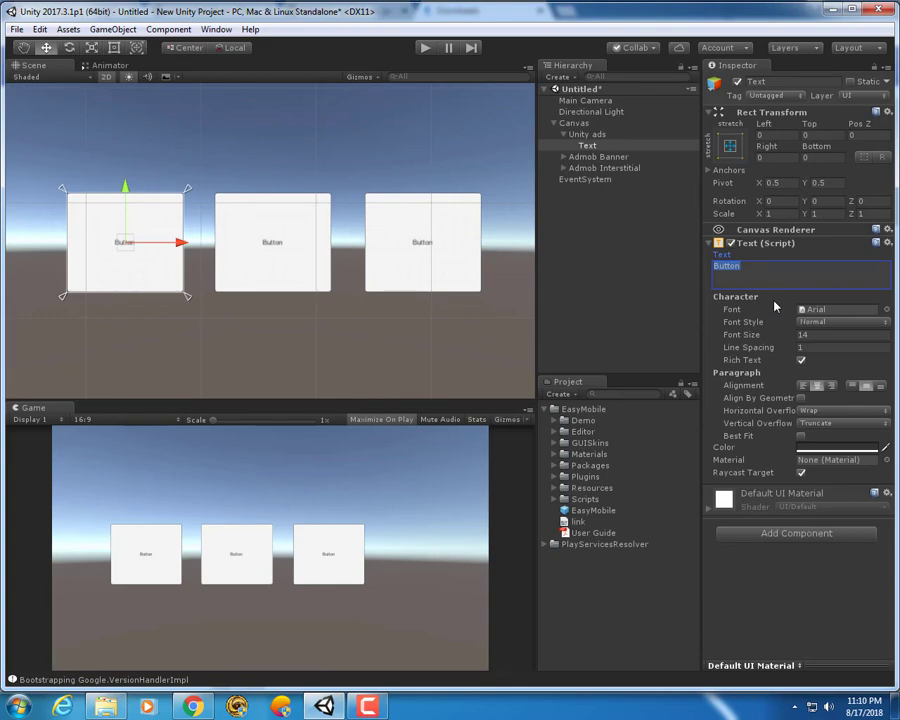
{"action": "type", "text": "Unity"}
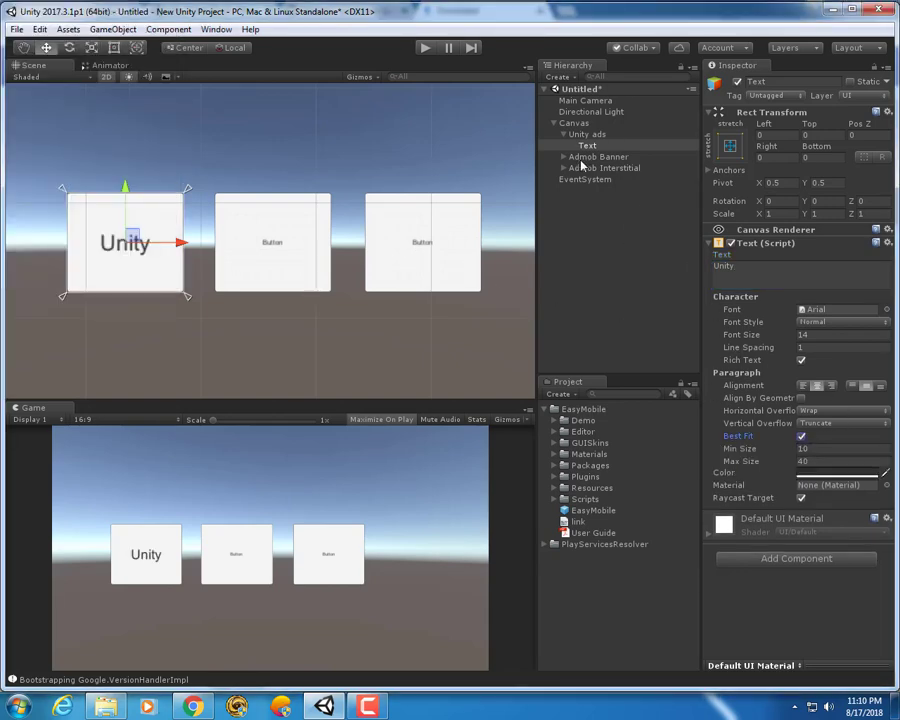
{"action": "left_click", "coordinate": [596, 167]}
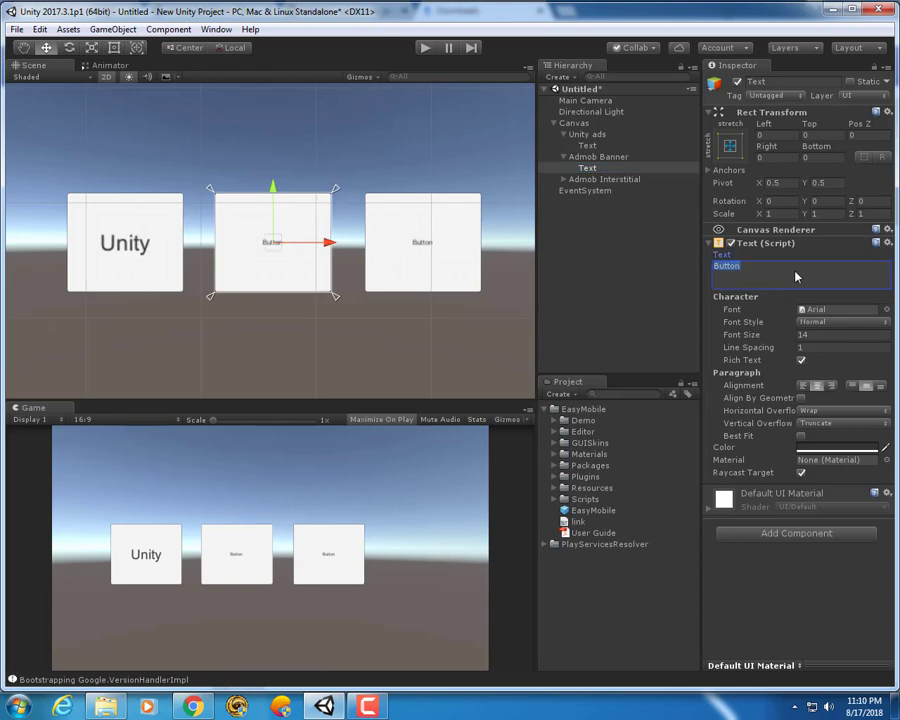
{"action": "type", "text": "Banner"}
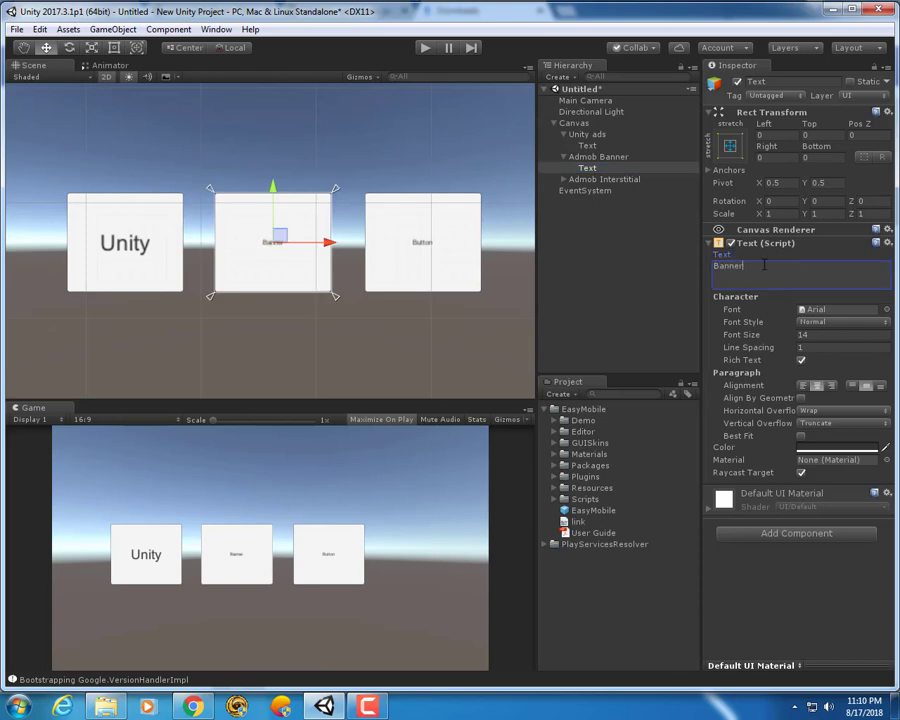
{"action": "left_click", "coordinate": [587, 190]}
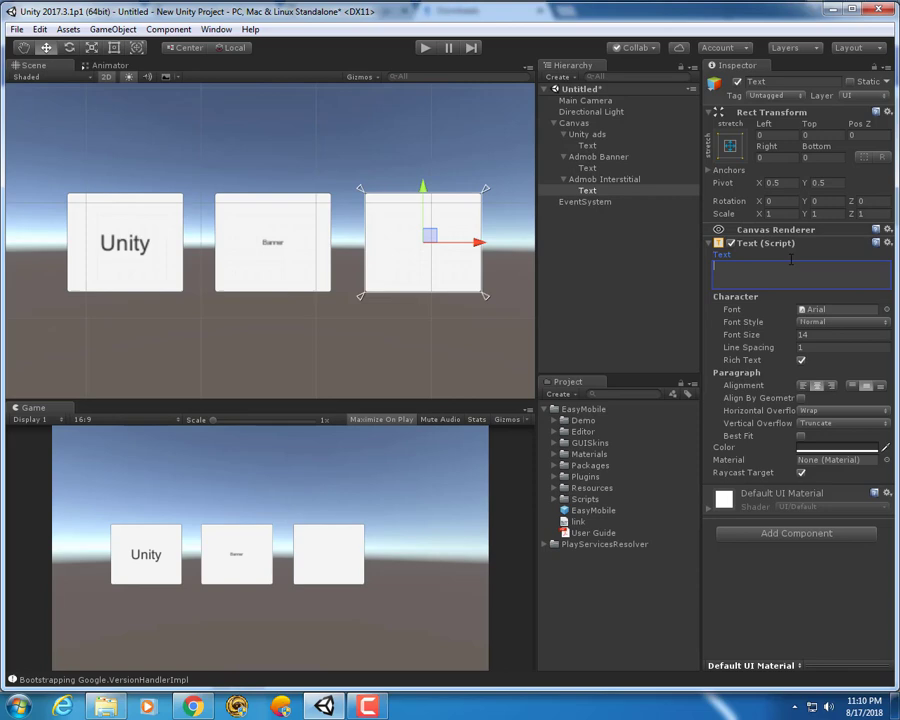
{"action": "type", "text": "admob inte"}
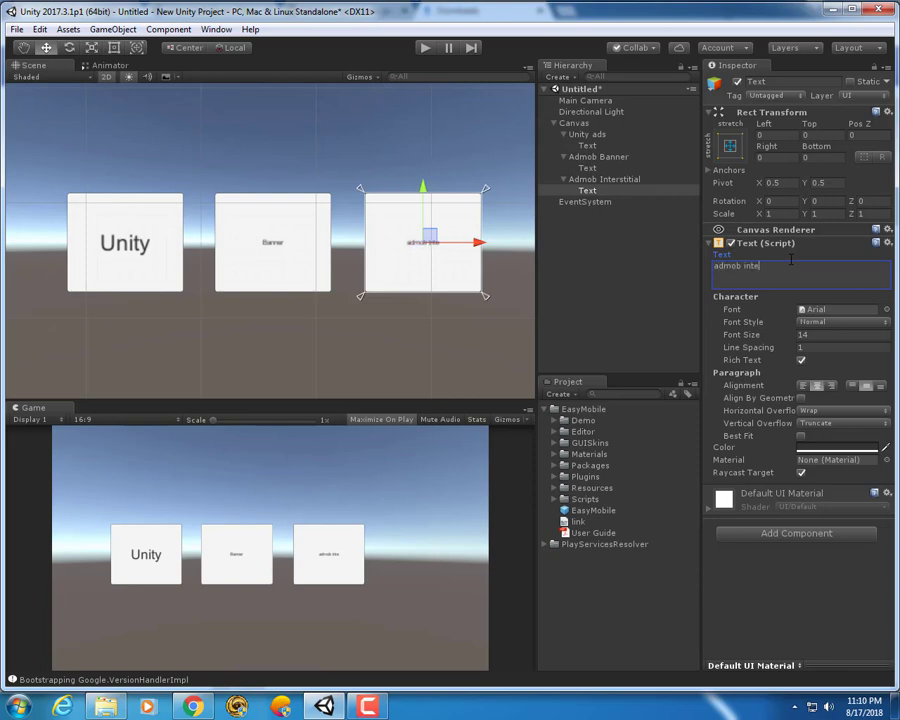
{"action": "type", "text": "r"}
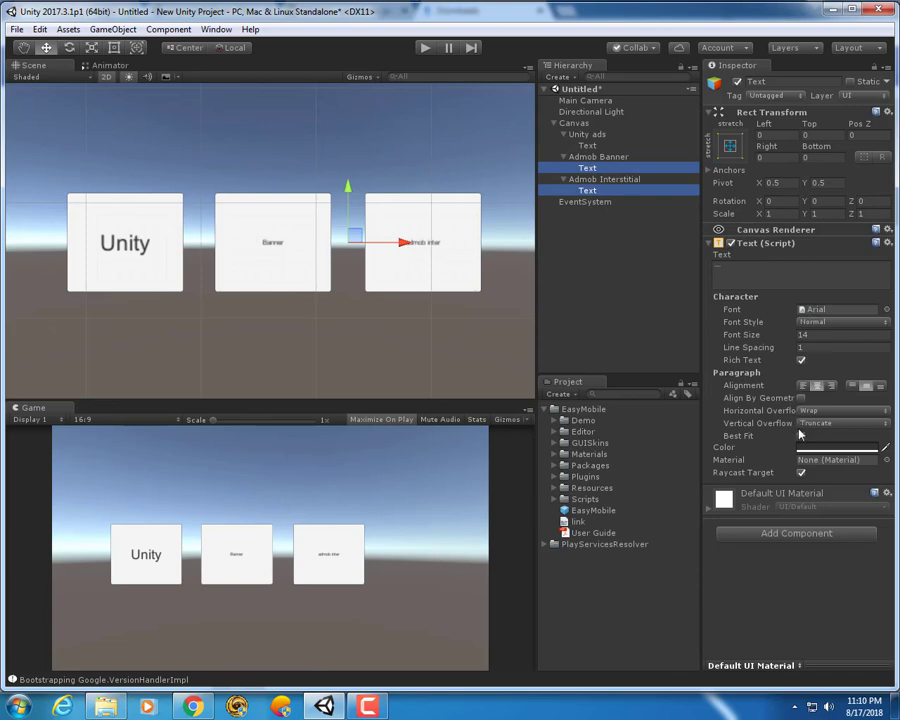
{"action": "left_click", "coordinate": [800, 436]}
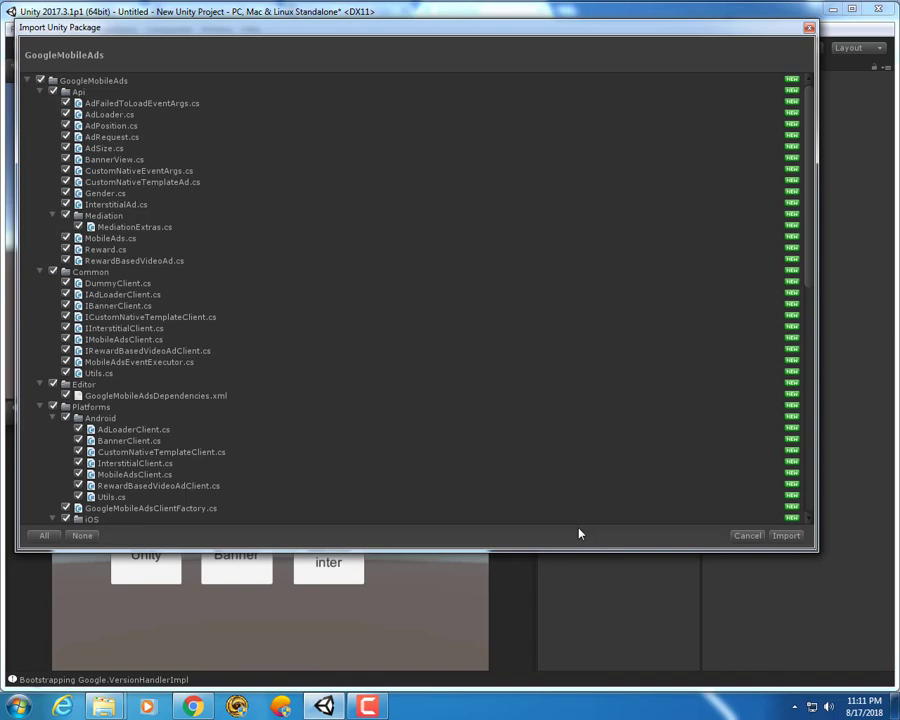
Step: Import the Google Mobile Ads package and browse its GoogleMobileAds folder
{"action": "left_click", "coordinate": [786, 535]}
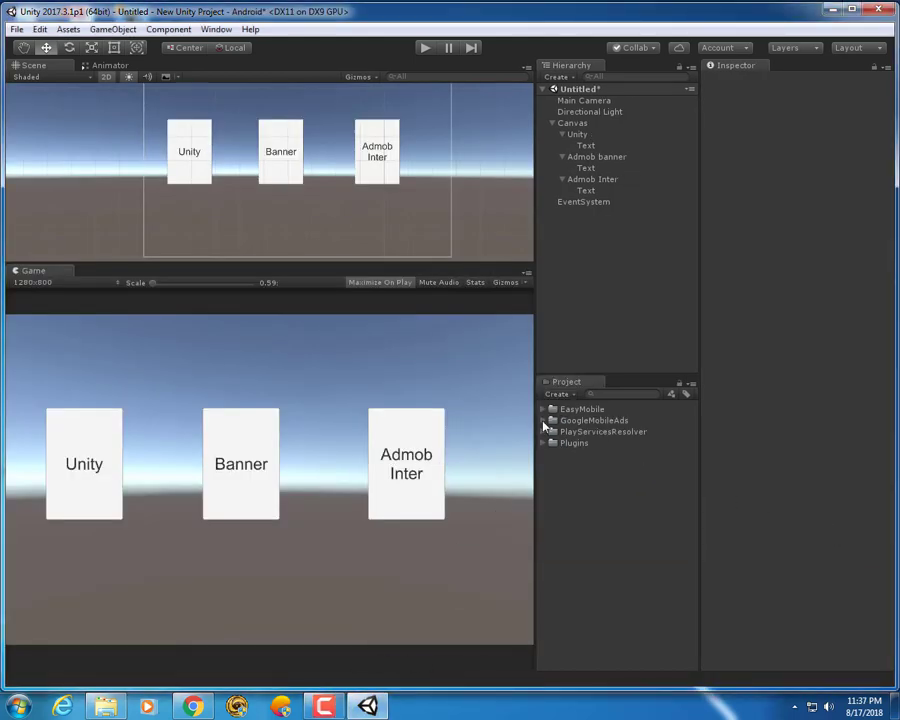
{"action": "left_click", "coordinate": [543, 420]}
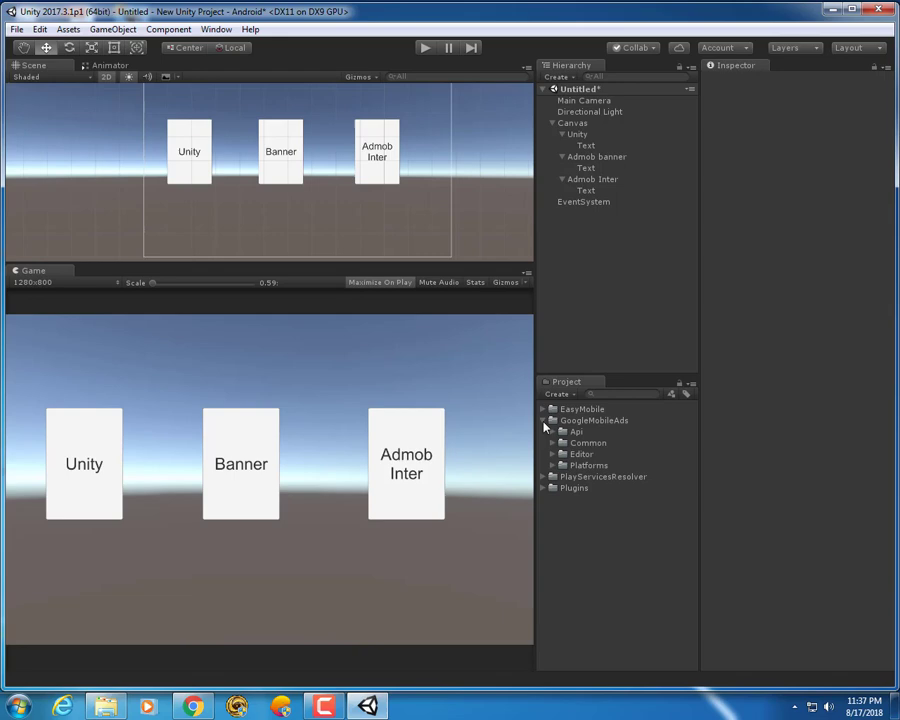
{"action": "left_click", "coordinate": [542, 420]}
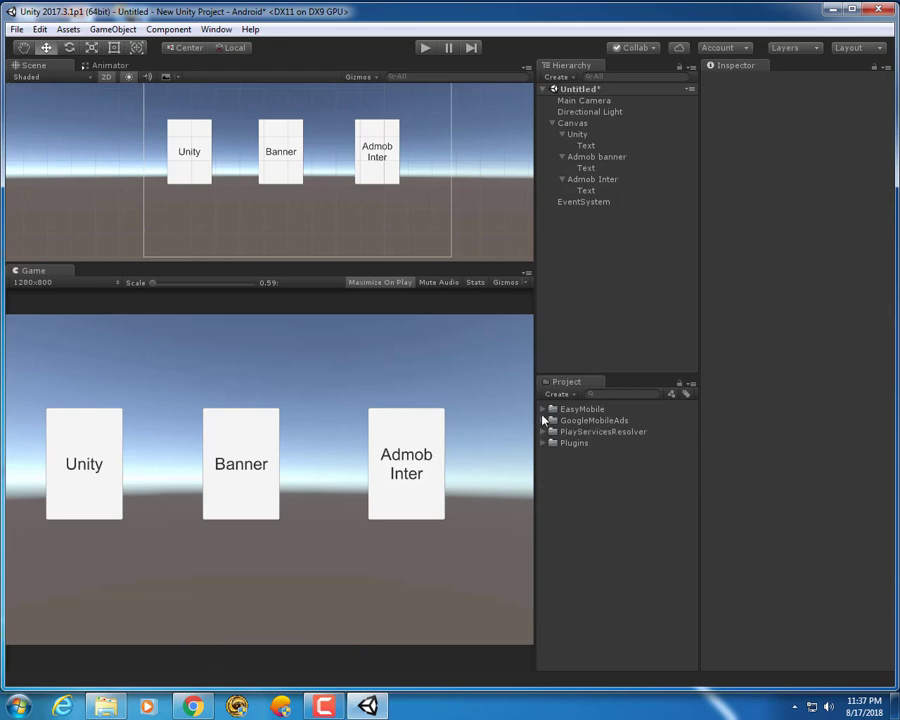
Step: Drag the EasyMobile prefab into the Hierarchy and expand its Resources folder
{"action": "left_click", "coordinate": [543, 409]}
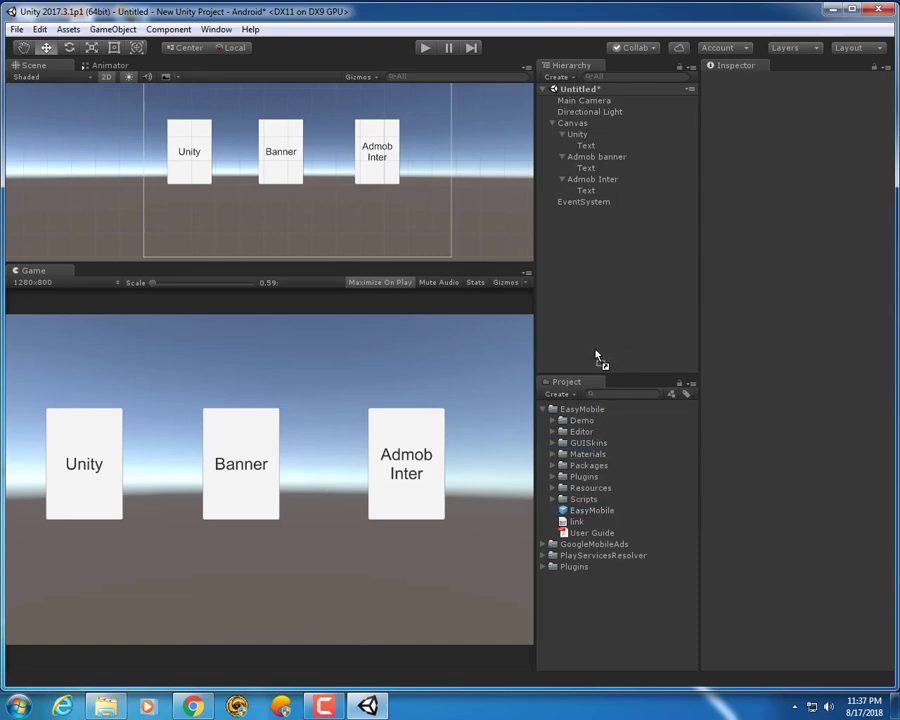
{"action": "left_click", "coordinate": [576, 213]}
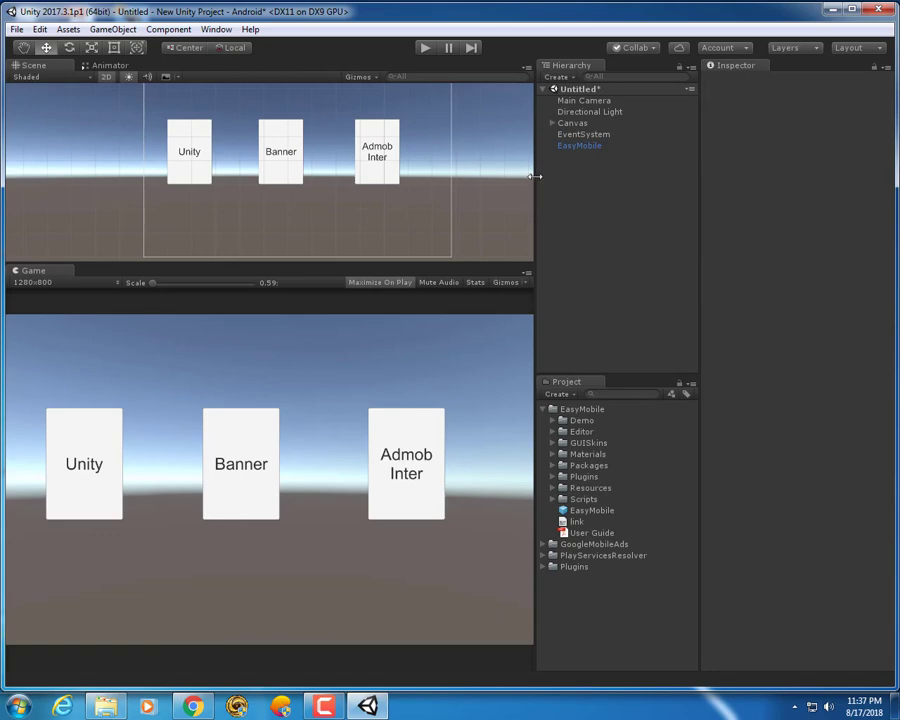
{"action": "mouse_move", "coordinate": [584, 172]}
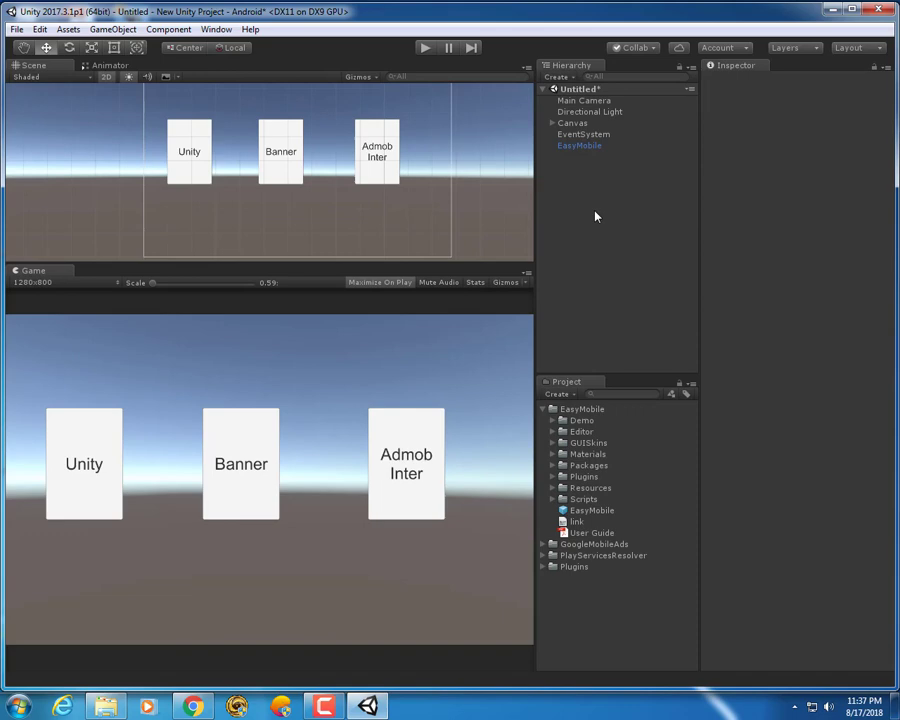
{"action": "mouse_move", "coordinate": [584, 229]}
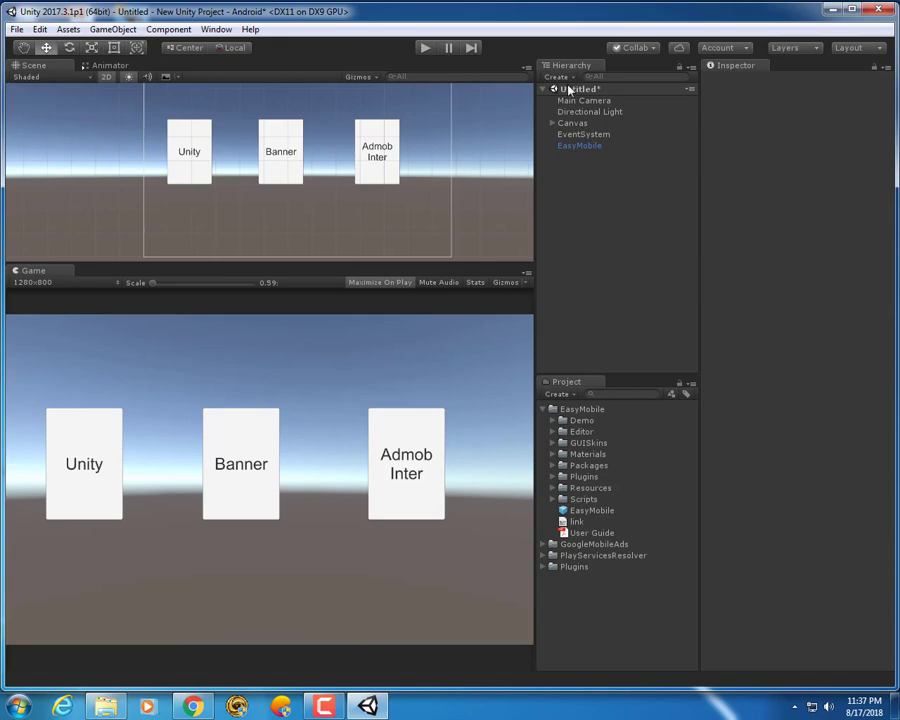
{"action": "left_click", "coordinate": [592, 510]}
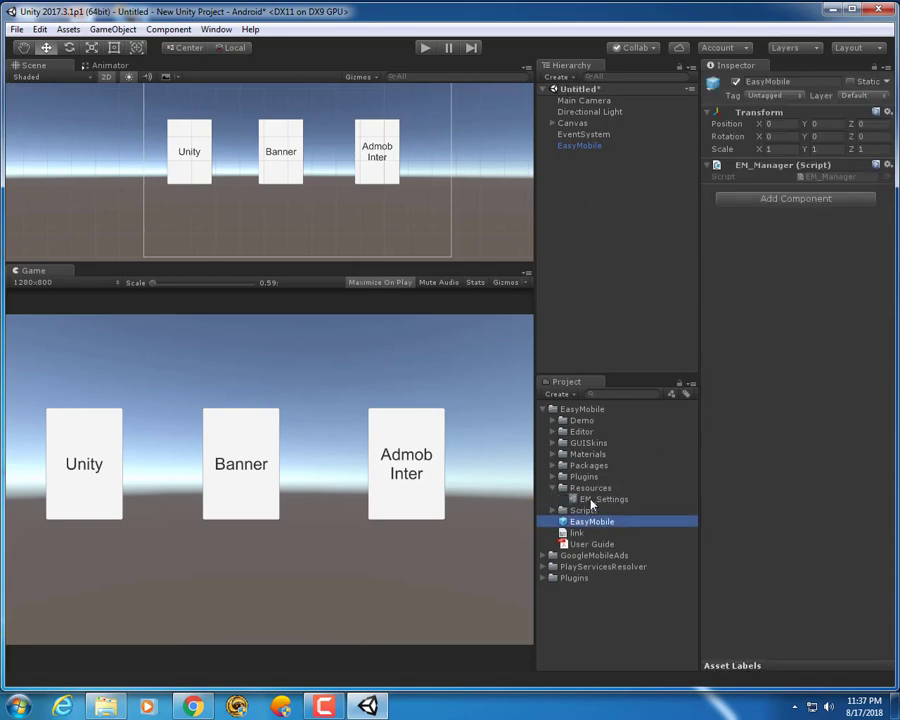
Step: Turn on Advertising in EM_Settings and expand the AdMob IDs > Android fields
{"action": "left_click", "coordinate": [604, 498]}
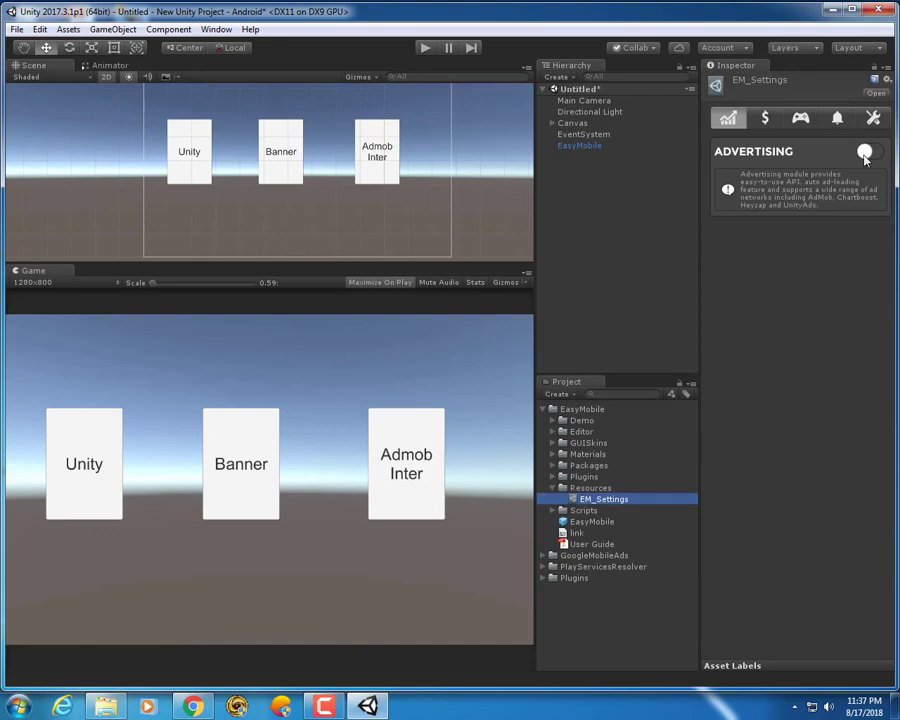
{"action": "left_click", "coordinate": [865, 152]}
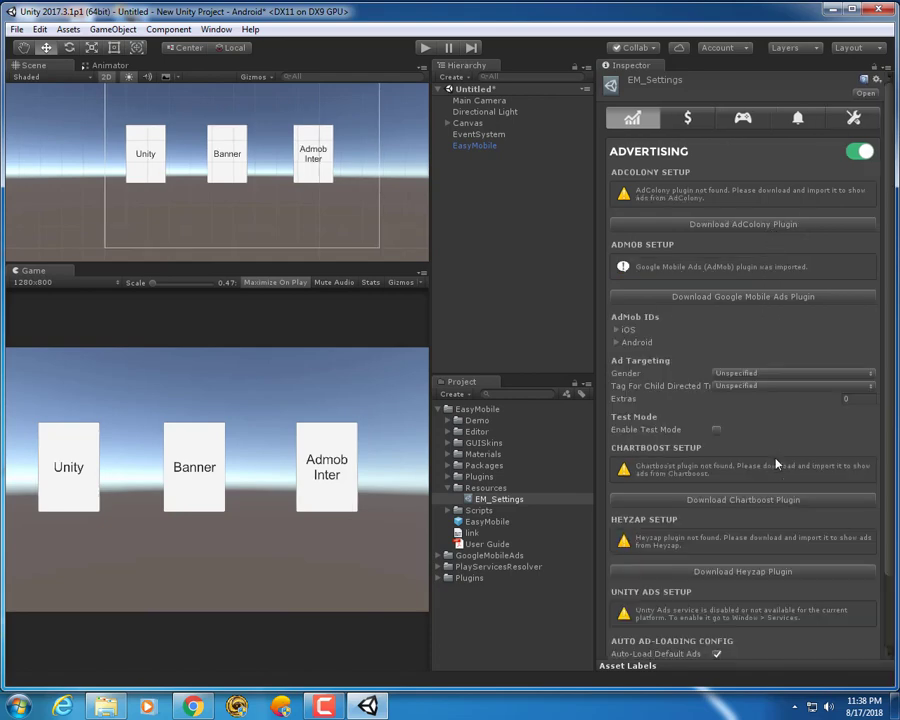
{"action": "scroll", "scroll_direction": "down", "scroll_amount": 3}
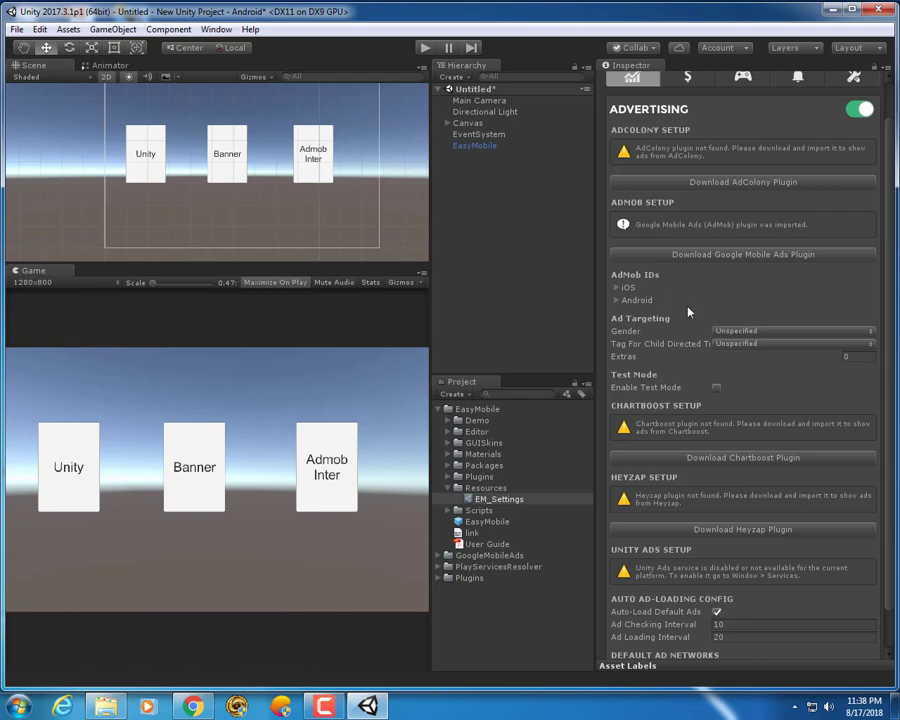
{"action": "scroll", "scroll_direction": "down", "scroll_amount": 3}
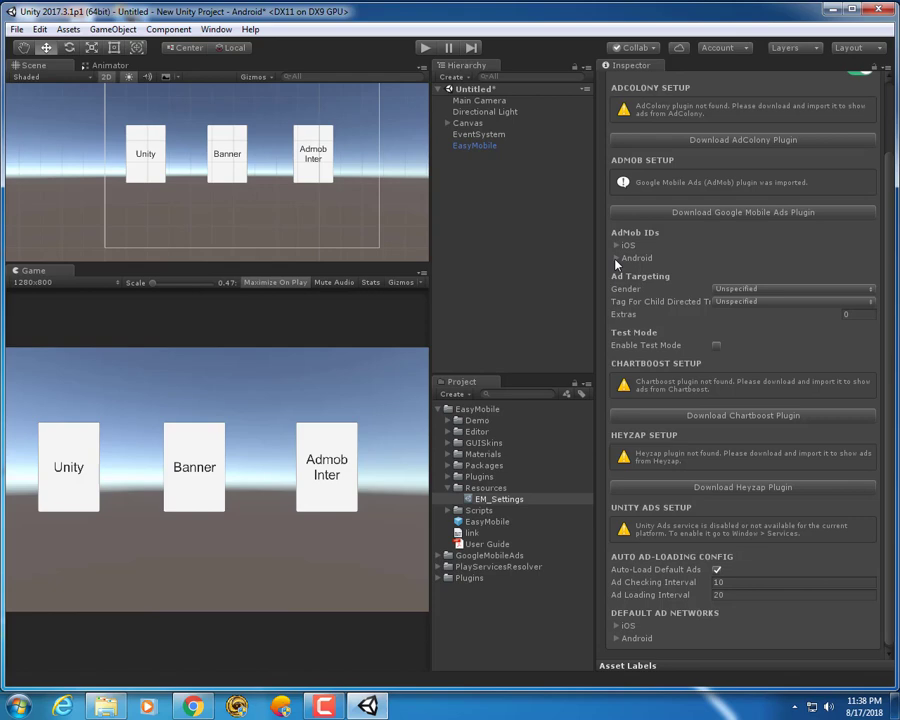
{"action": "left_click", "coordinate": [618, 257]}
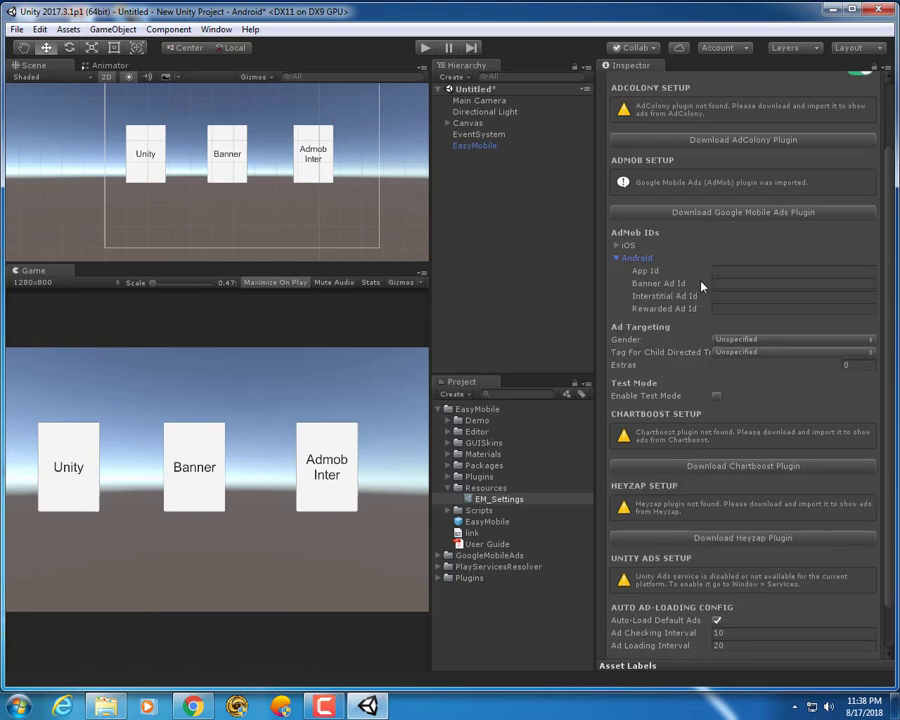
{"action": "mouse_move", "coordinate": [430, 534]}
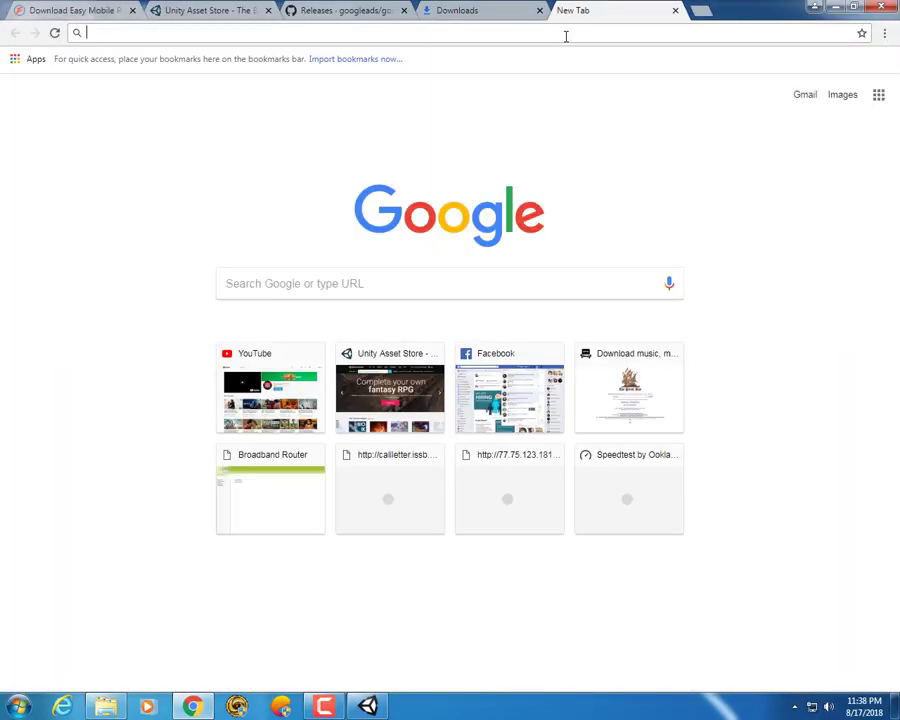
Step: Search 'admob test ads' and open the Android Test Ads sample ad units table
{"action": "type", "text": "admo"}
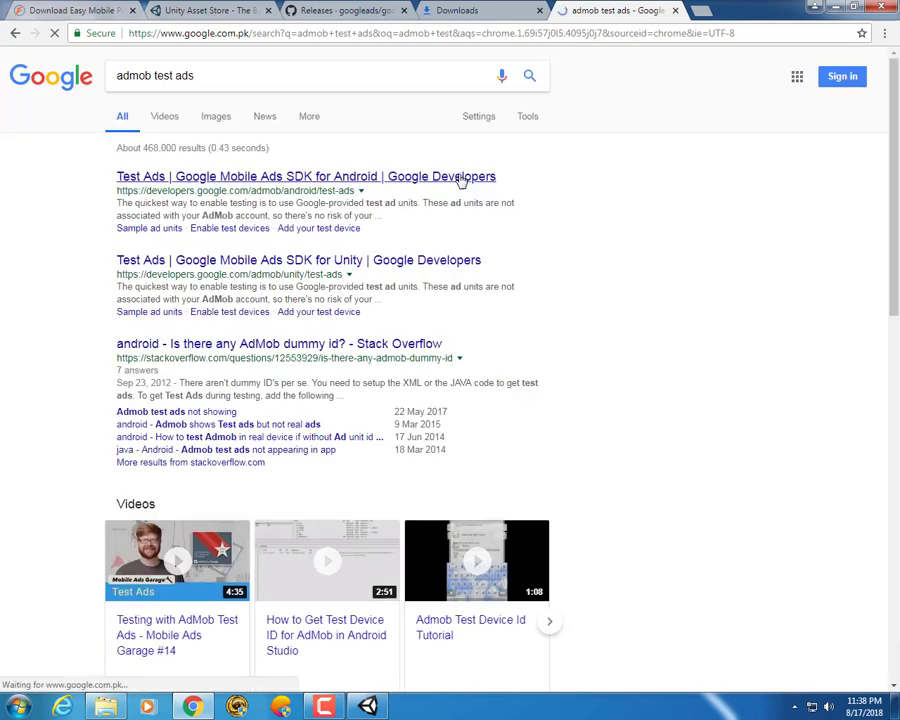
{"action": "left_click", "coordinate": [300, 176]}
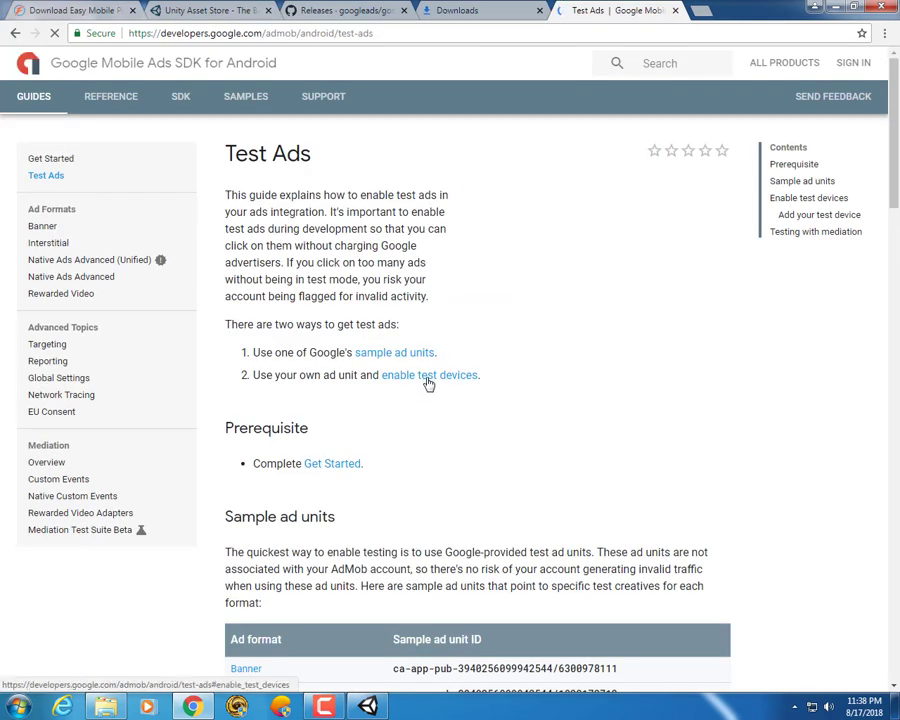
{"action": "scroll", "scroll_direction": "down", "scroll_amount": 3}
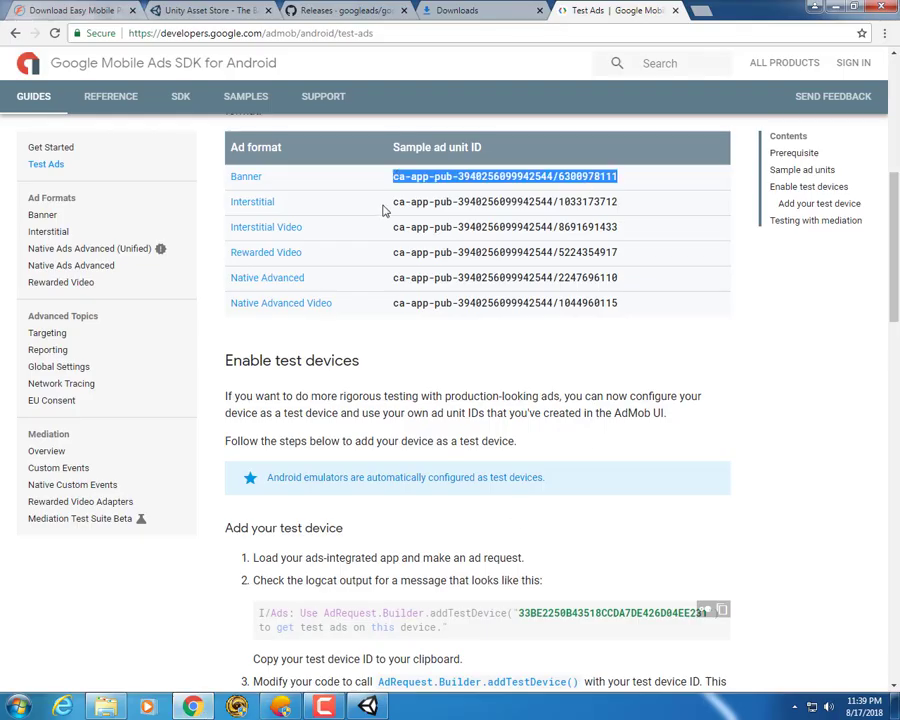
{"action": "mouse_move", "coordinate": [443, 203]}
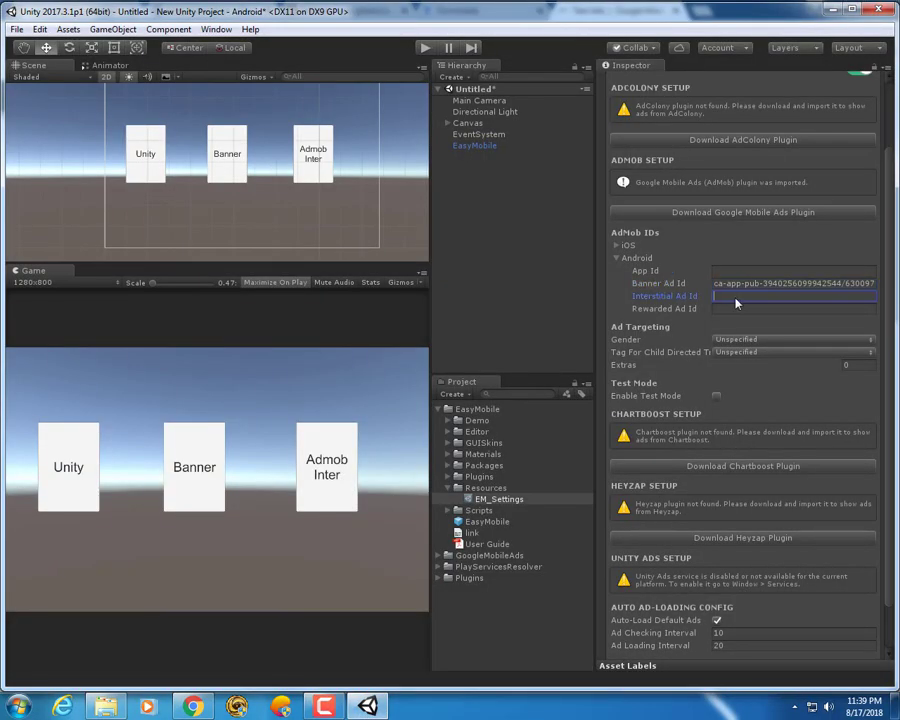
{"action": "type", "text": "ca-app-pub-3940256099942544/1033173712"}
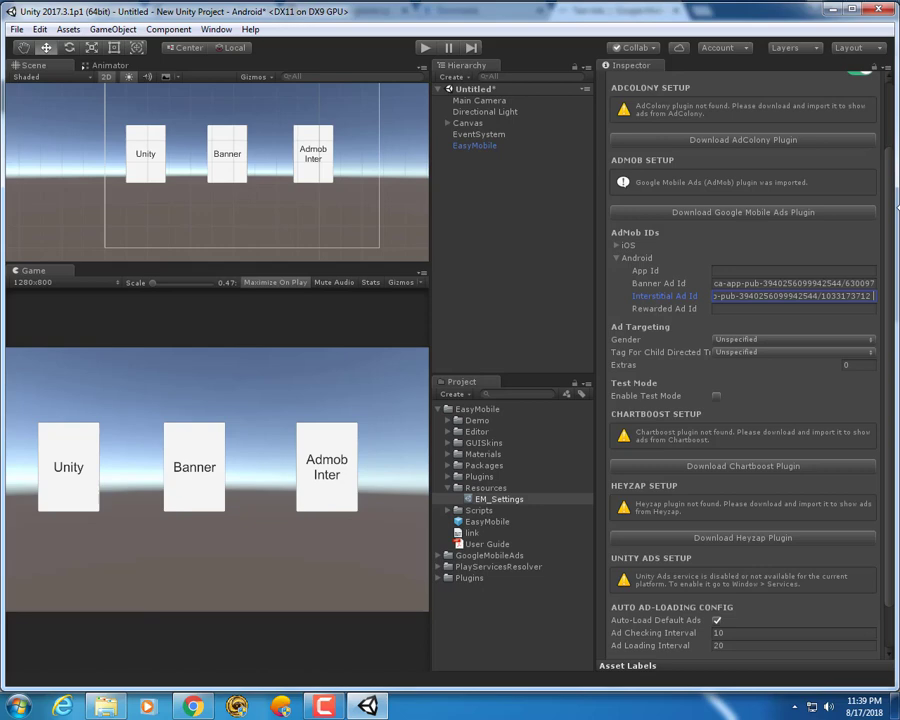
{"action": "scroll", "scroll_direction": "down", "scroll_amount": 3}
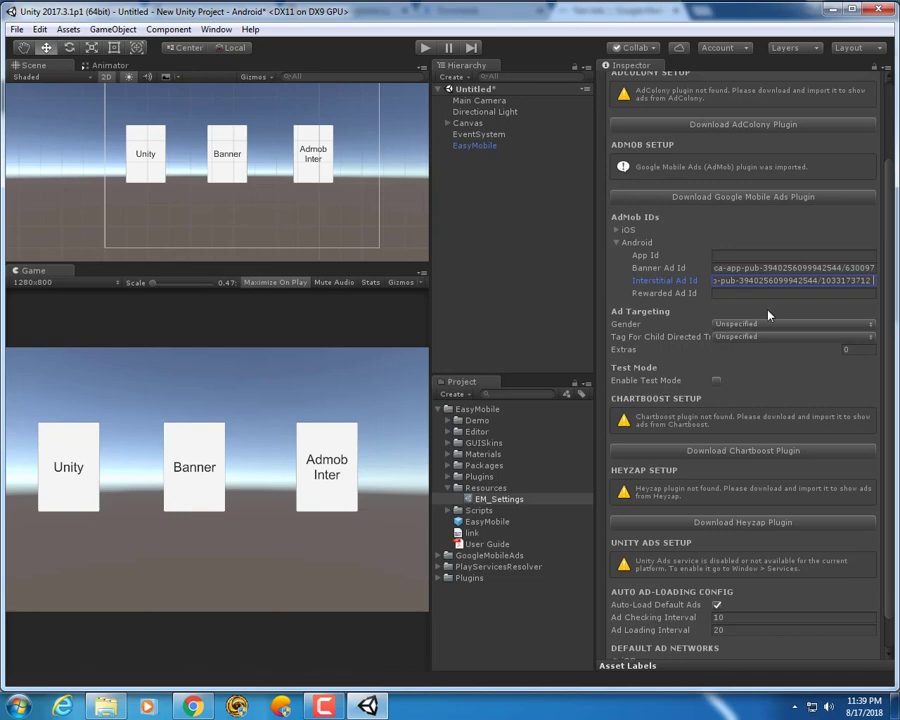
{"action": "mouse_move", "coordinate": [694, 359]}
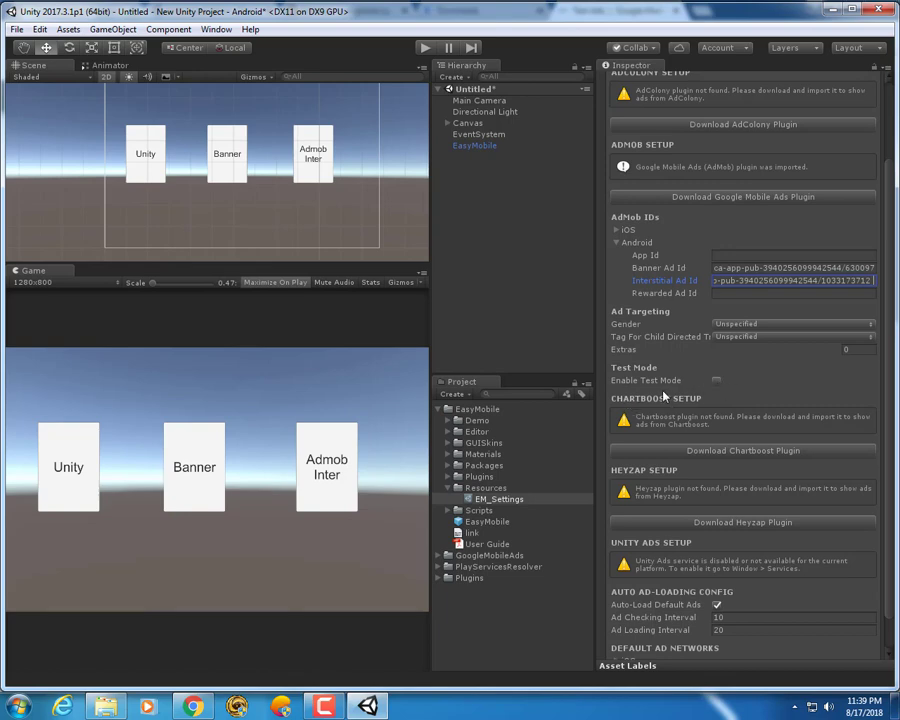
{"action": "scroll", "scroll_direction": "down", "scroll_amount": 3}
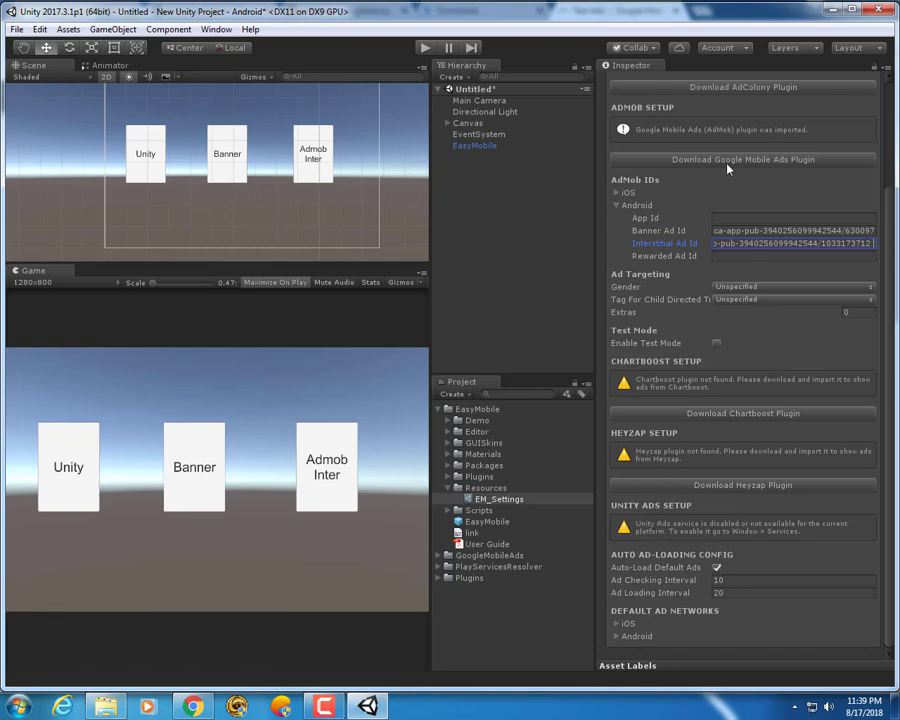
{"action": "left_click", "coordinate": [216, 28]}
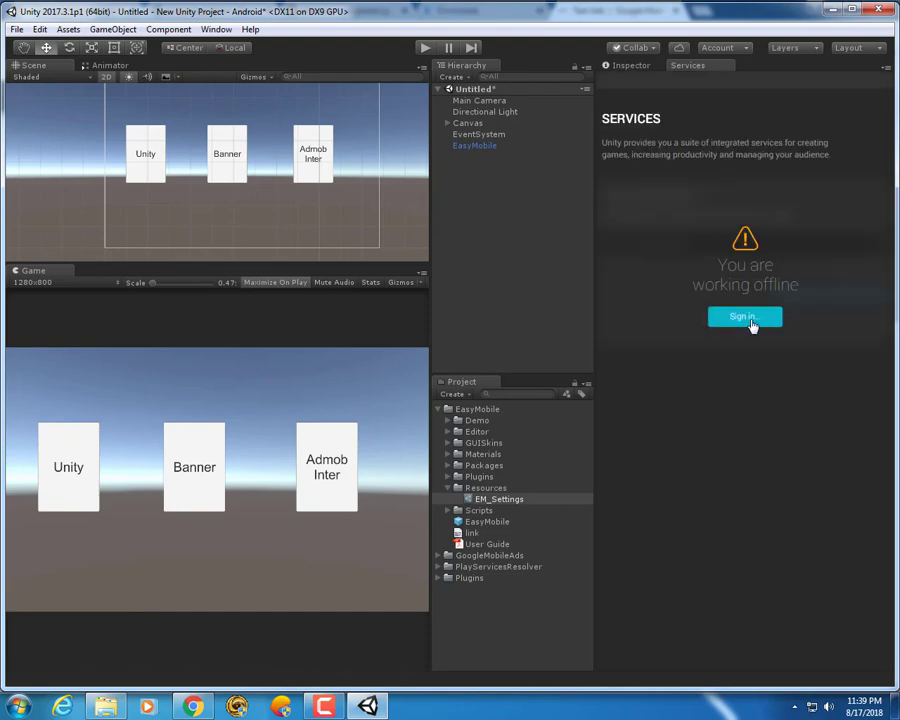
Step: Sign in to the Unity account from Services, then return to the Easy Mobile ad settings
{"action": "left_click", "coordinate": [744, 316]}
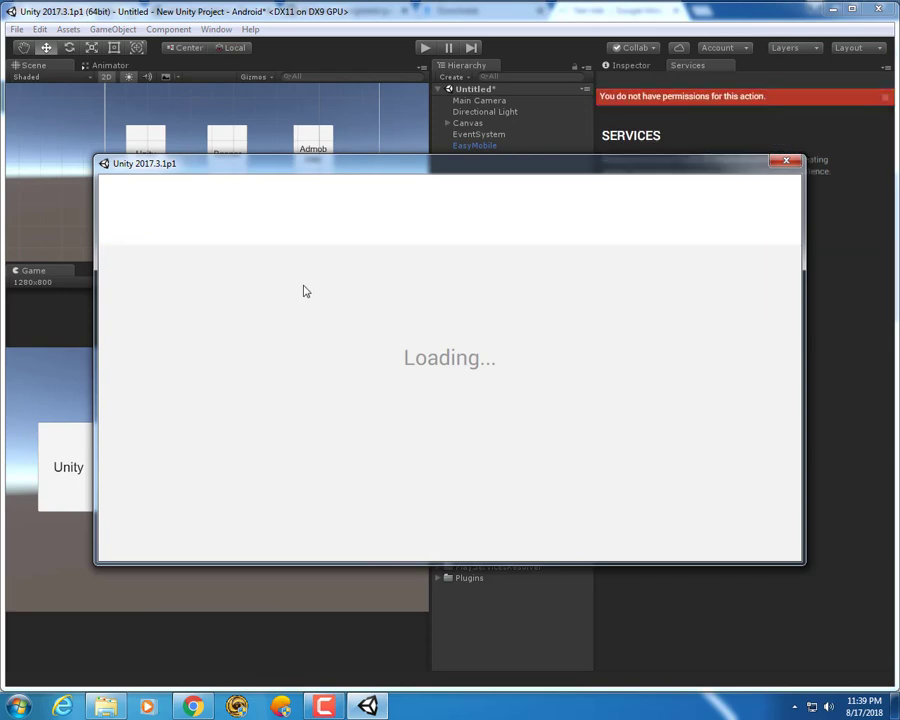
{"action": "mouse_move", "coordinate": [589, 183]}
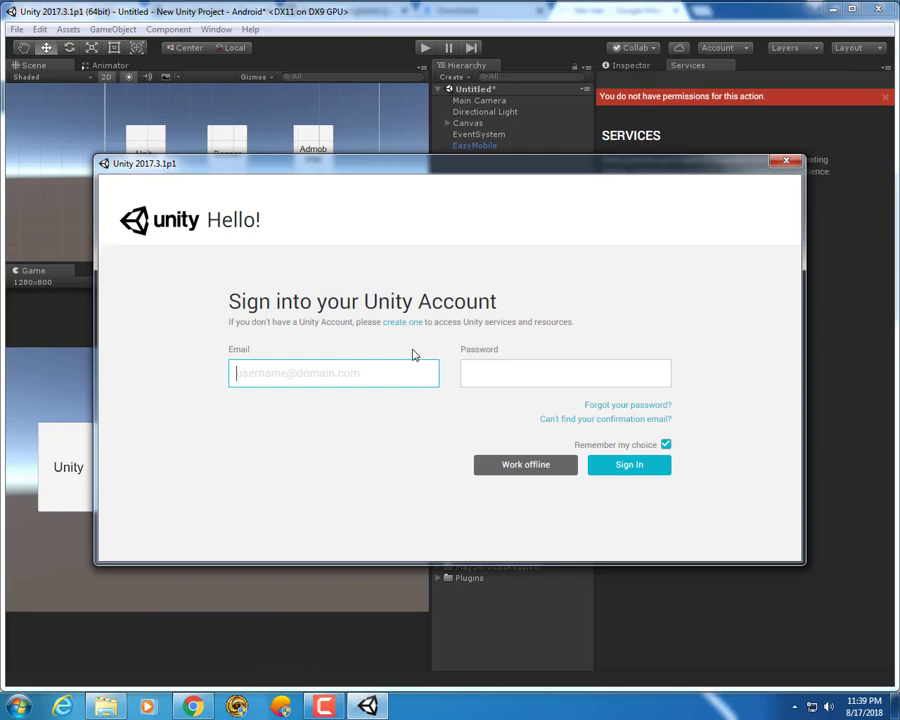
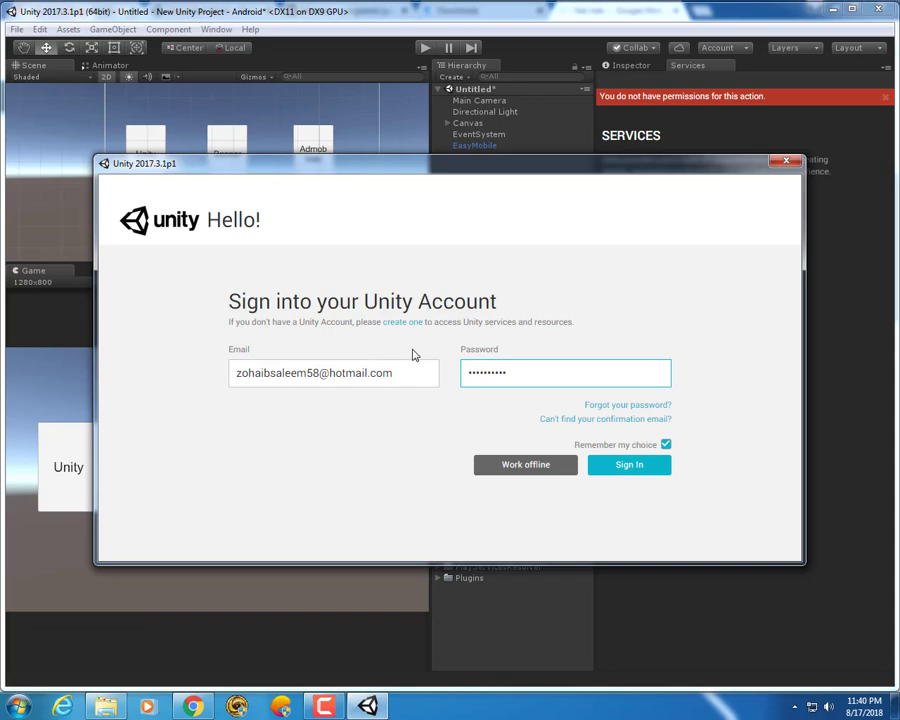
{"action": "left_click", "coordinate": [628, 465]}
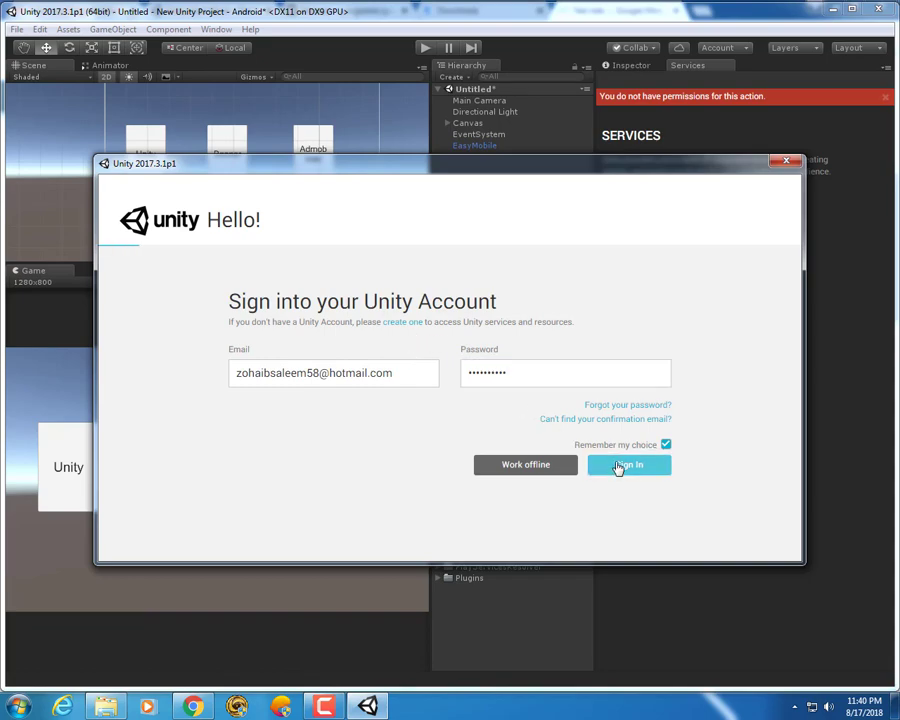
{"action": "left_click", "coordinate": [628, 465]}
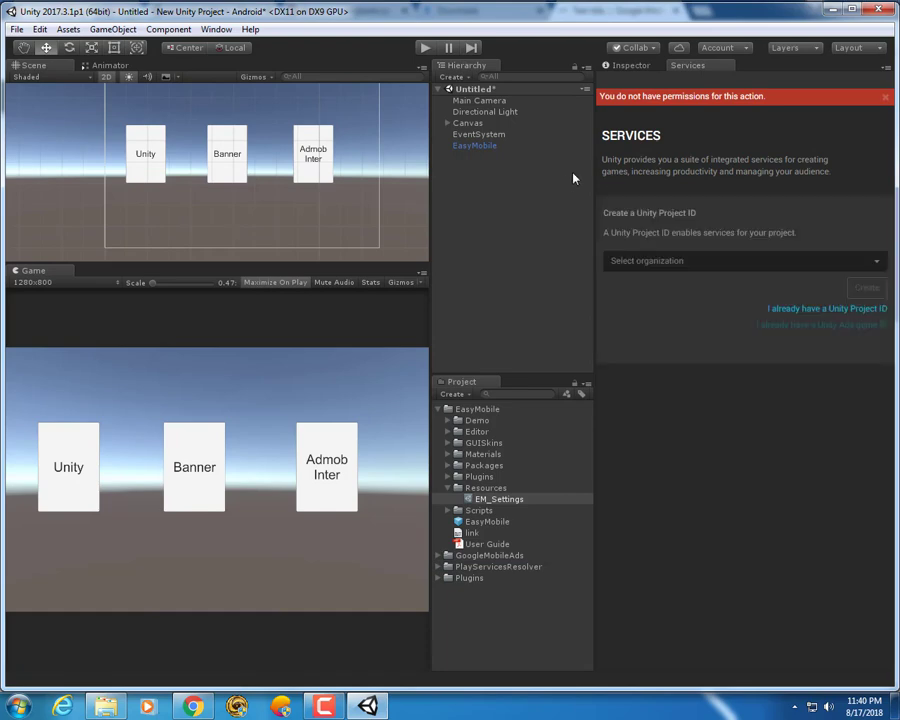
{"action": "mouse_move", "coordinate": [659, 120]}
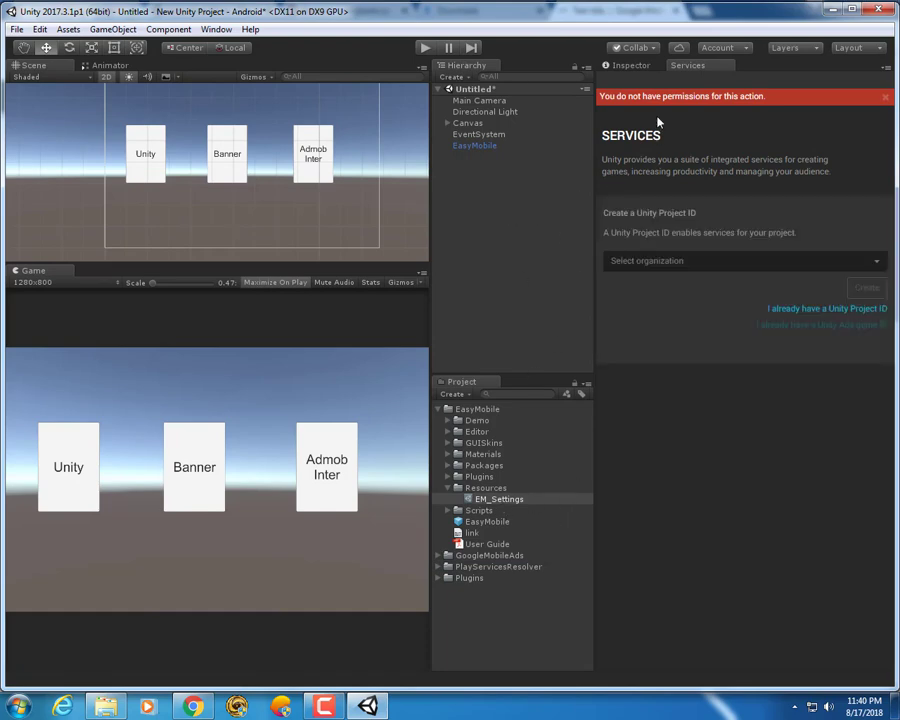
{"action": "left_click", "coordinate": [624, 65]}
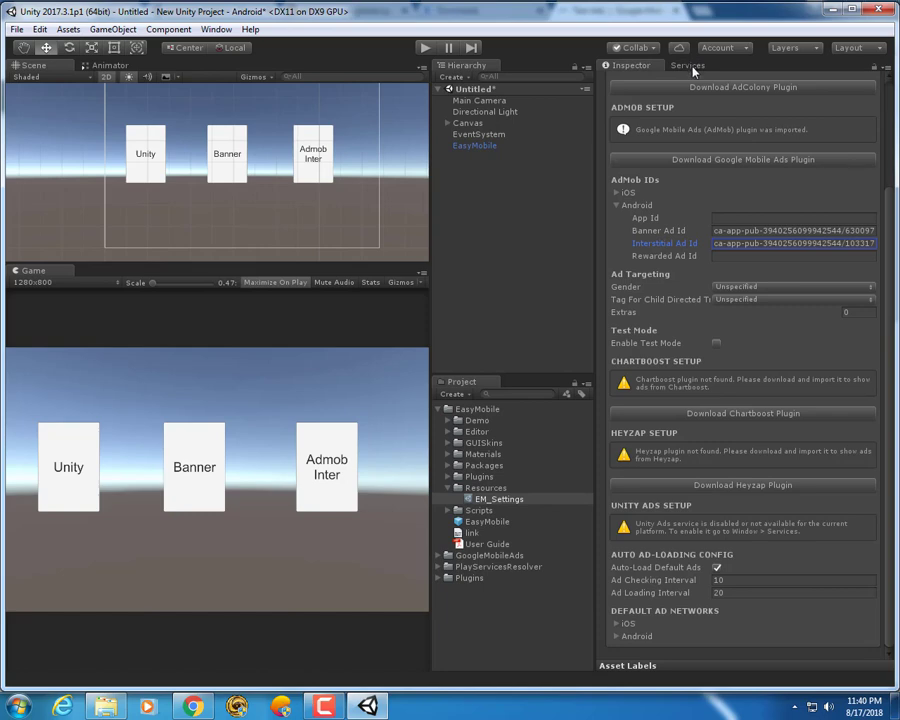
{"action": "mouse_move", "coordinate": [700, 580]}
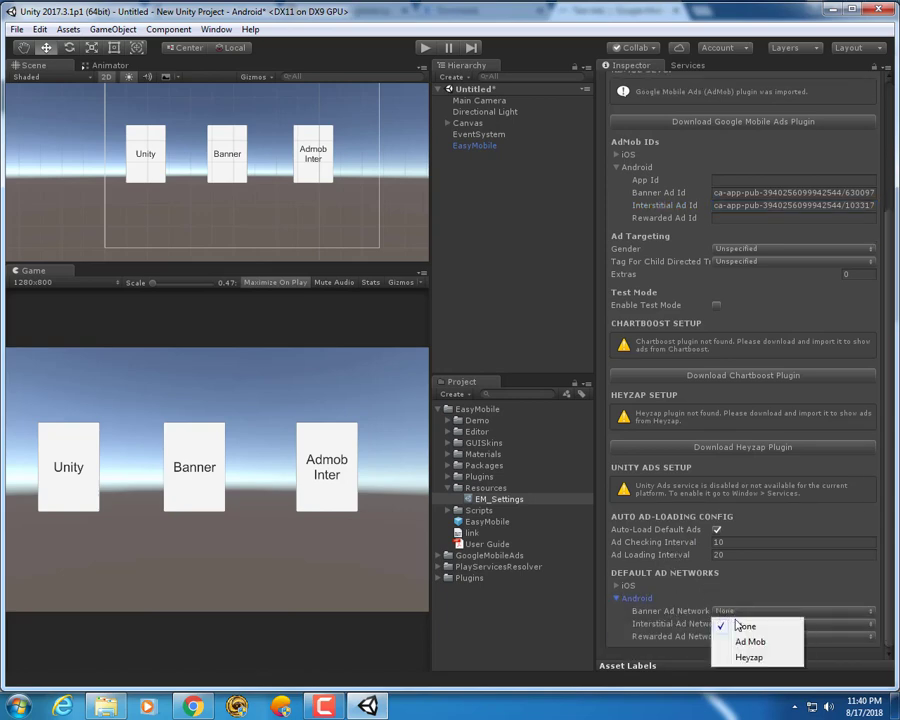
Step: Set Android default ad networks: AdMob for banner and interstitial, Unity Ads for rewarded
{"action": "left_click", "coordinate": [744, 643]}
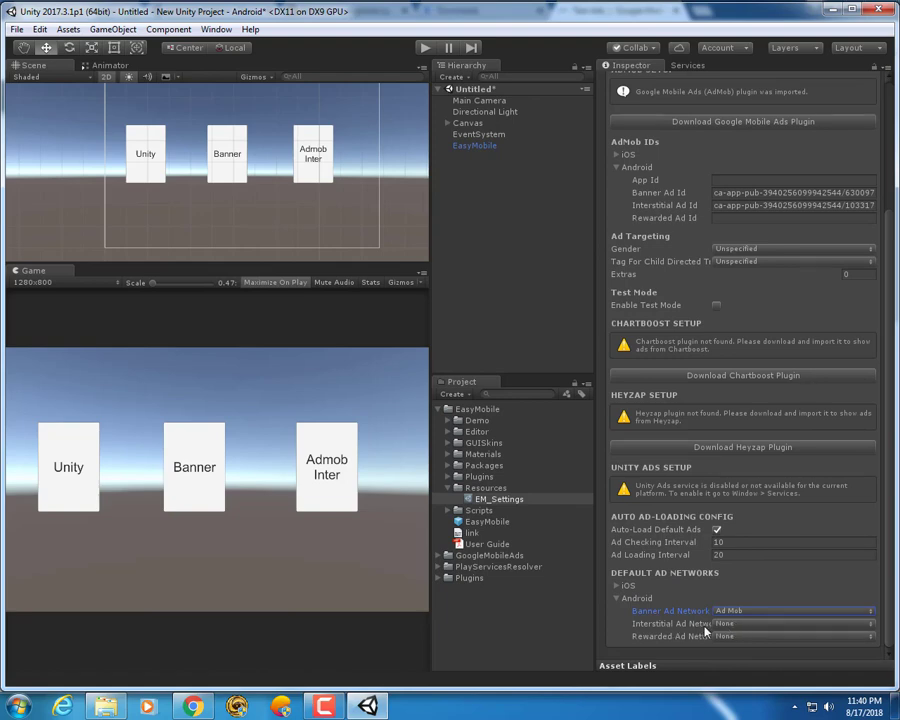
{"action": "mouse_move", "coordinate": [735, 627]}
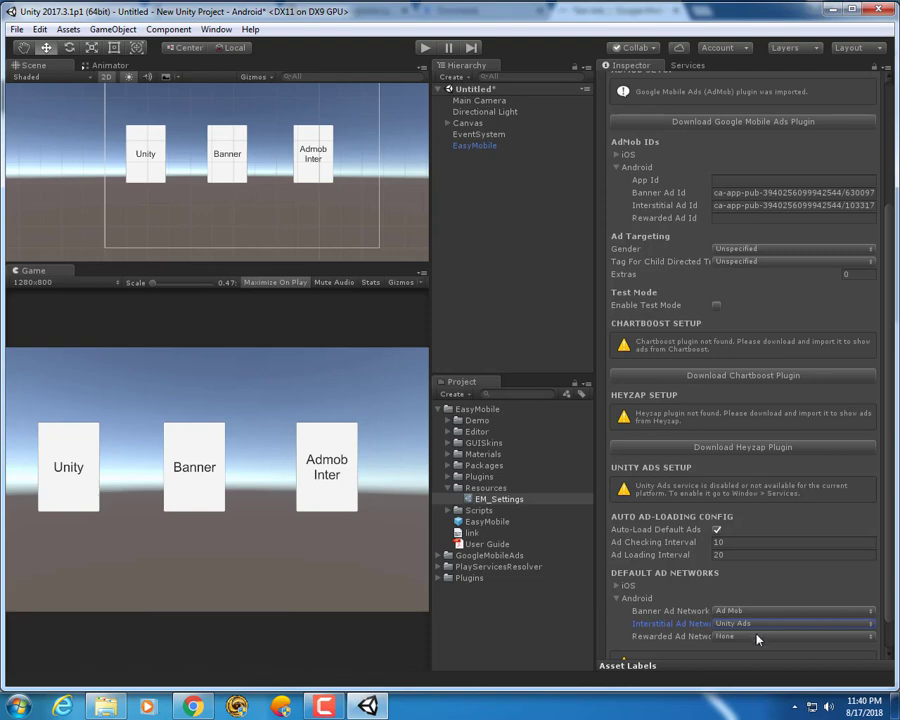
{"action": "left_click", "coordinate": [785, 635]}
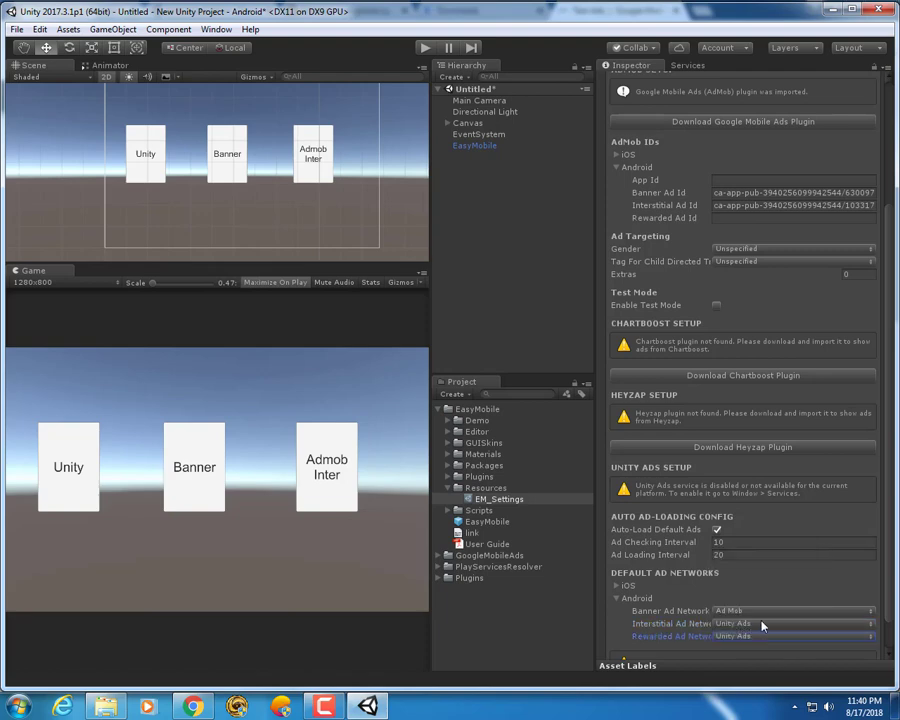
{"action": "left_click", "coordinate": [785, 623]}
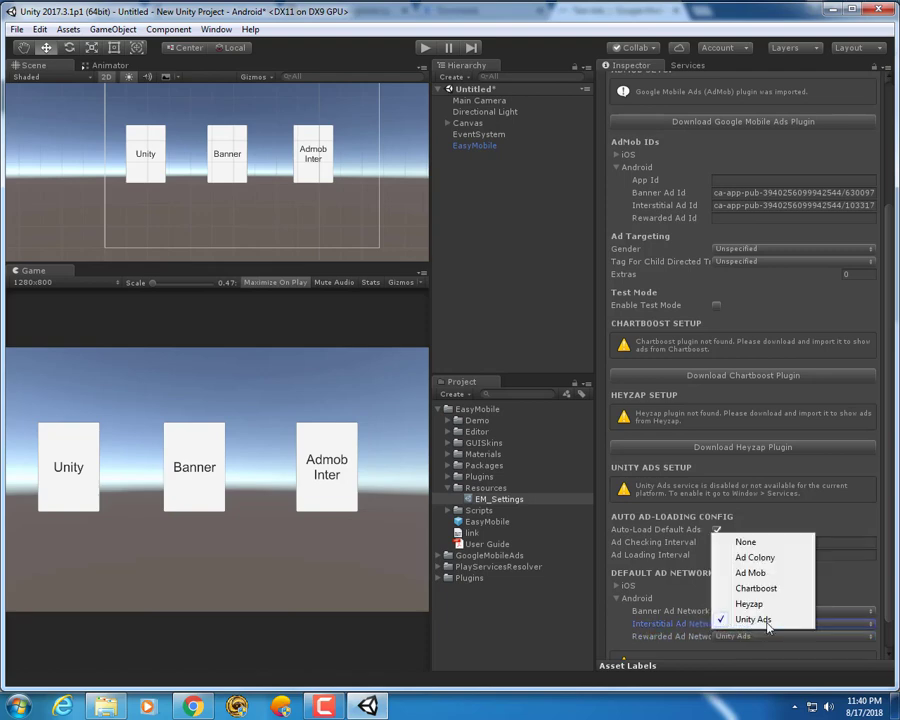
{"action": "left_click", "coordinate": [749, 572]}
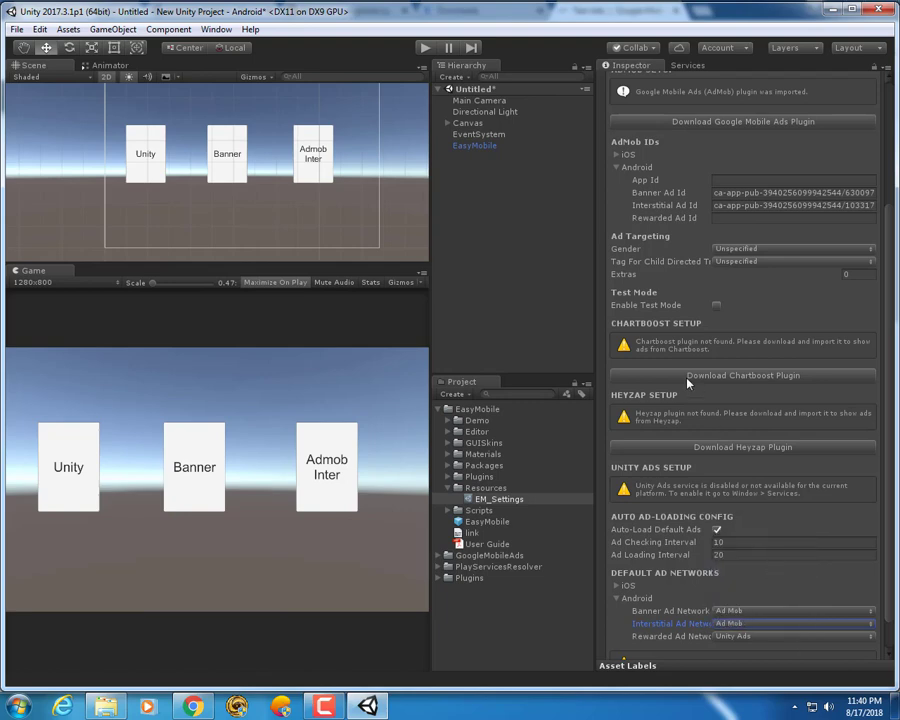
{"action": "mouse_move", "coordinate": [685, 370]}
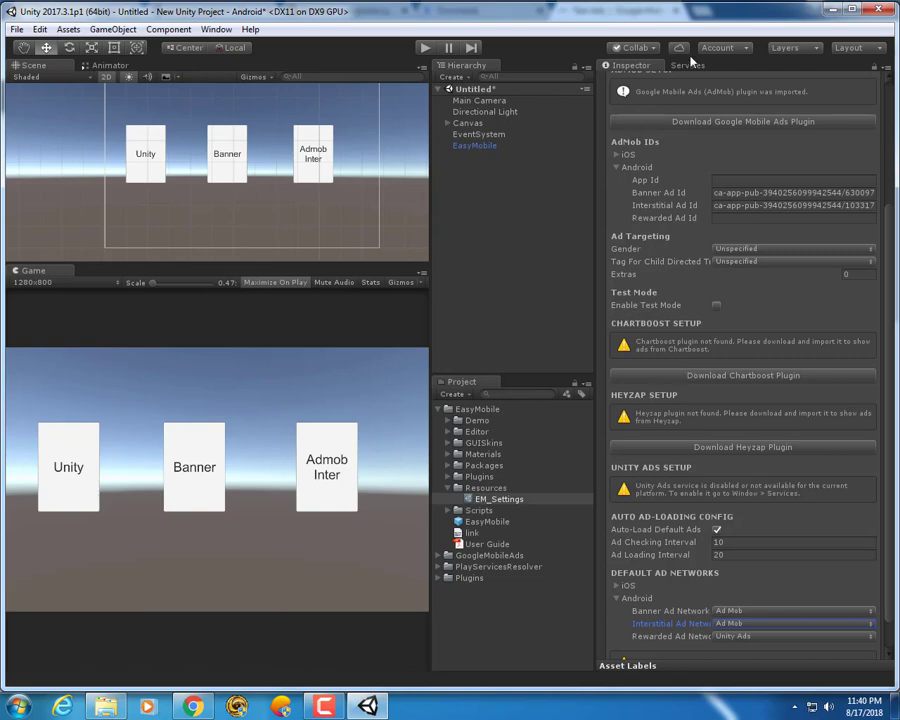
{"action": "left_click", "coordinate": [681, 65]}
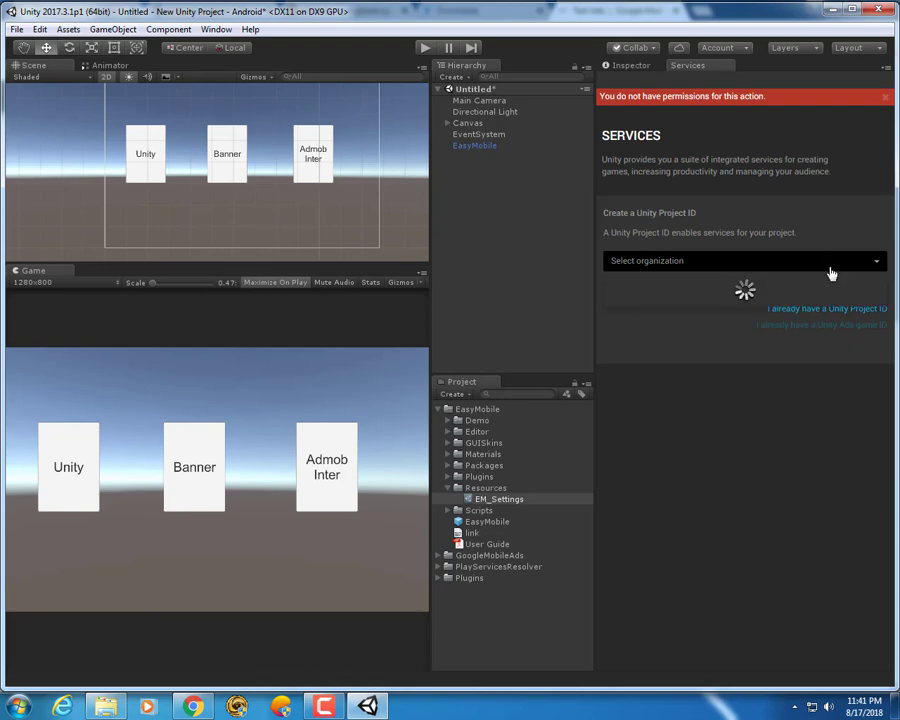
Step: Link the project to the existing BMW Unity project ID and open the Ads service
{"action": "left_click", "coordinate": [744, 260]}
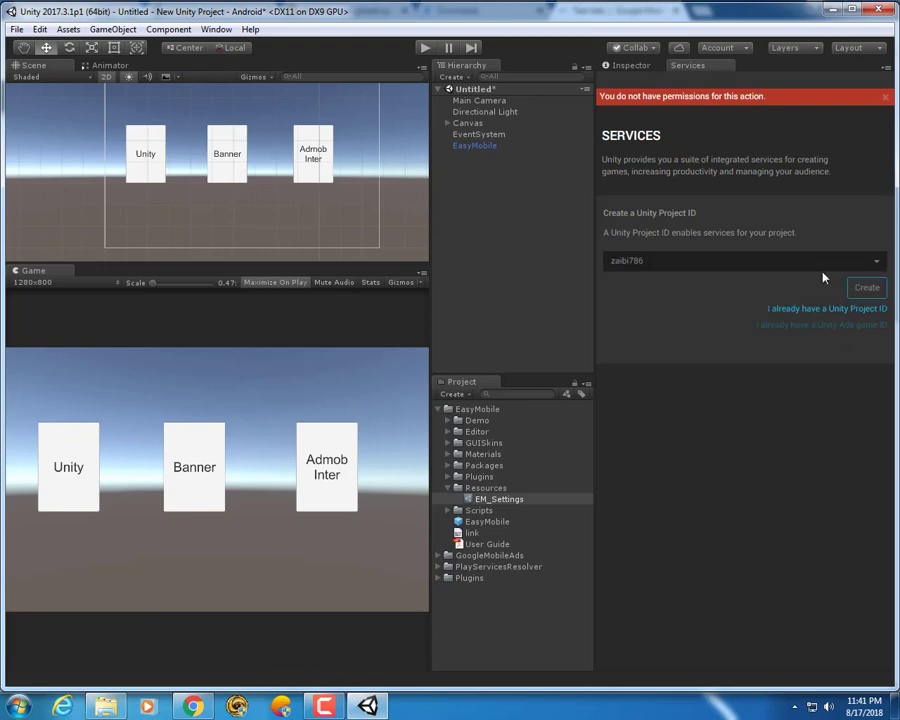
{"action": "mouse_move", "coordinate": [803, 312]}
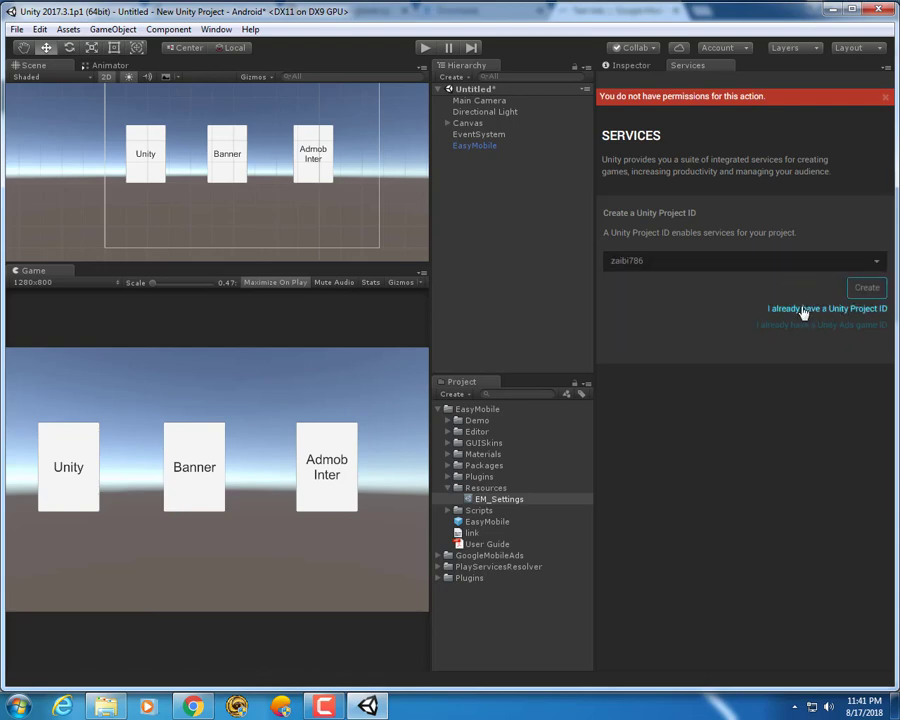
{"action": "mouse_move", "coordinate": [866, 288]}
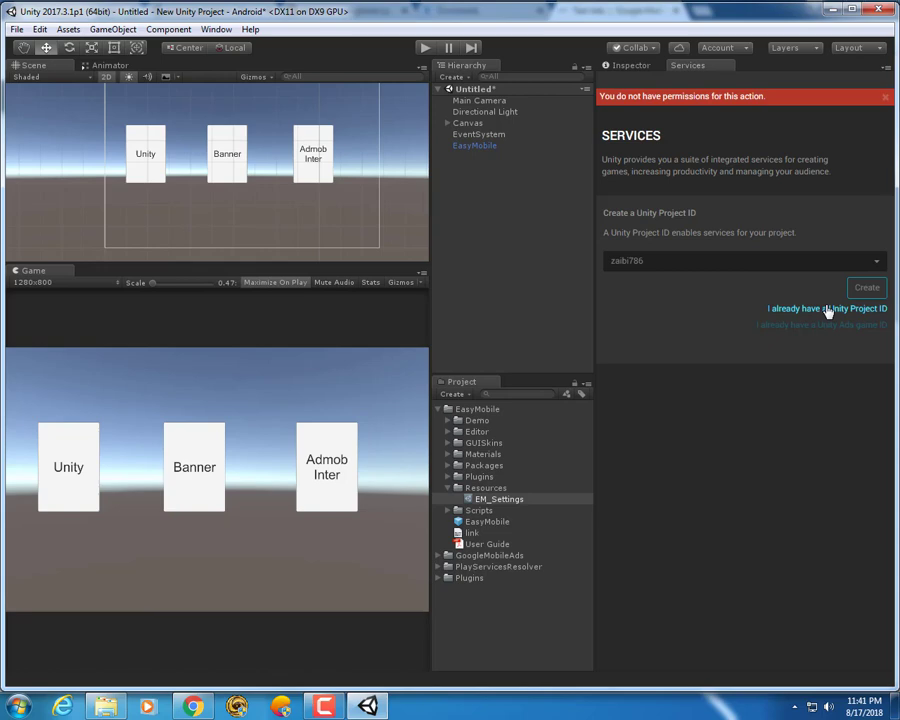
{"action": "left_click", "coordinate": [849, 304]}
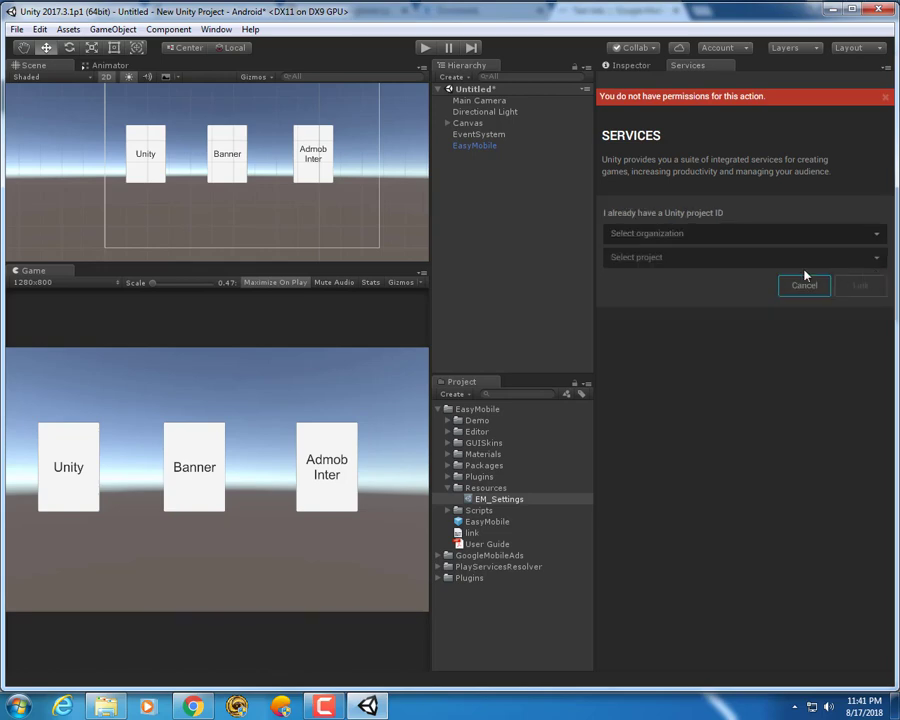
{"action": "left_click", "coordinate": [742, 233]}
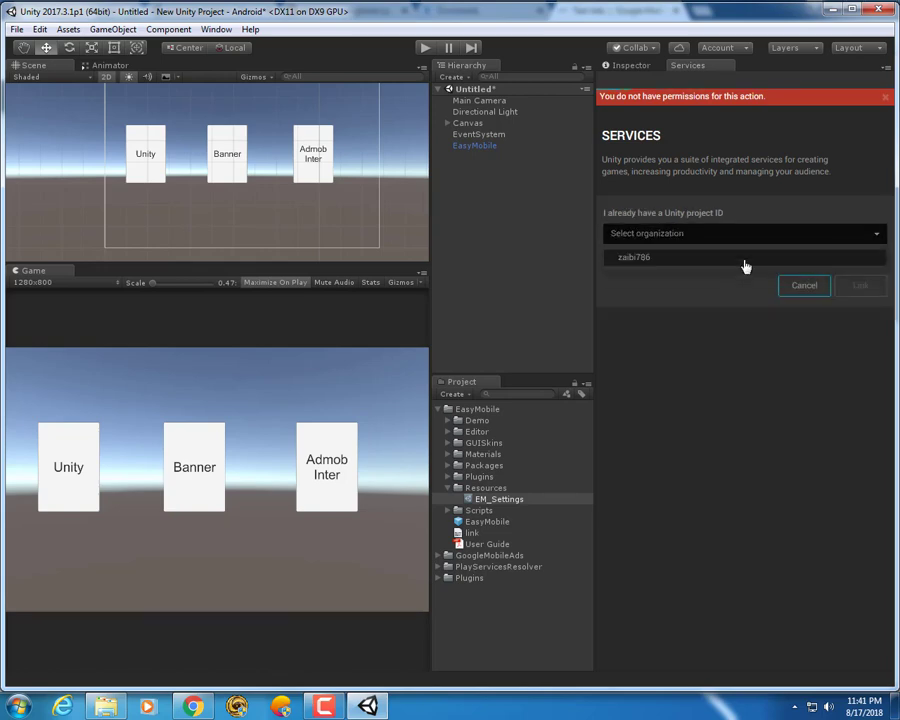
{"action": "left_click", "coordinate": [635, 257]}
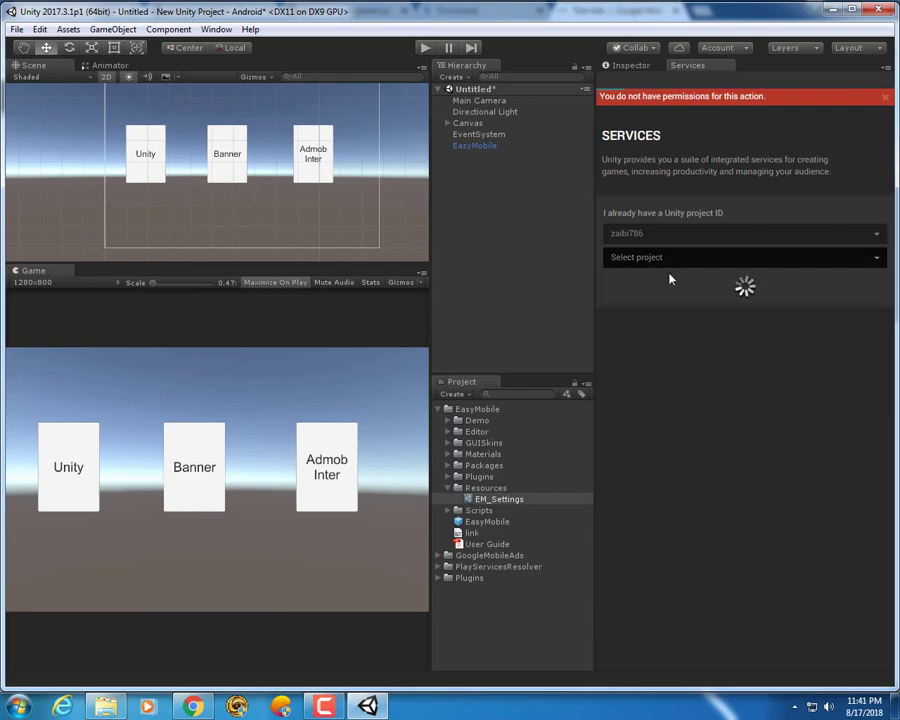
{"action": "left_click", "coordinate": [744, 257]}
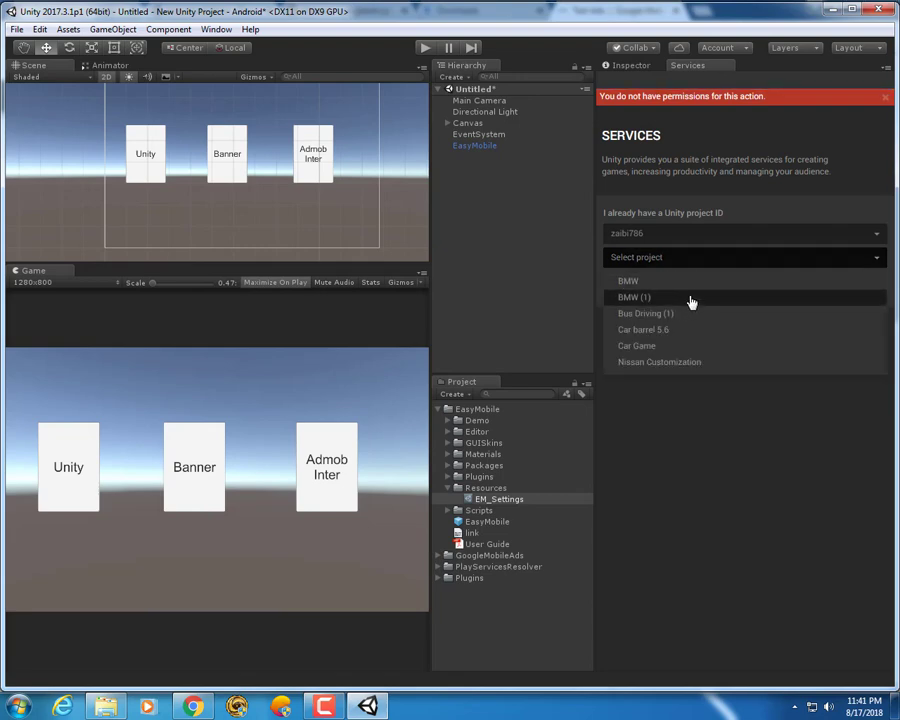
{"action": "mouse_move", "coordinate": [683, 285]}
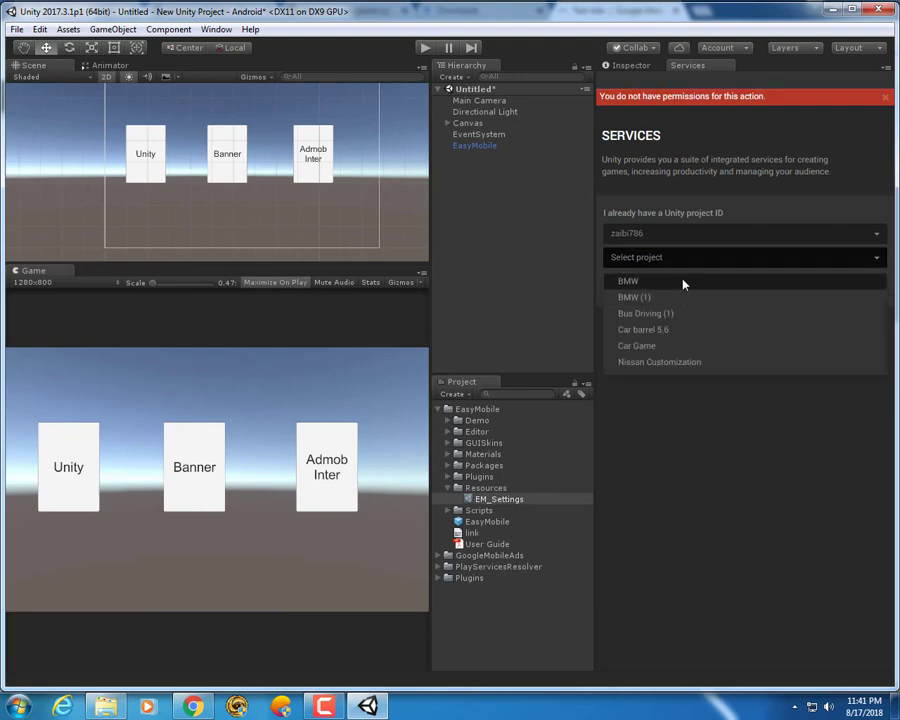
{"action": "left_click", "coordinate": [628, 281]}
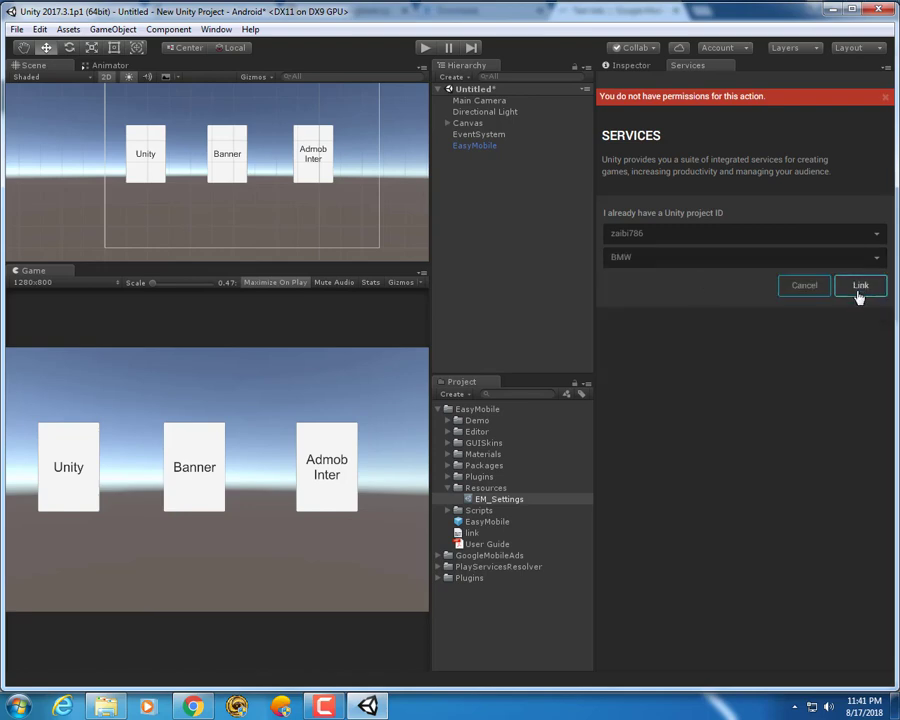
{"action": "left_click", "coordinate": [860, 285]}
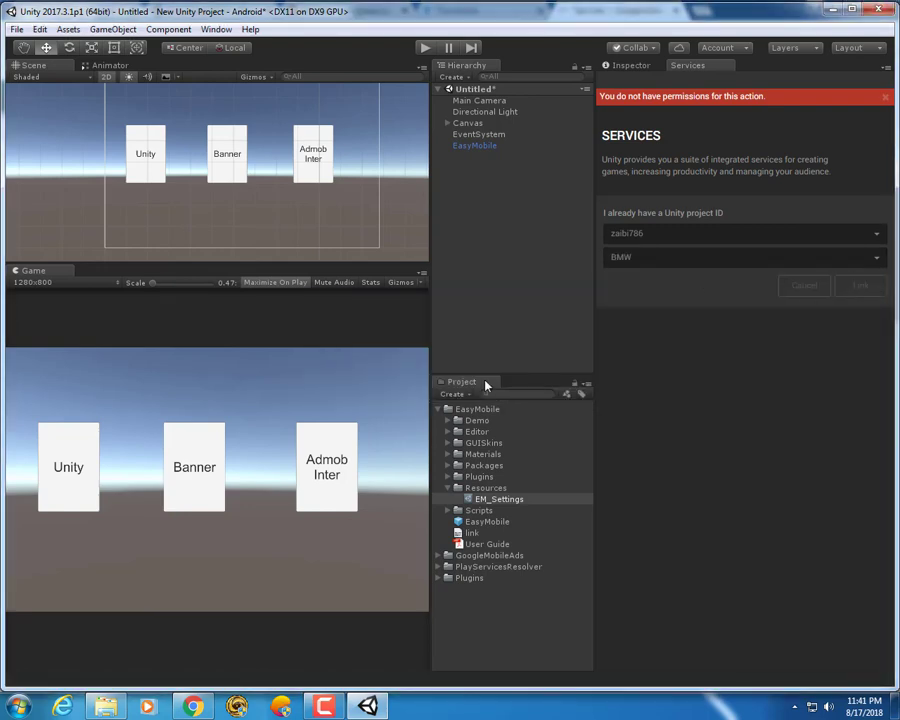
{"action": "mouse_move", "coordinate": [557, 377]}
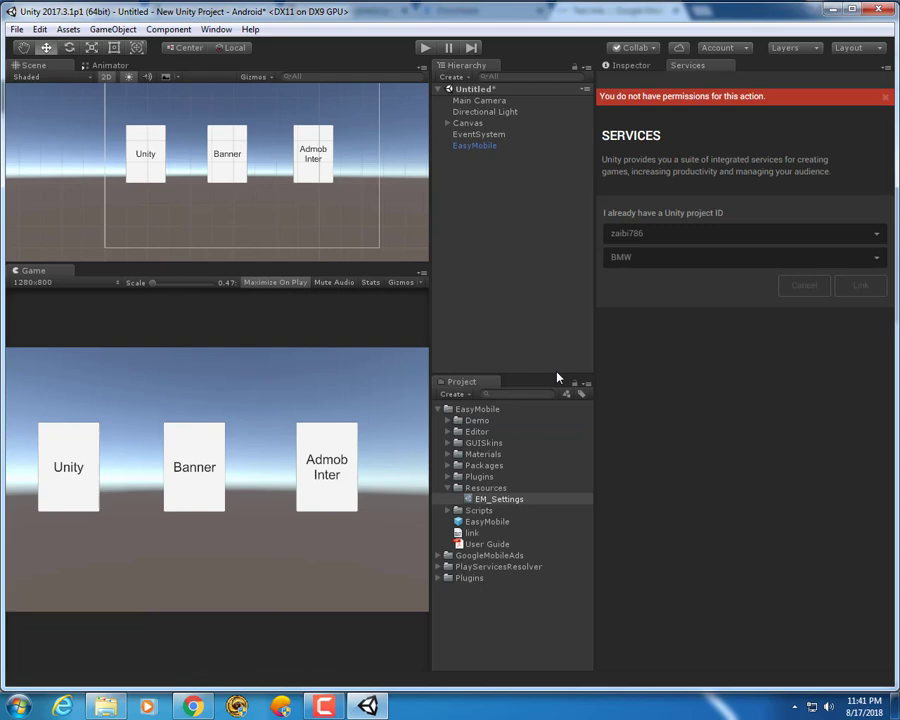
{"action": "left_click", "coordinate": [861, 285]}
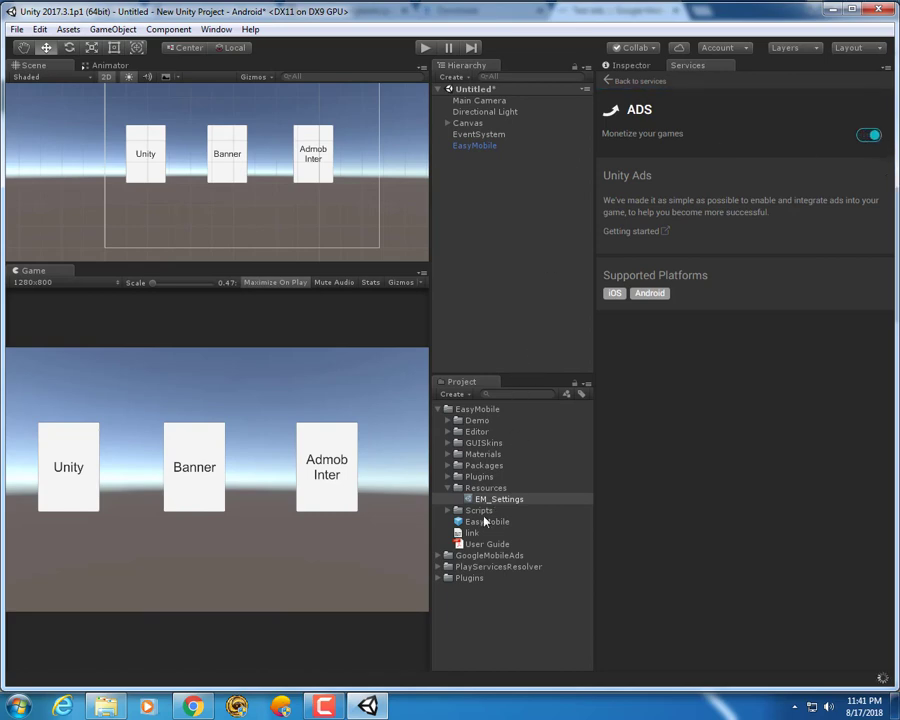
{"action": "left_click", "coordinate": [487, 521]}
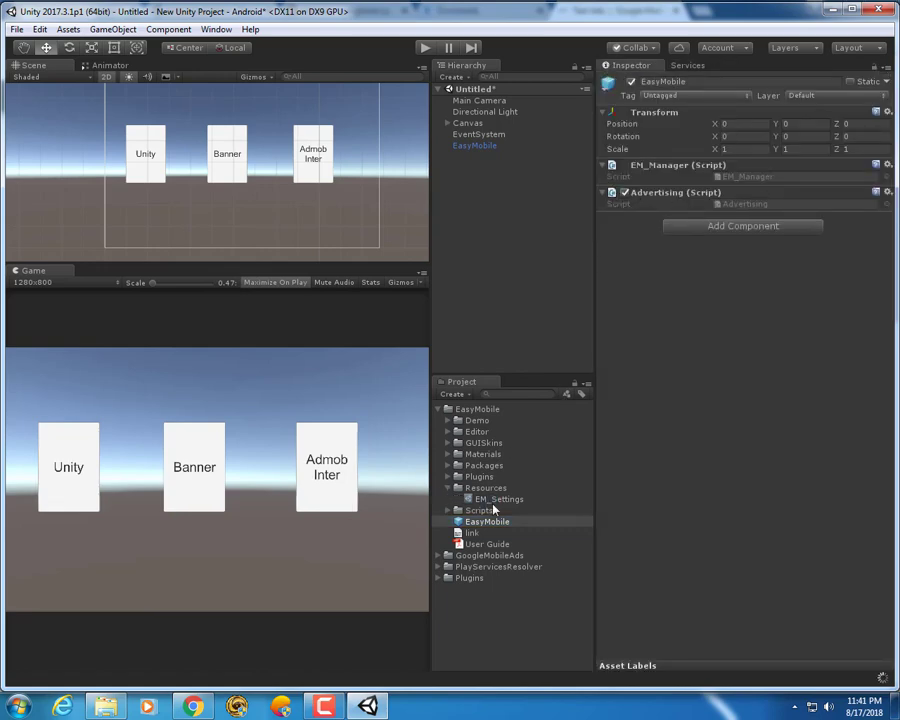
Step: Select EasyMobile > Resources > EM_Settings and scroll to its Advertising module settings
{"action": "left_click", "coordinate": [493, 499]}
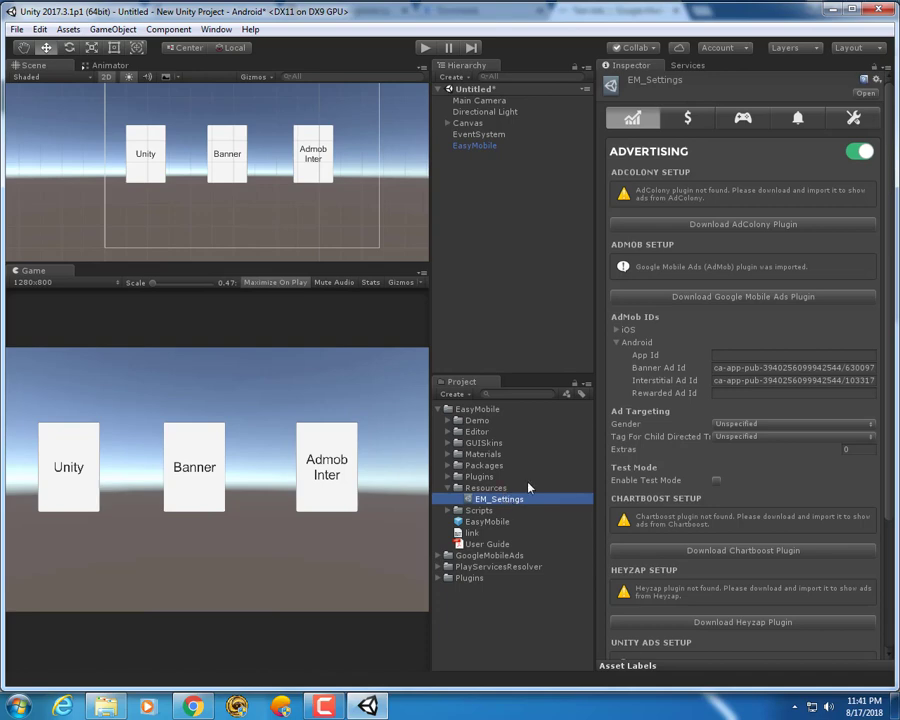
{"action": "scroll", "scroll_direction": "down", "scroll_amount": 3}
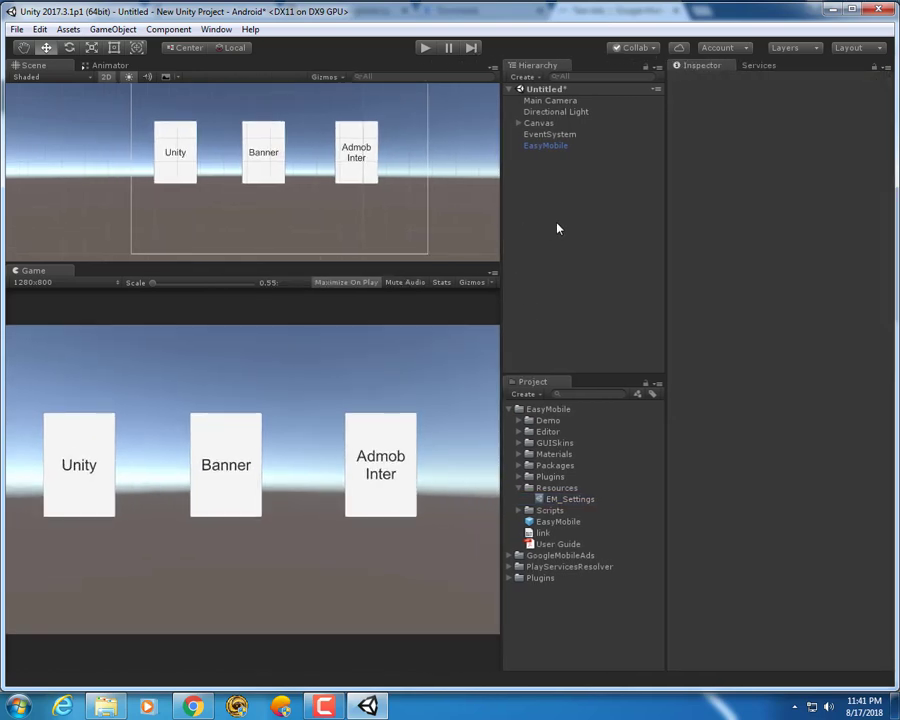
Step: Add an empty GameObject named Scripts and attach a new C# script AdCall
{"action": "left_click", "coordinate": [527, 77]}
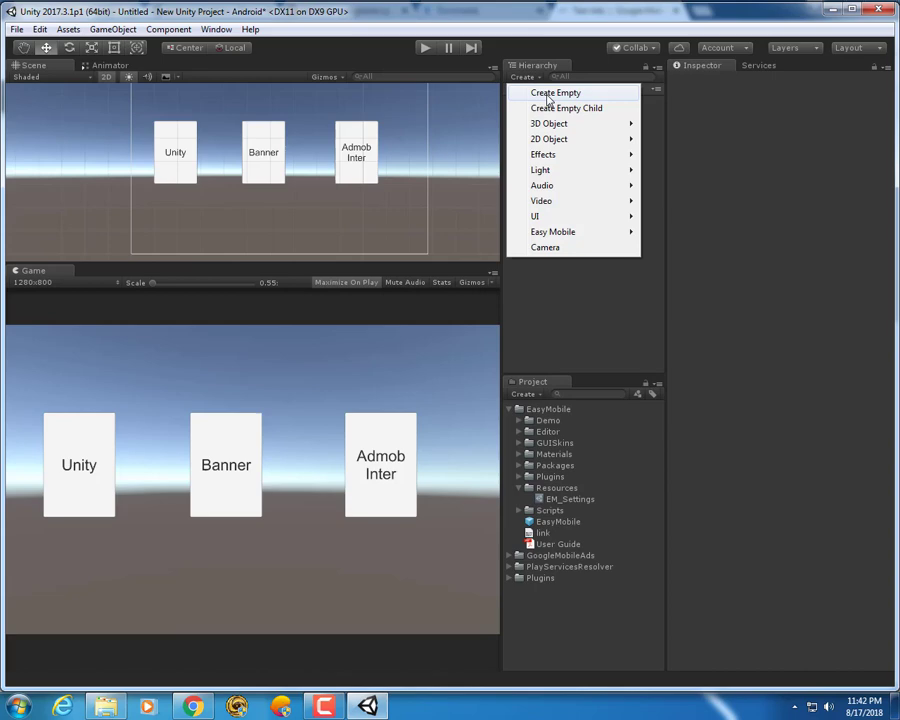
{"action": "mouse_move", "coordinate": [557, 108]}
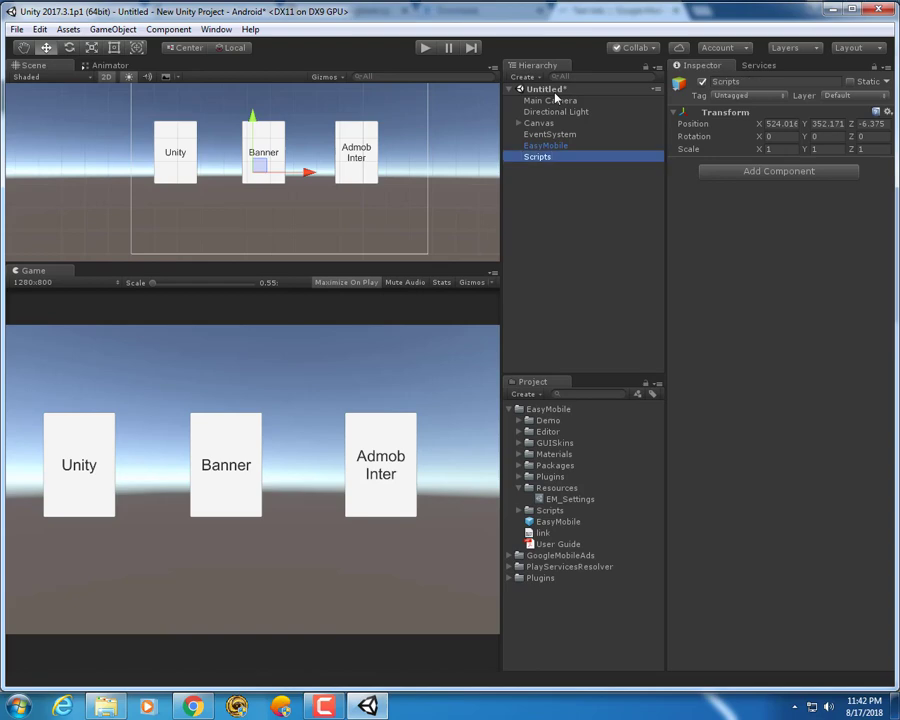
{"action": "left_click", "coordinate": [783, 171]}
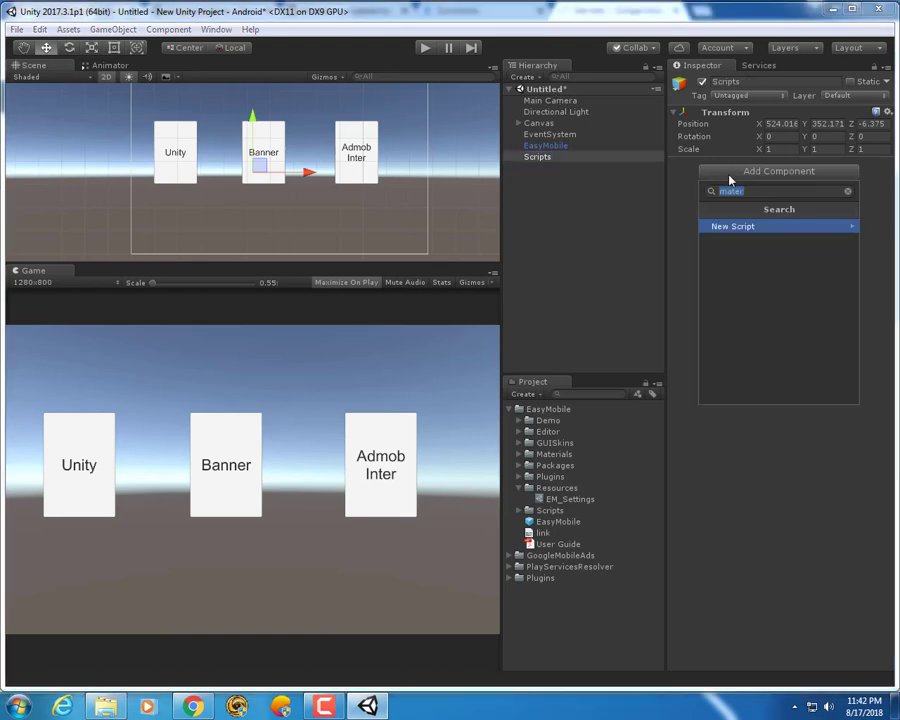
{"action": "type", "text": "AdCall"}
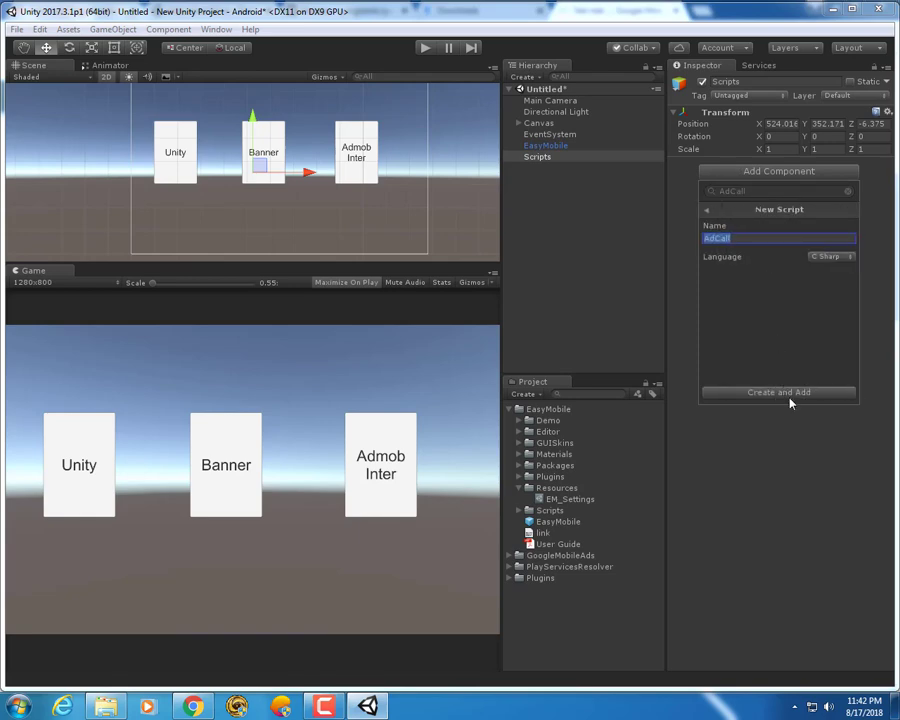
{"action": "left_click", "coordinate": [778, 392]}
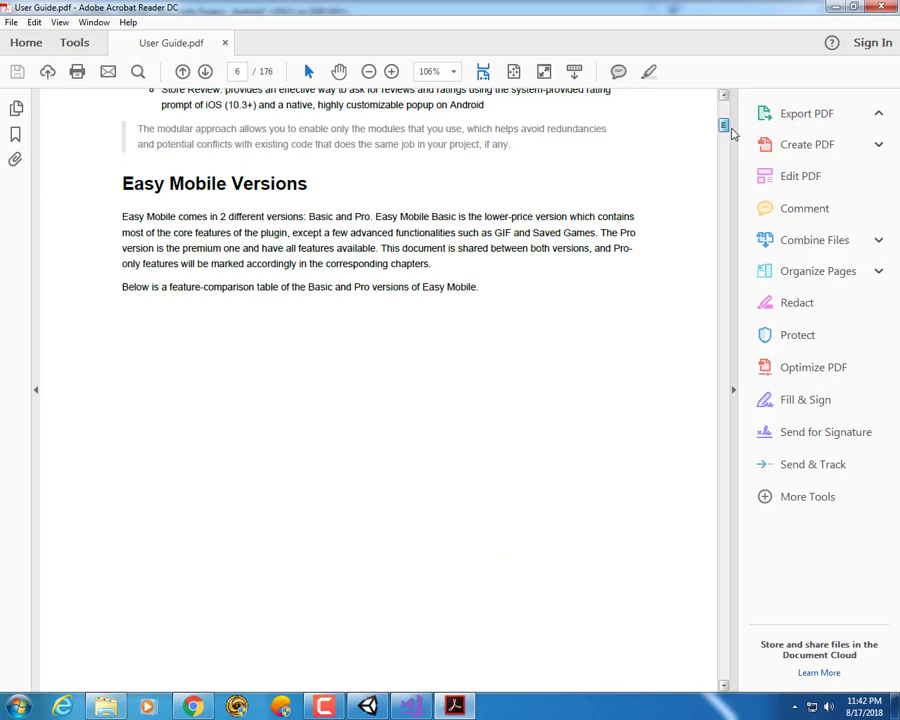
Step: Scroll User Guide.pdf past the AdMob setup pages to the Default Ad Networks page
{"action": "scroll", "scroll_direction": "down", "scroll_amount": 3}
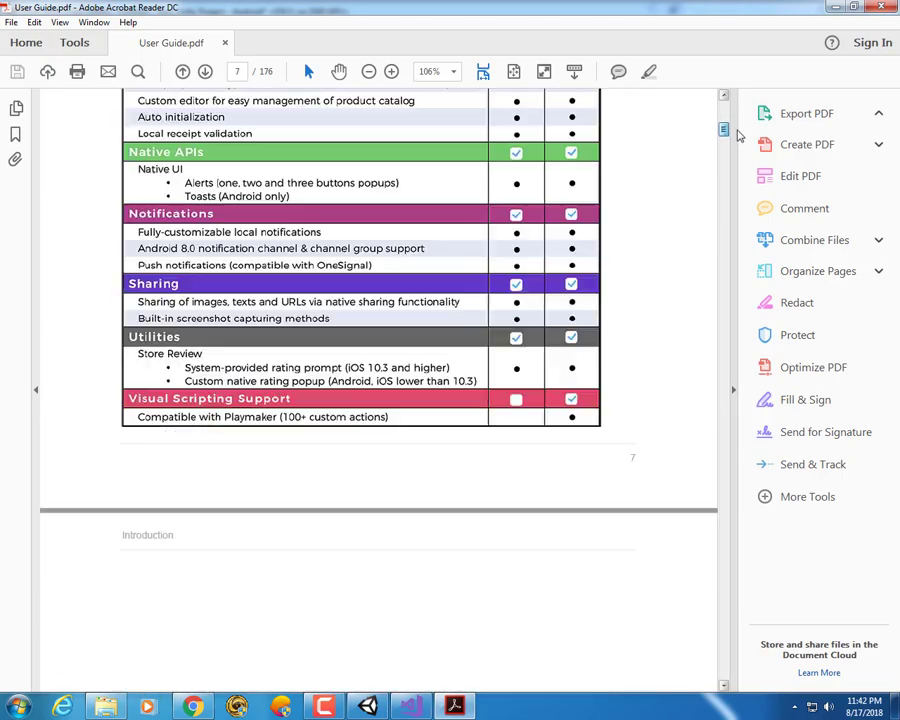
{"action": "left_click", "coordinate": [797, 112]}
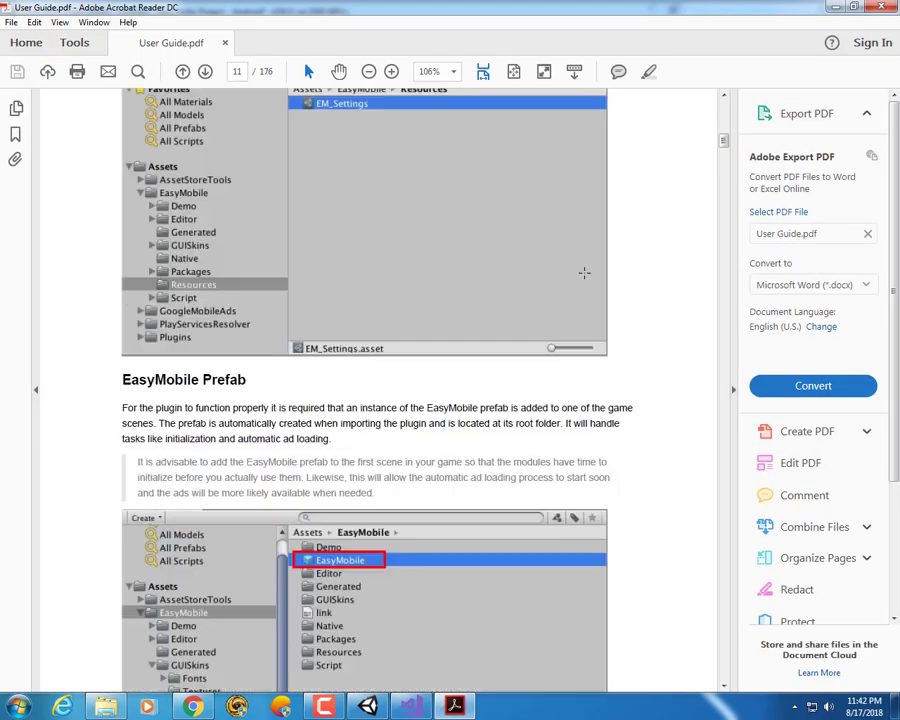
{"action": "scroll", "scroll_direction": "down", "scroll_amount": 3}
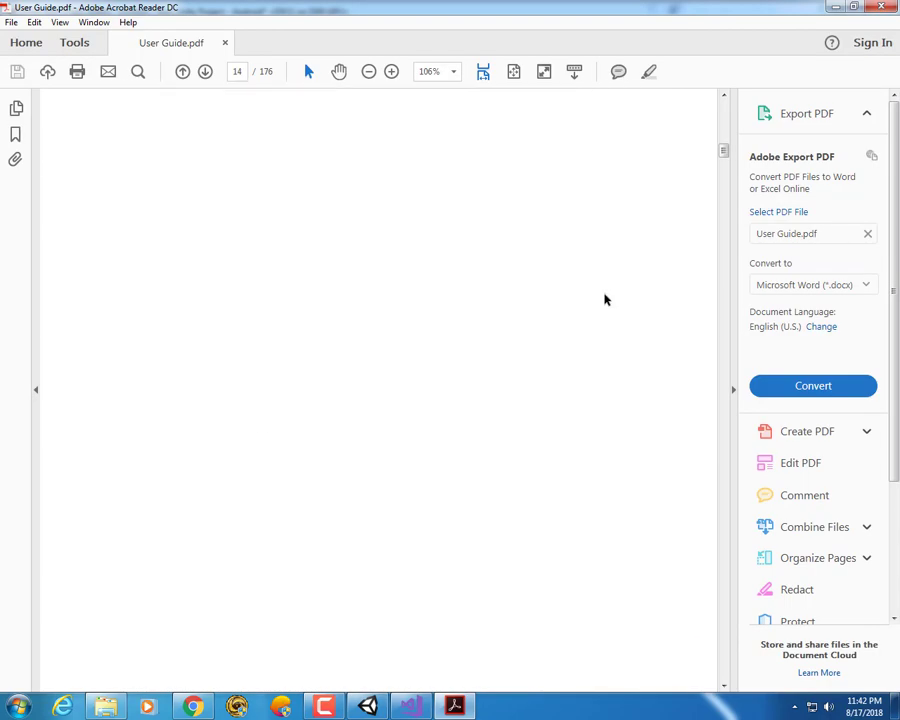
{"action": "left_click", "coordinate": [884, 113]}
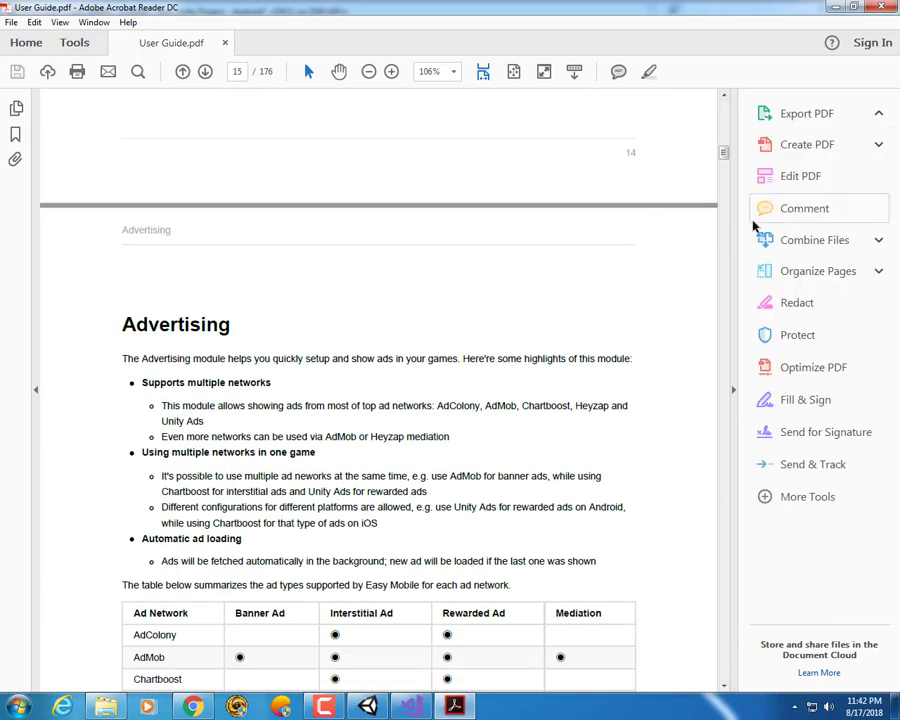
{"action": "left_click", "coordinate": [806, 112]}
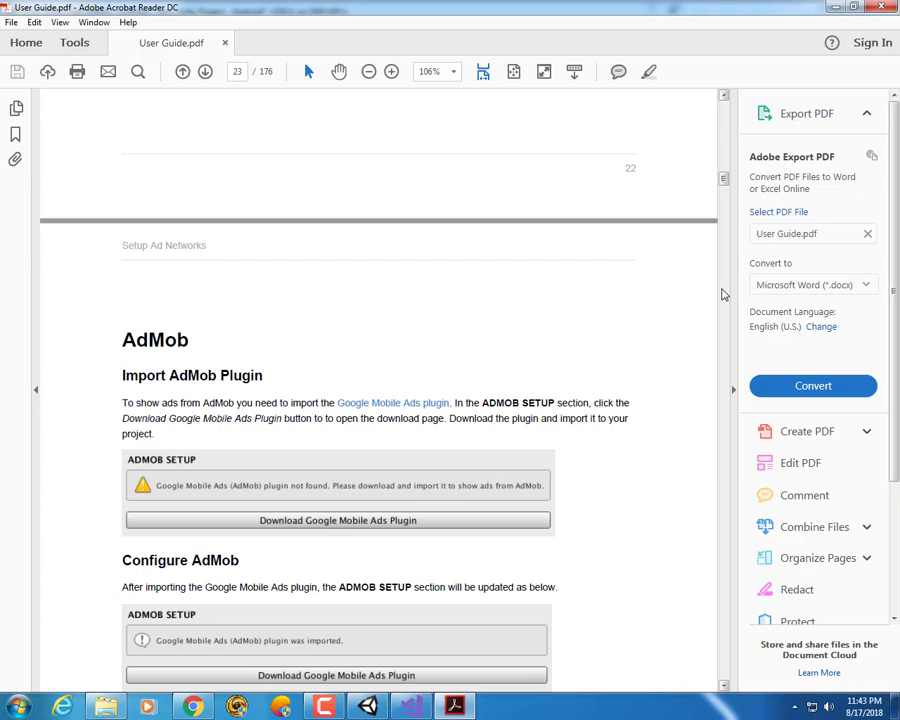
{"action": "scroll", "scroll_direction": "down", "scroll_amount": 3}
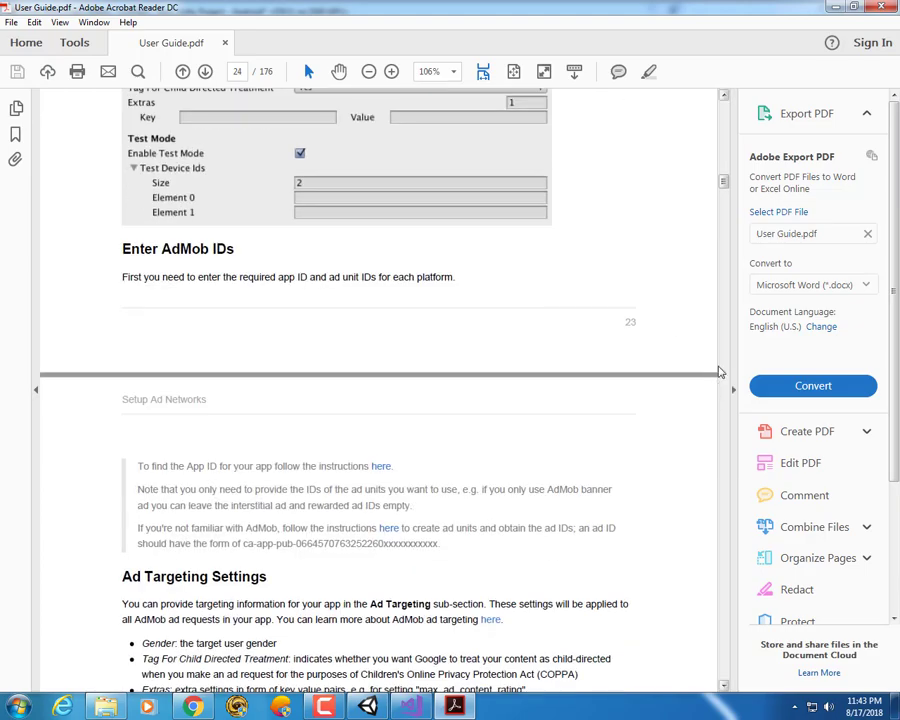
{"action": "scroll", "scroll_direction": "down", "scroll_amount": 3}
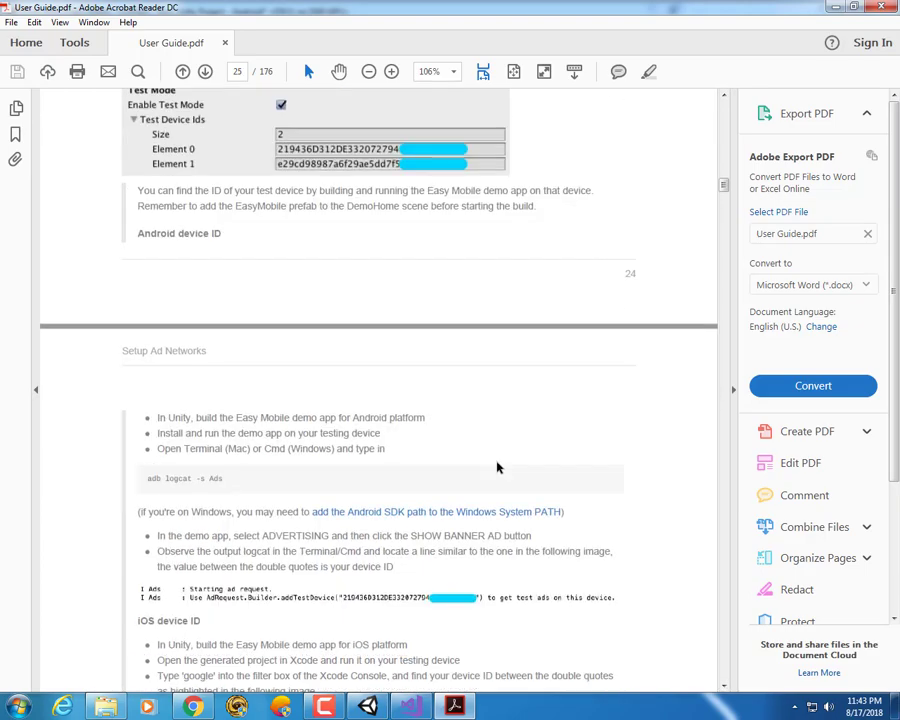
{"action": "scroll", "scroll_direction": "down", "scroll_amount": 3}
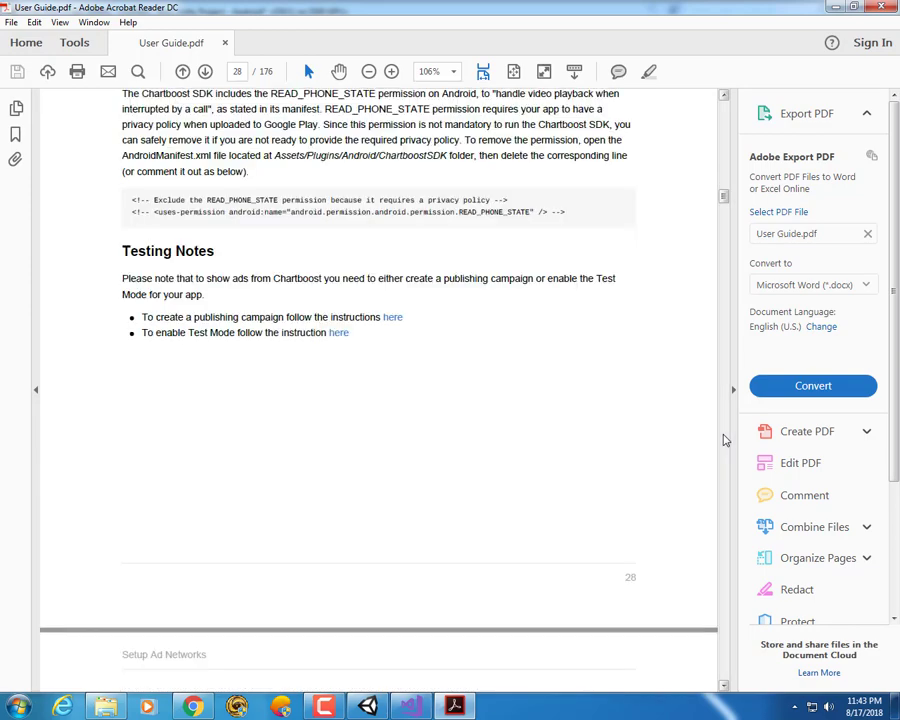
{"action": "scroll", "scroll_direction": "down", "scroll_amount": 3}
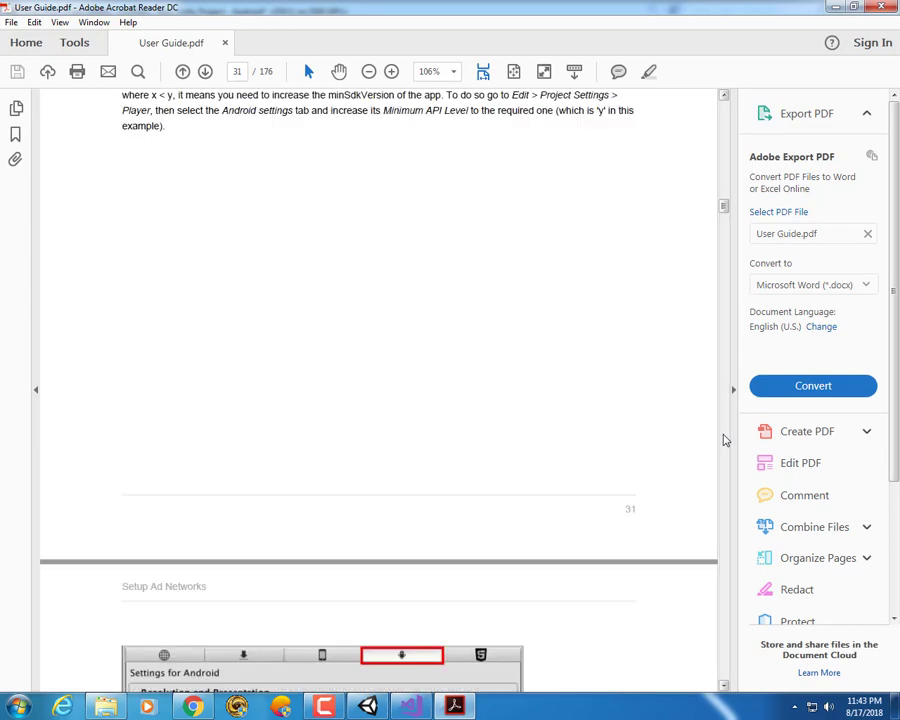
{"action": "scroll", "scroll_direction": "down", "scroll_amount": 3}
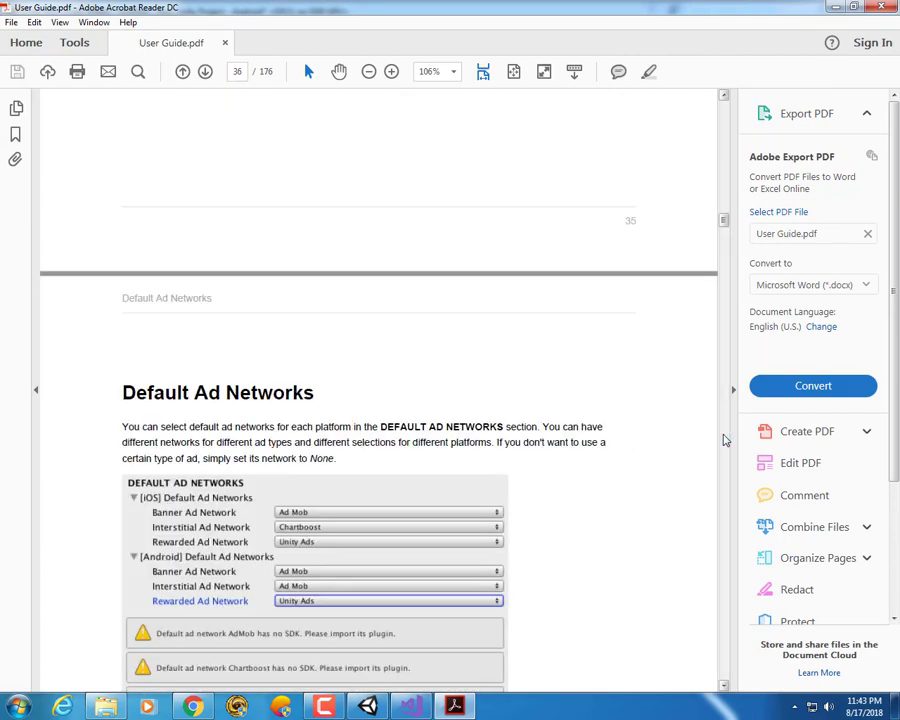
{"action": "scroll", "scroll_direction": "down", "scroll_amount": 3}
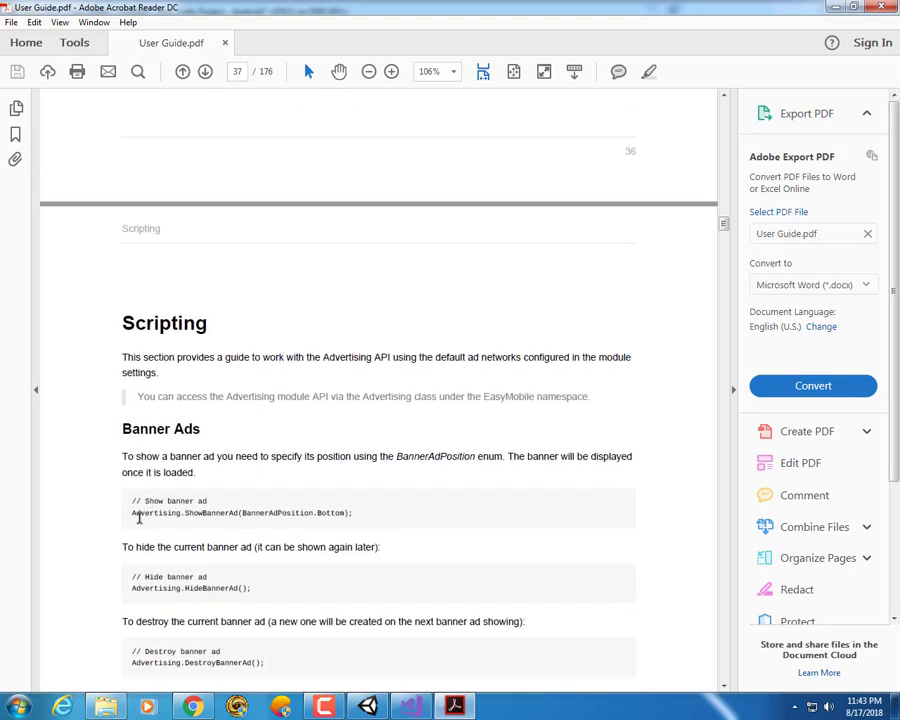
{"action": "mouse_move", "coordinate": [170, 518]}
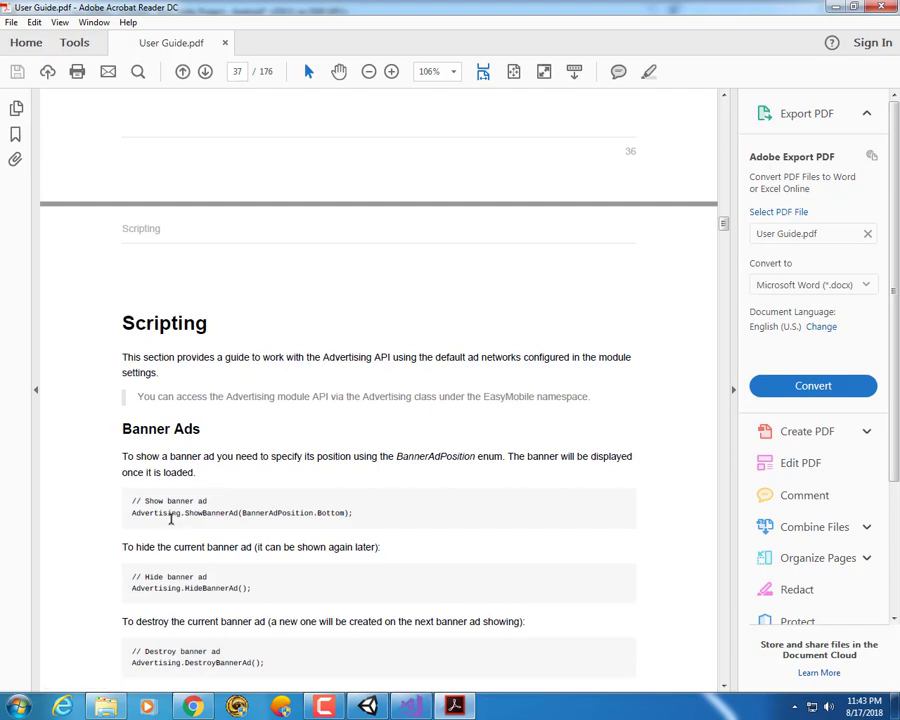
Step: Scroll the guide through the Scripting section's Banner Ads and Interstitial Ads code samples
{"action": "scroll", "scroll_direction": "down", "scroll_amount": 3}
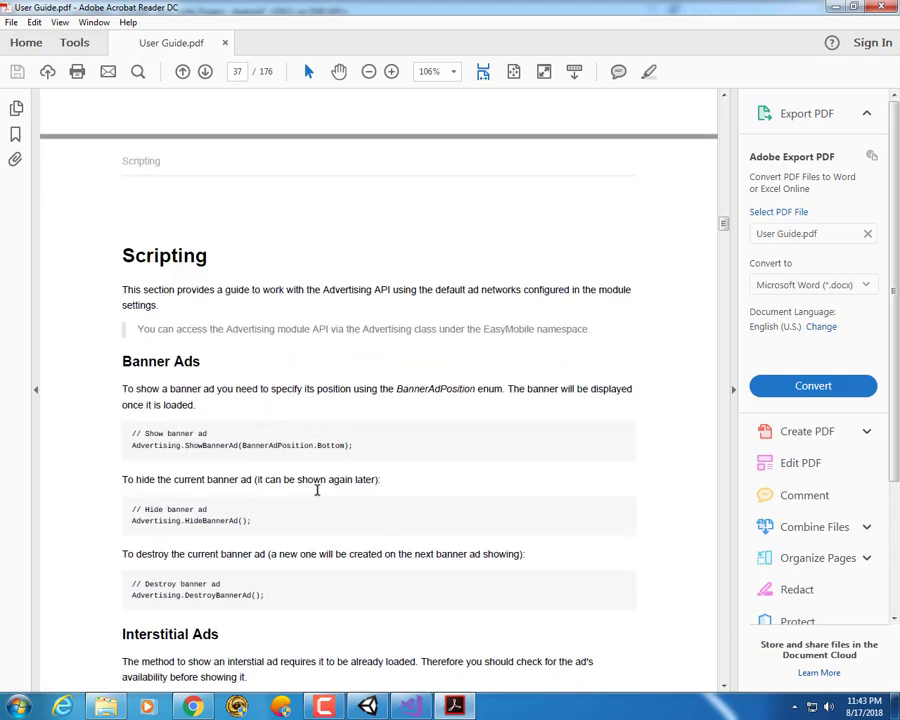
{"action": "scroll", "scroll_direction": "down", "scroll_amount": 3}
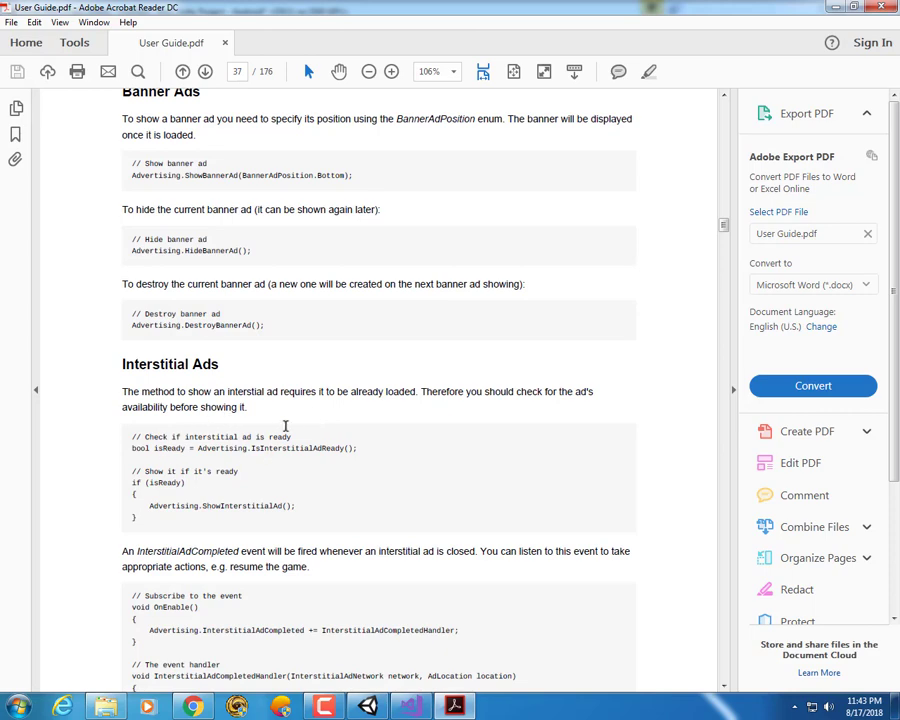
{"action": "mouse_move", "coordinate": [176, 462]}
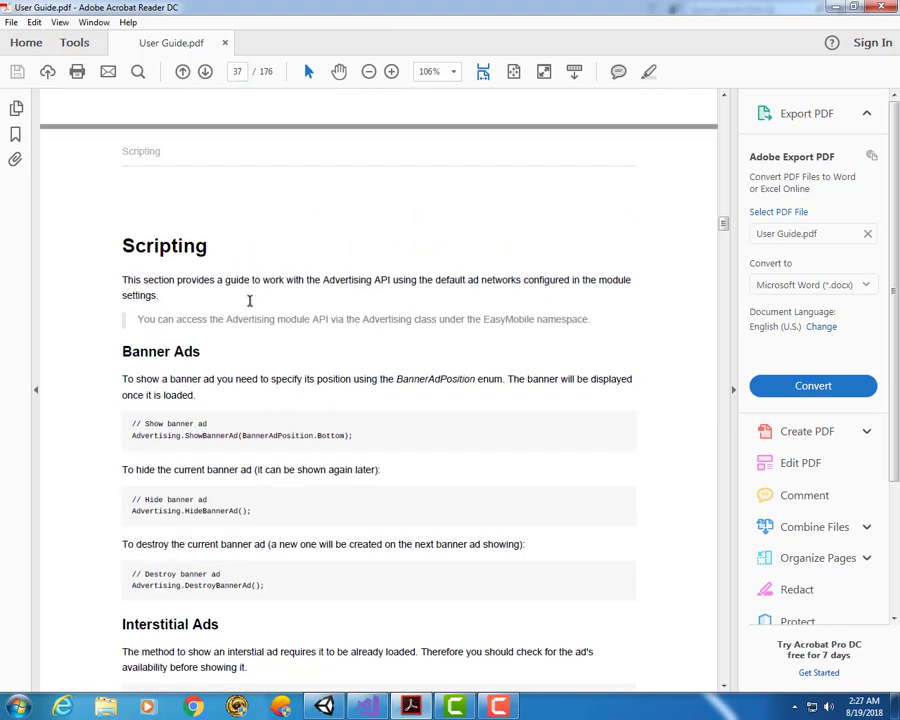
{"action": "scroll", "scroll_direction": "down", "scroll_amount": 3}
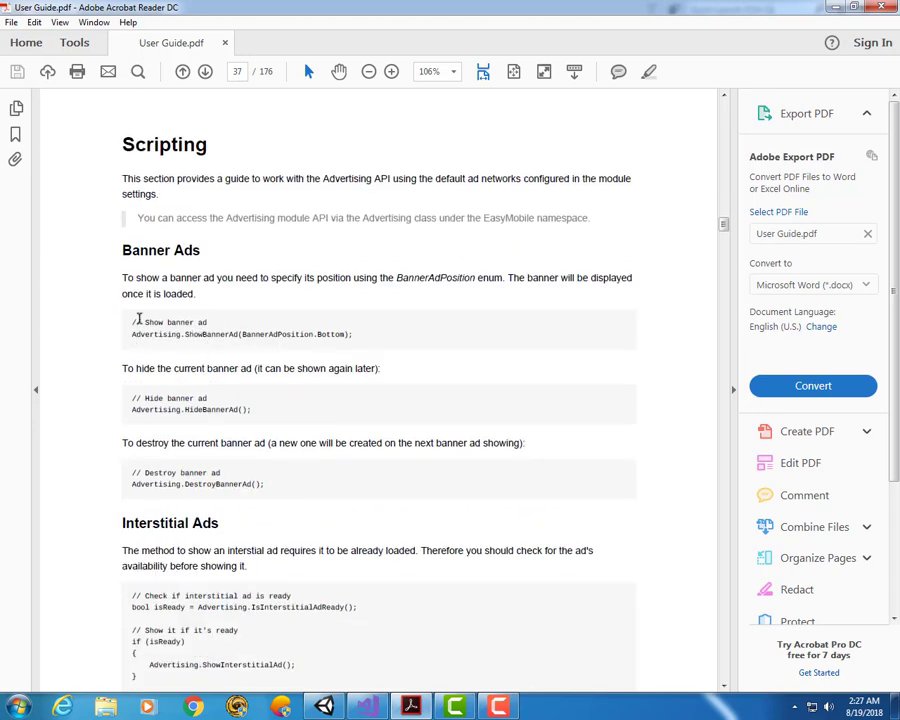
{"action": "mouse_move", "coordinate": [142, 334]}
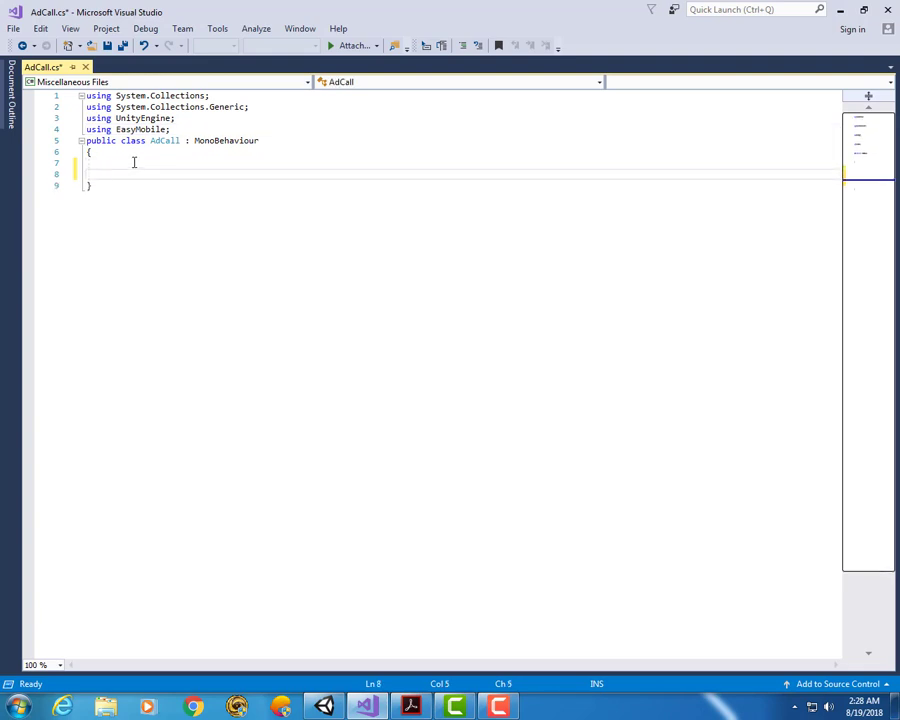
Step: Write public void AdmobBanner() in AdCall.cs and rename its duplicate to AdmobInter
{"action": "type", "text": "public"}
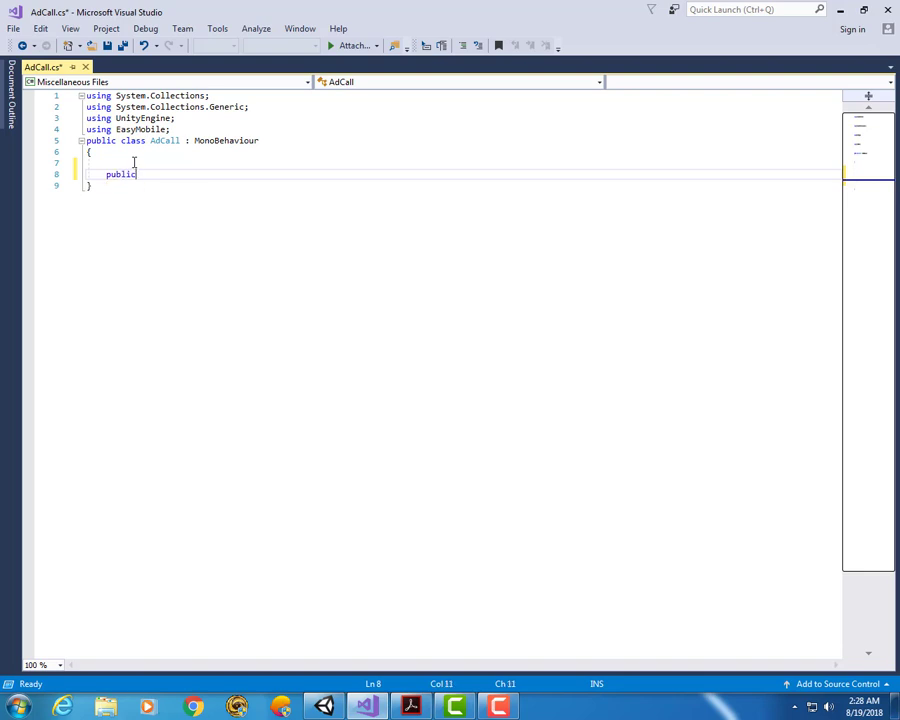
{"action": "type", "text": "void"}
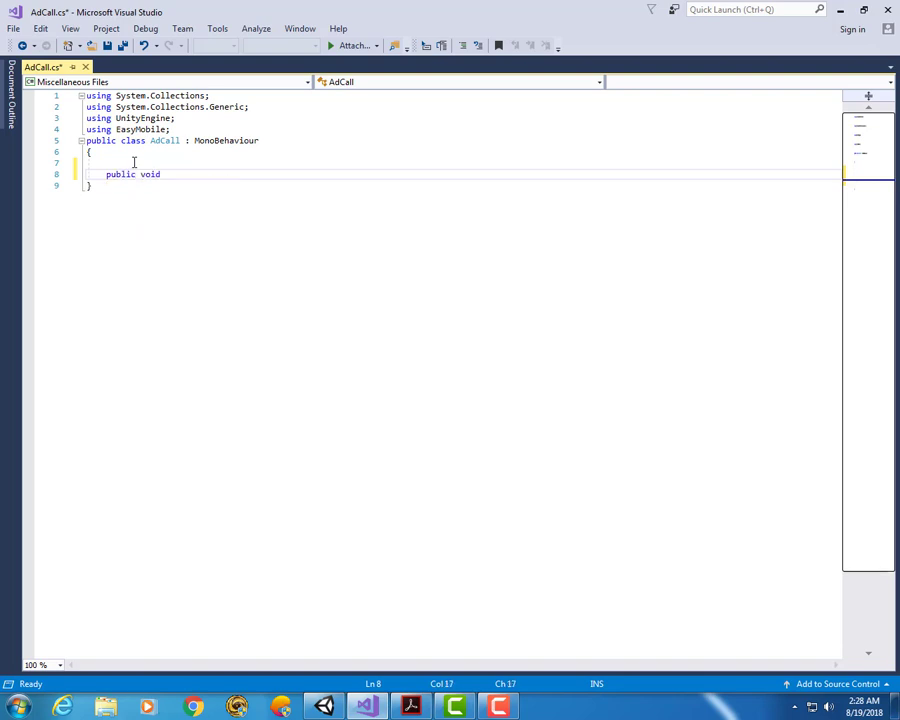
{"action": "type", "text": "Adm"}
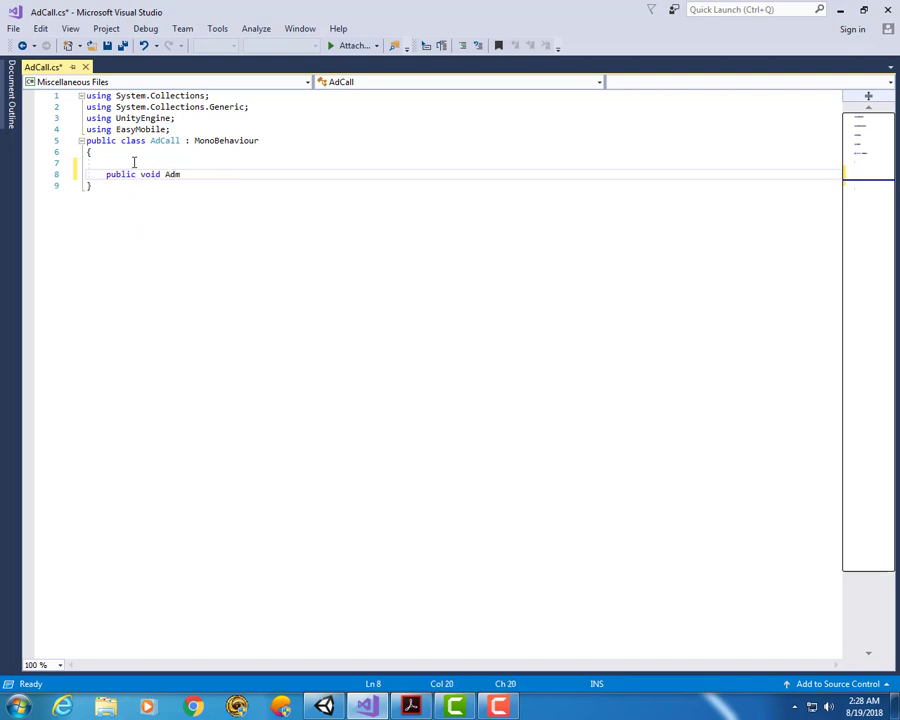
{"action": "type", "text": "obBan"}
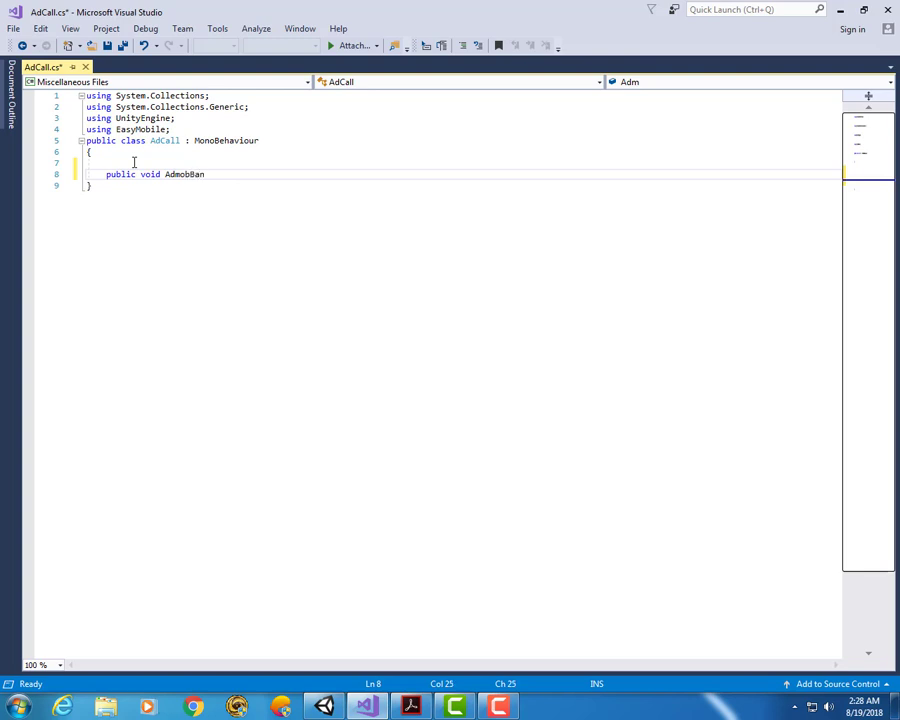
{"action": "type", "text": "ner()"}
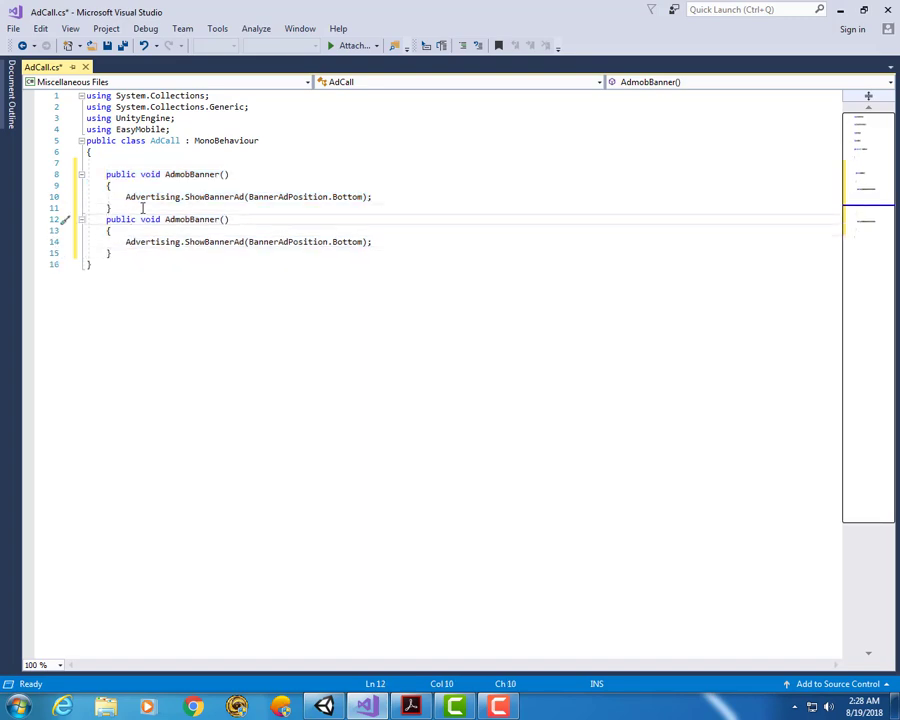
{"action": "double_click", "coordinate": [204, 219]}
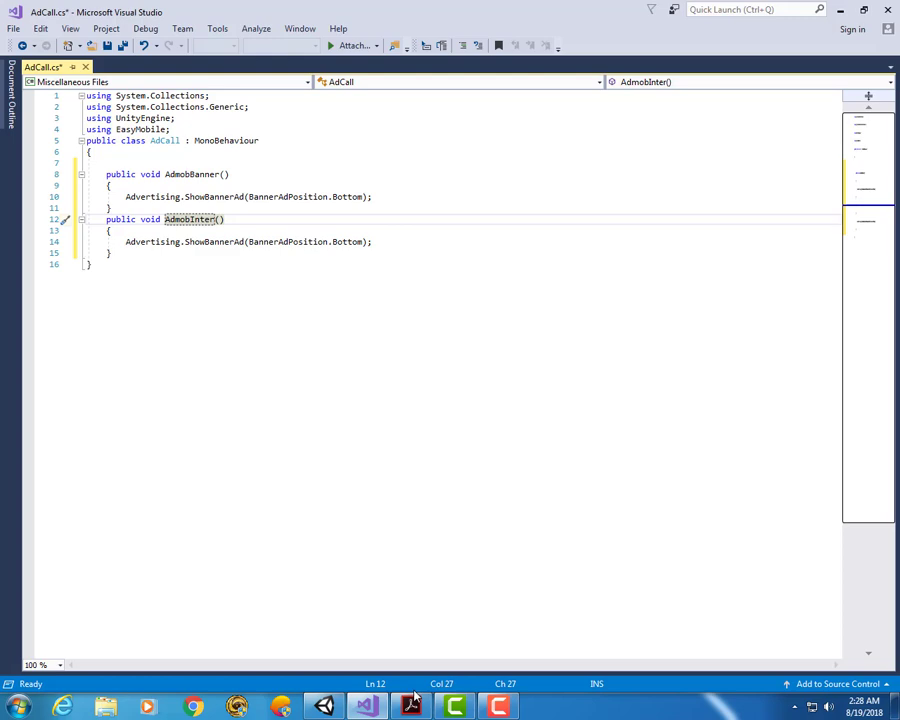
Step: Copy the isReady check code from the guide's Interstitial Ads section
{"action": "left_click", "coordinate": [415, 704]}
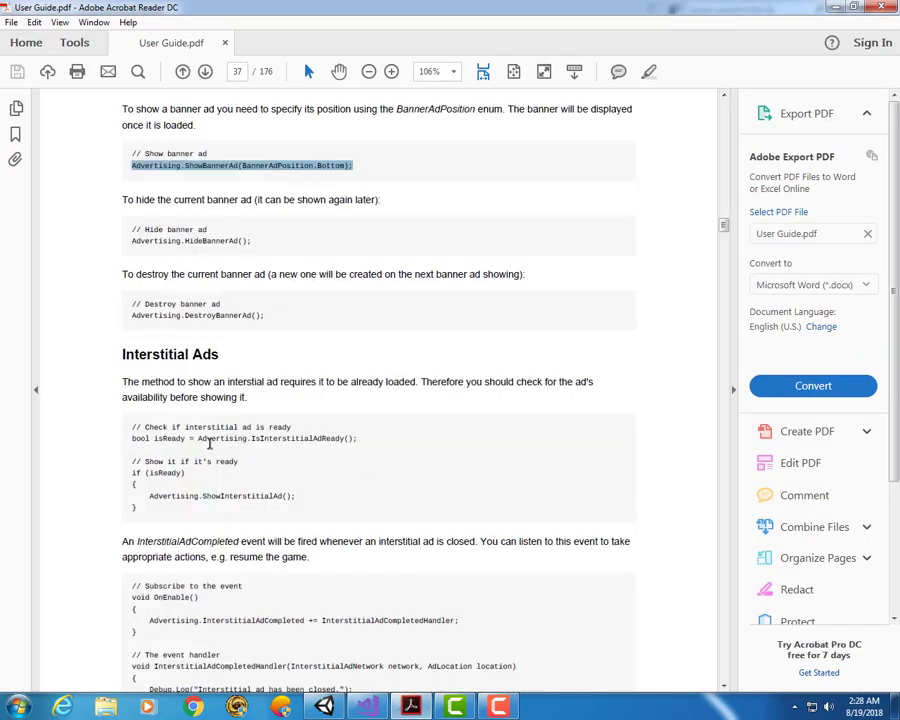
{"action": "mouse_move", "coordinate": [220, 434]}
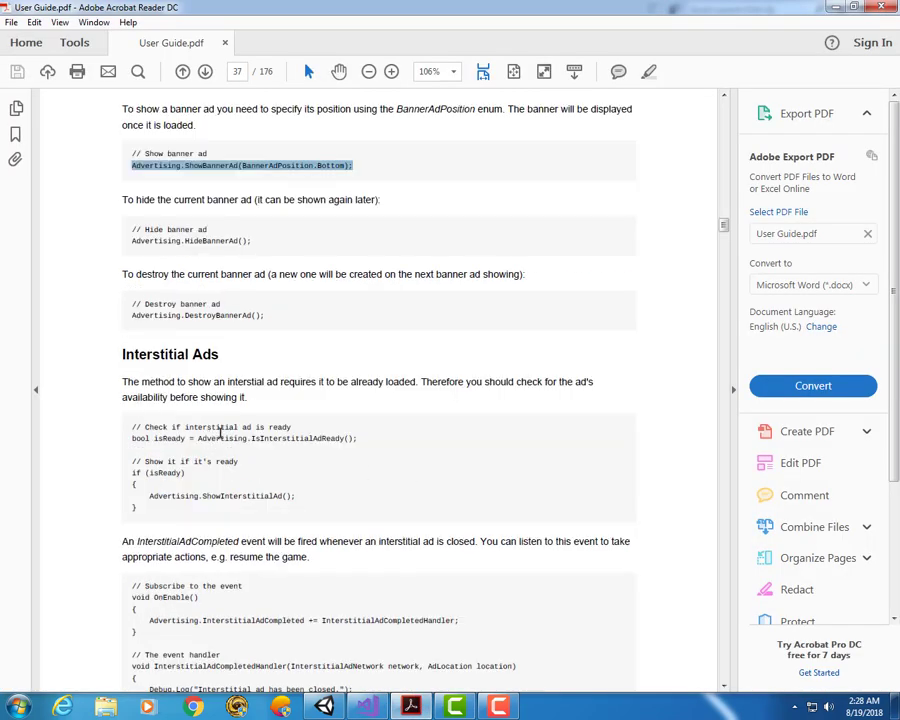
{"action": "mouse_move", "coordinate": [210, 448]}
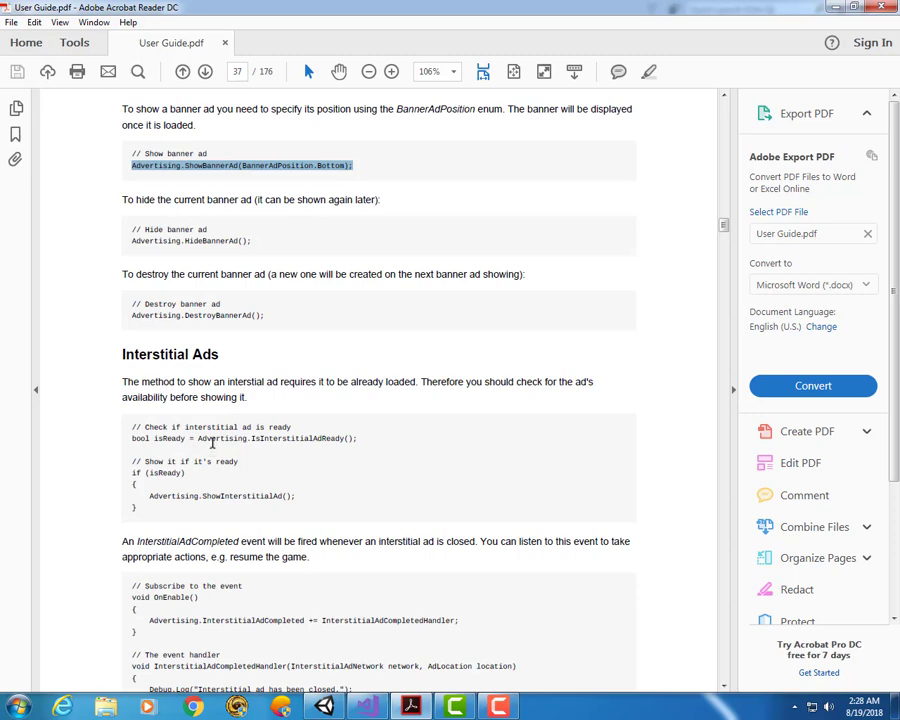
{"action": "mouse_move", "coordinate": [258, 452]}
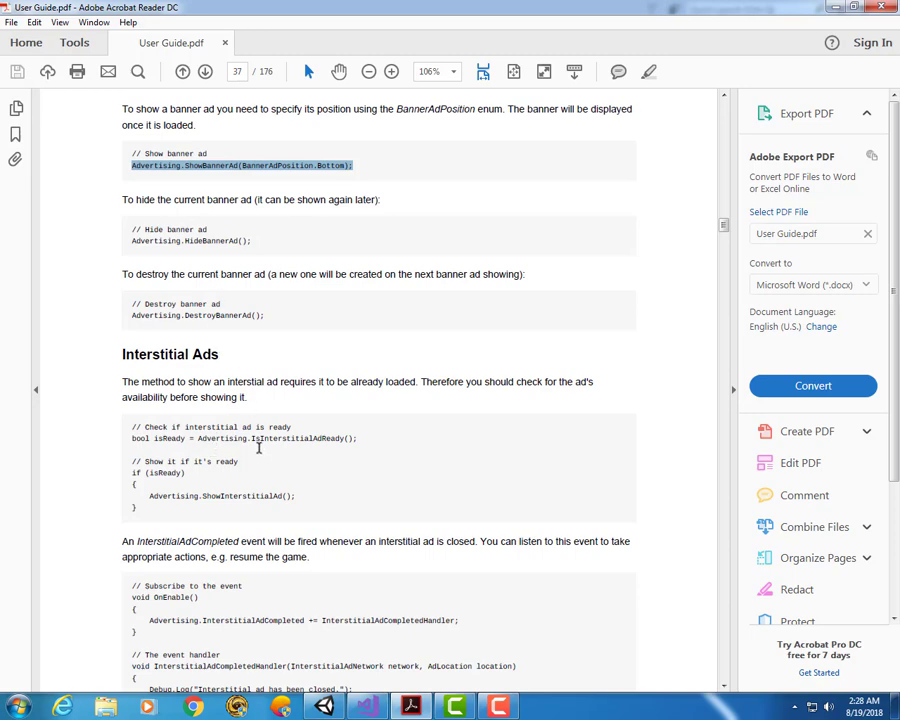
{"action": "scroll", "scroll_direction": "down", "scroll_amount": 3}
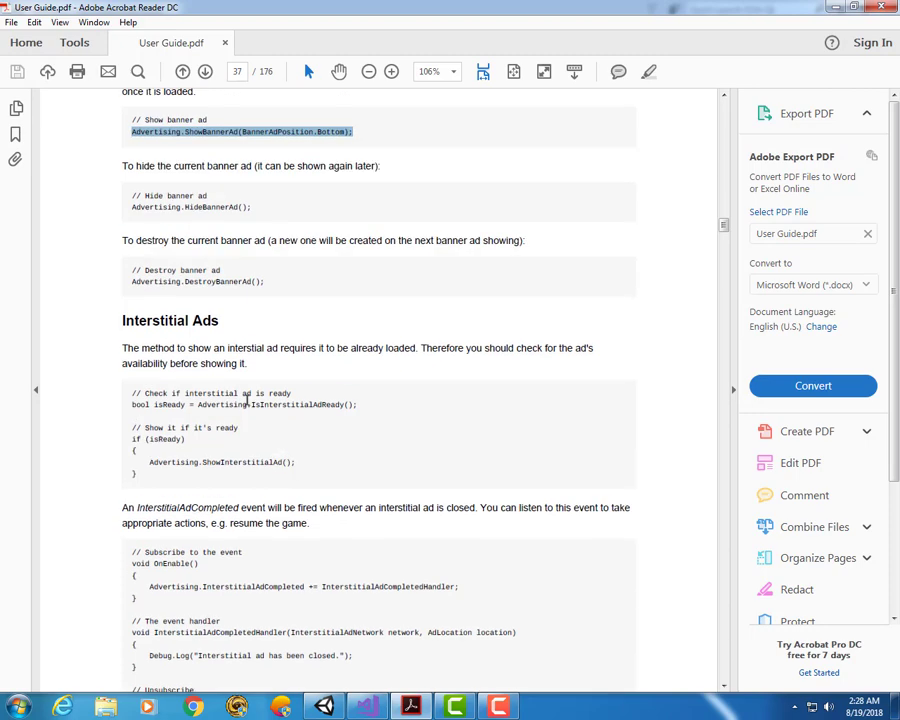
{"action": "mouse_move", "coordinate": [152, 398]}
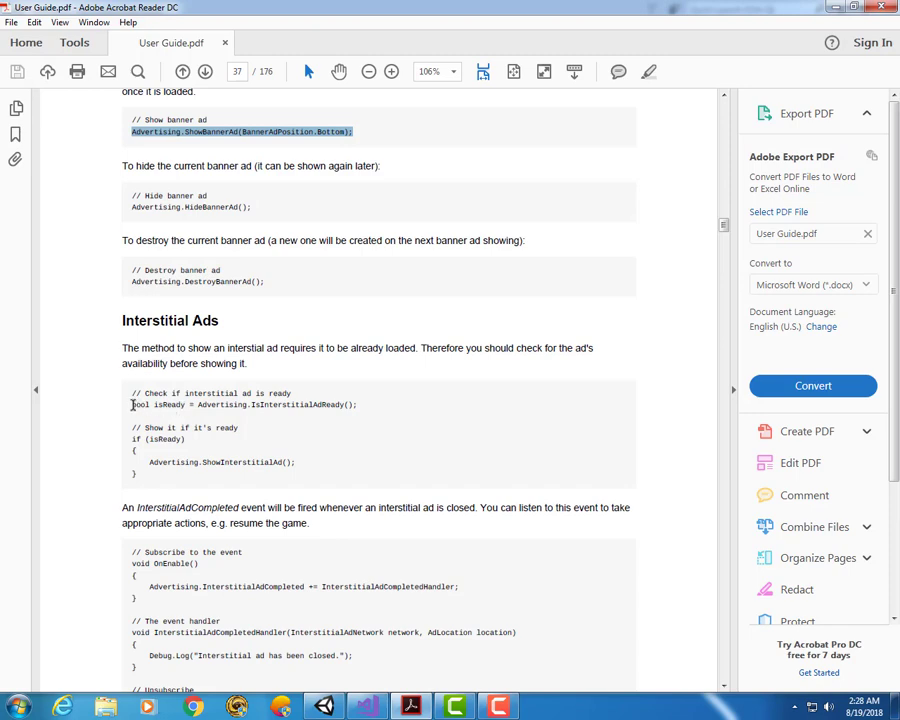
{"action": "left_click_drag", "start_coordinate": [131, 404], "coordinate": [142, 473]}
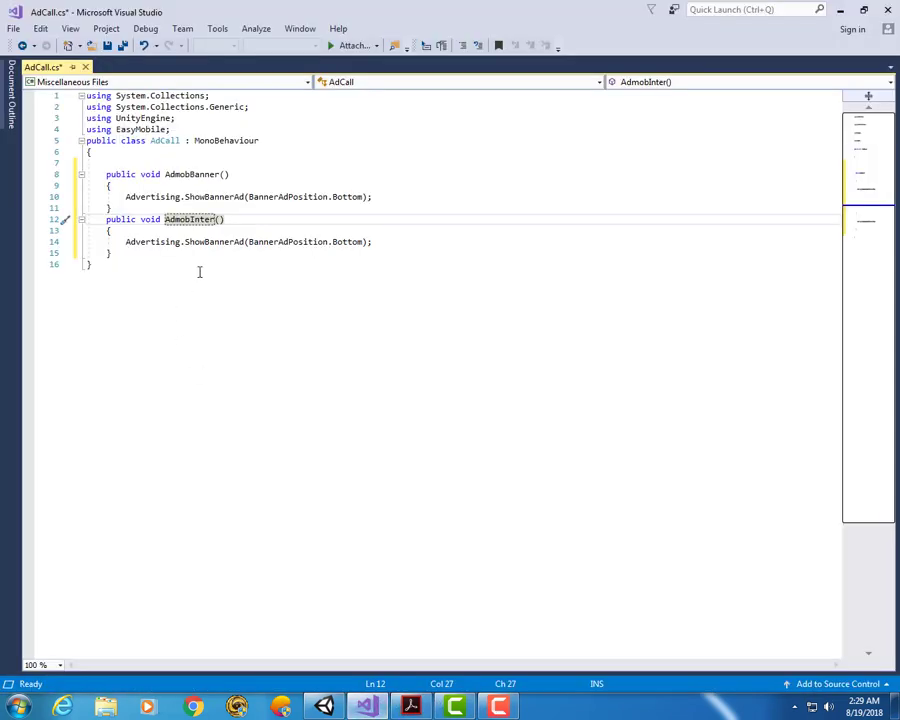
Step: Replace AdmobInter's ShowBannerAd line with the IsInterstitialAdReady check and ShowInterstitialAd call
{"action": "triple_click", "coordinate": [248, 241]}
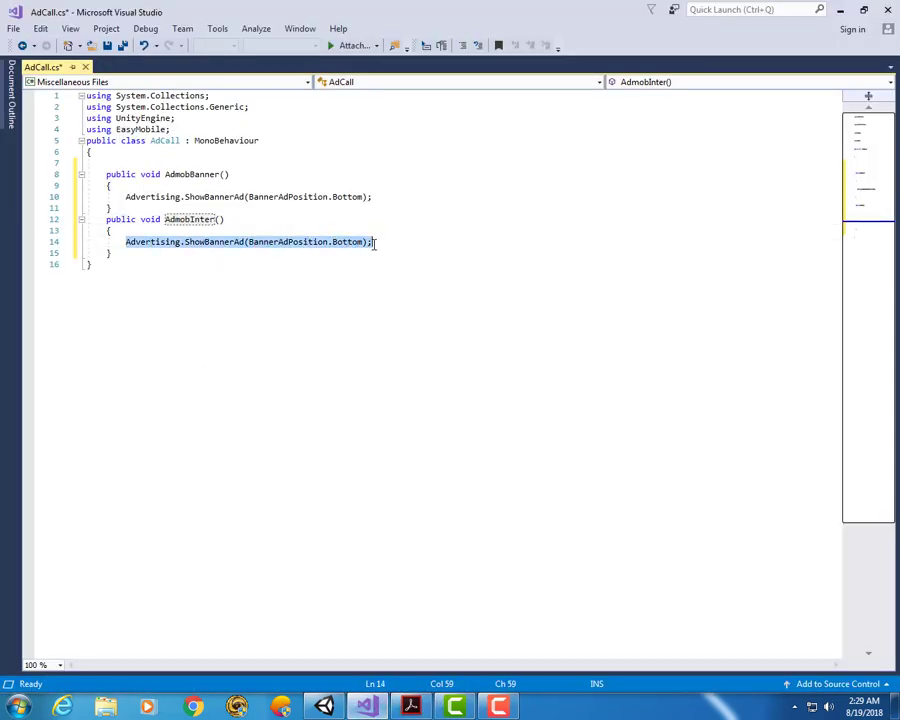
{"action": "type", "text": "bool isReady = Advertising.IsInterstitialAdReady();"}
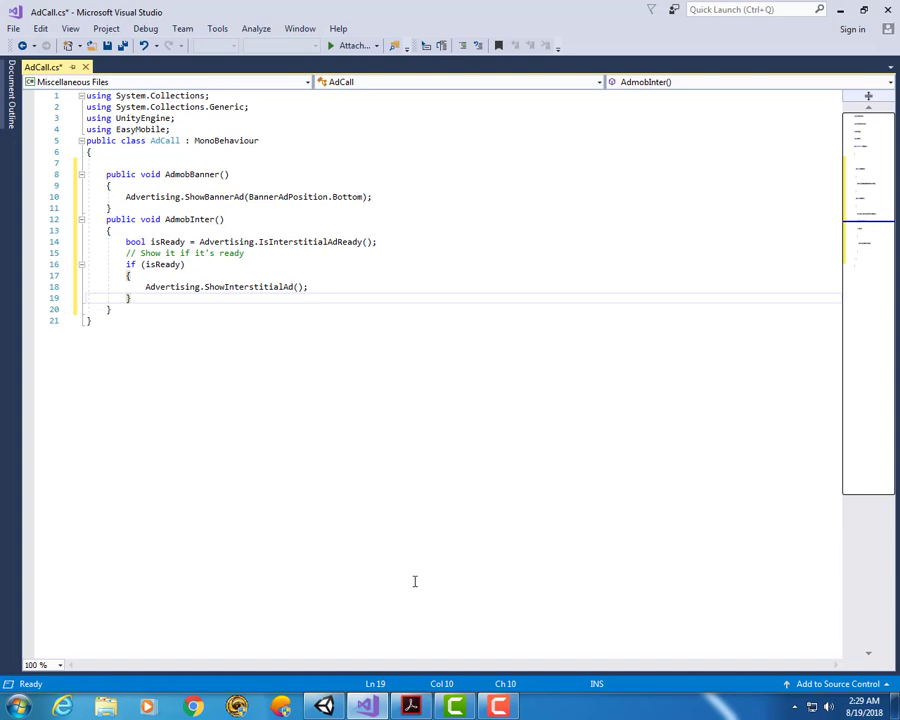
{"action": "mouse_move", "coordinate": [256, 275]}
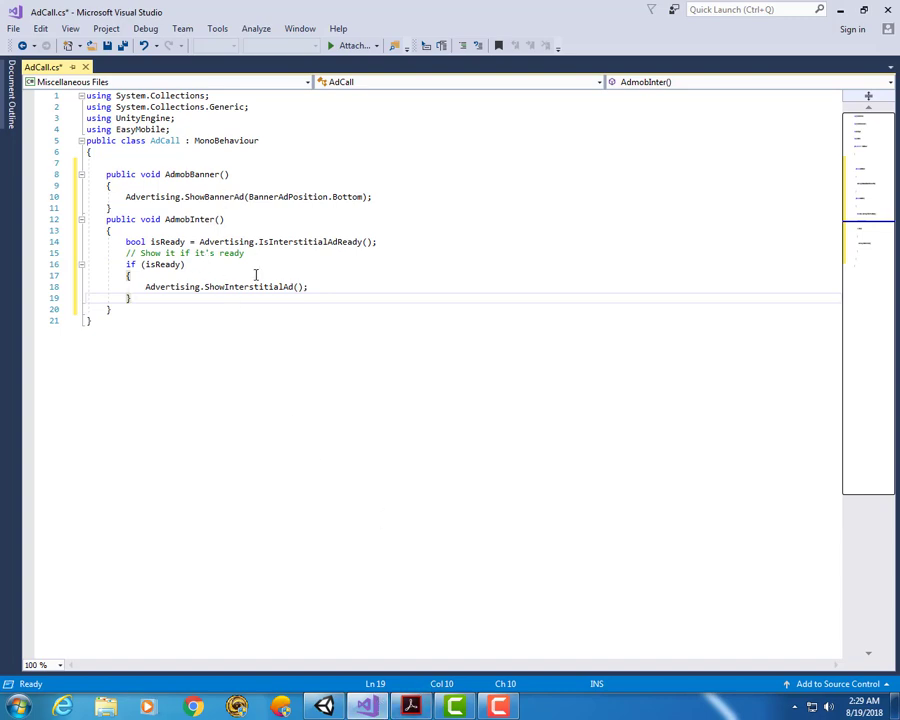
{"action": "mouse_move", "coordinate": [235, 297]}
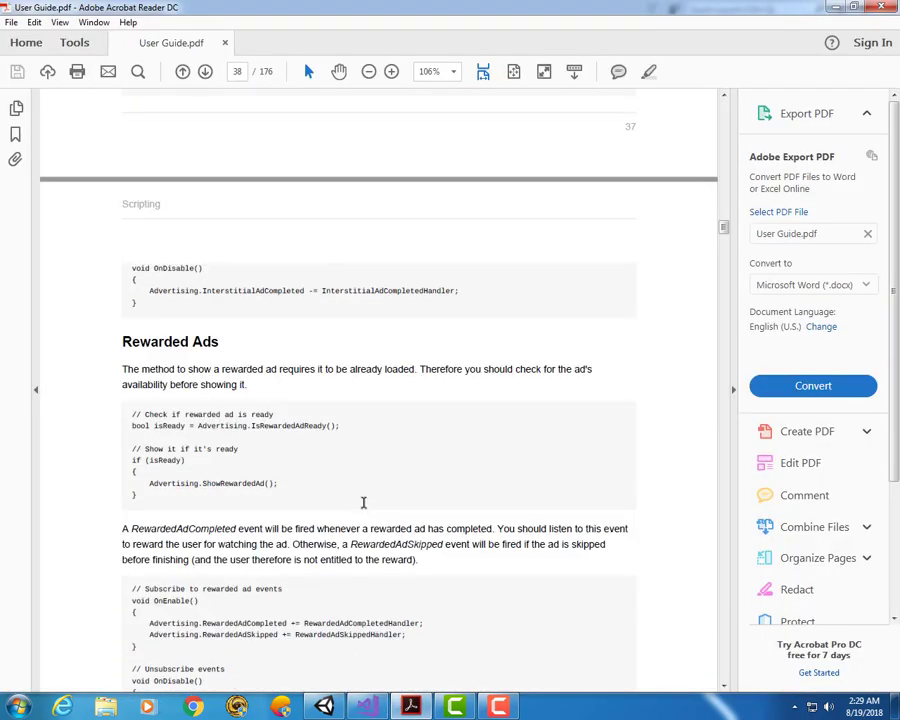
Step: Scroll to Manual Ad Loading and copy the LoadInterstitialAd and LoadRewardedAd snippets
{"action": "scroll", "scroll_direction": "down", "scroll_amount": 3}
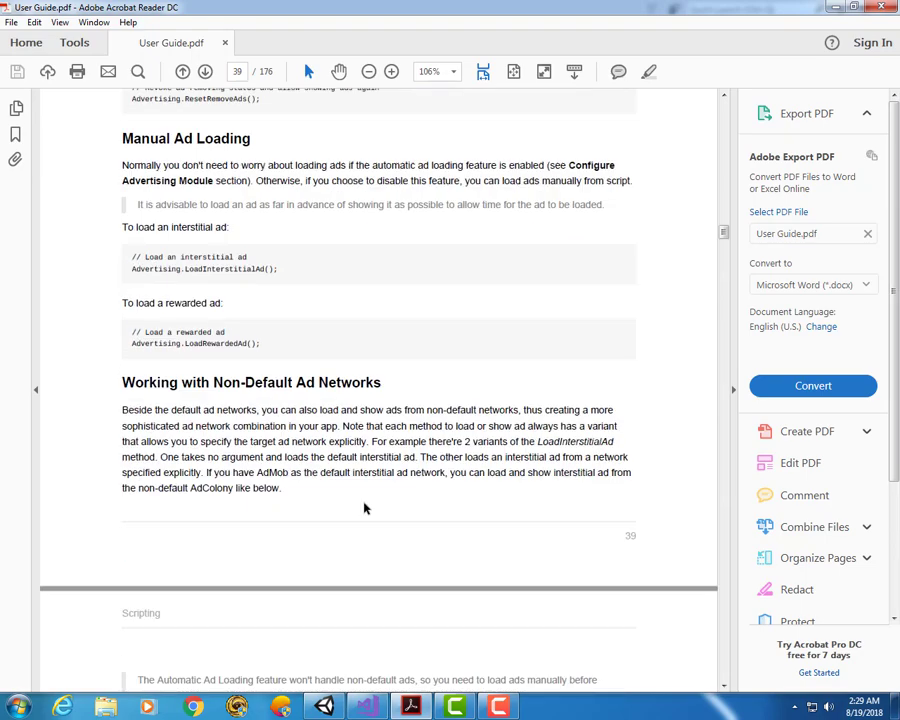
{"action": "scroll", "scroll_direction": "down", "scroll_amount": 3}
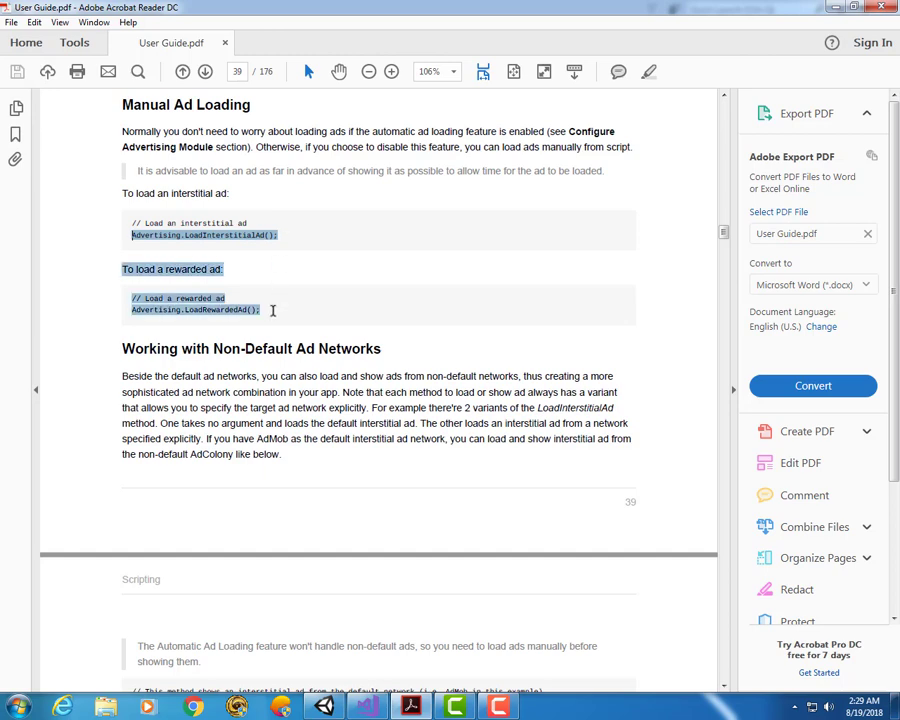
{"action": "mouse_move", "coordinate": [277, 305]}
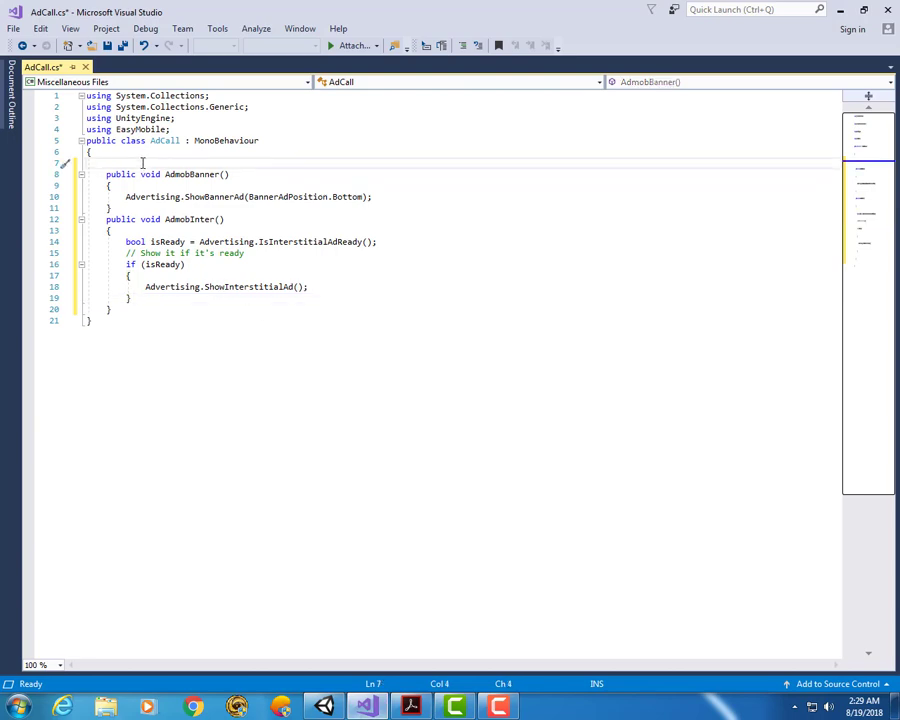
Step: Add a Start() method to AdCall that loads the interstitial and rewarded ads
{"action": "type", "text": "void S"}
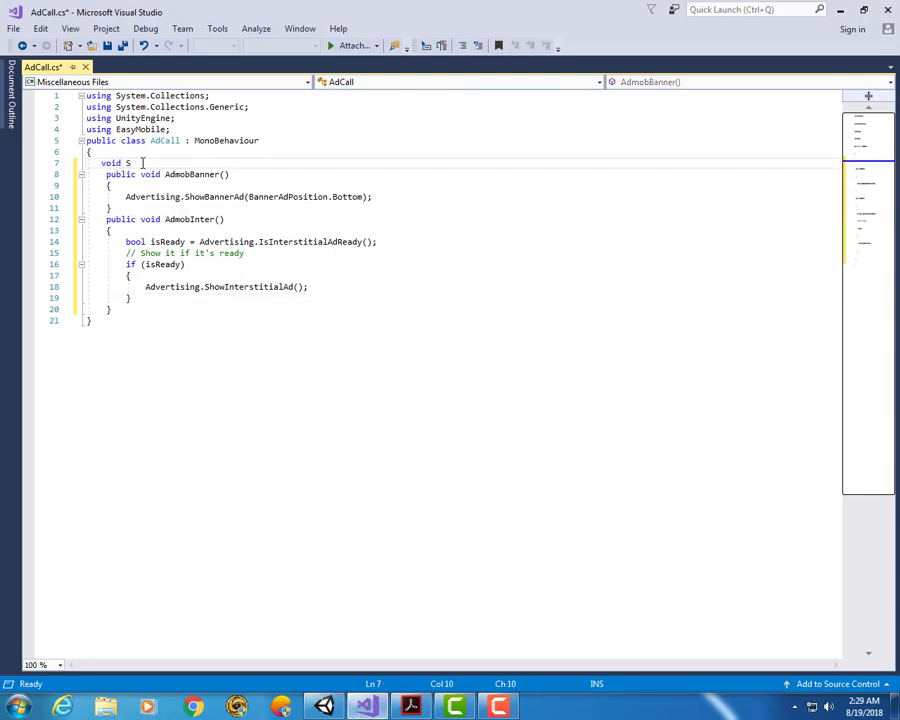
{"action": "type", "text": "tart()"}
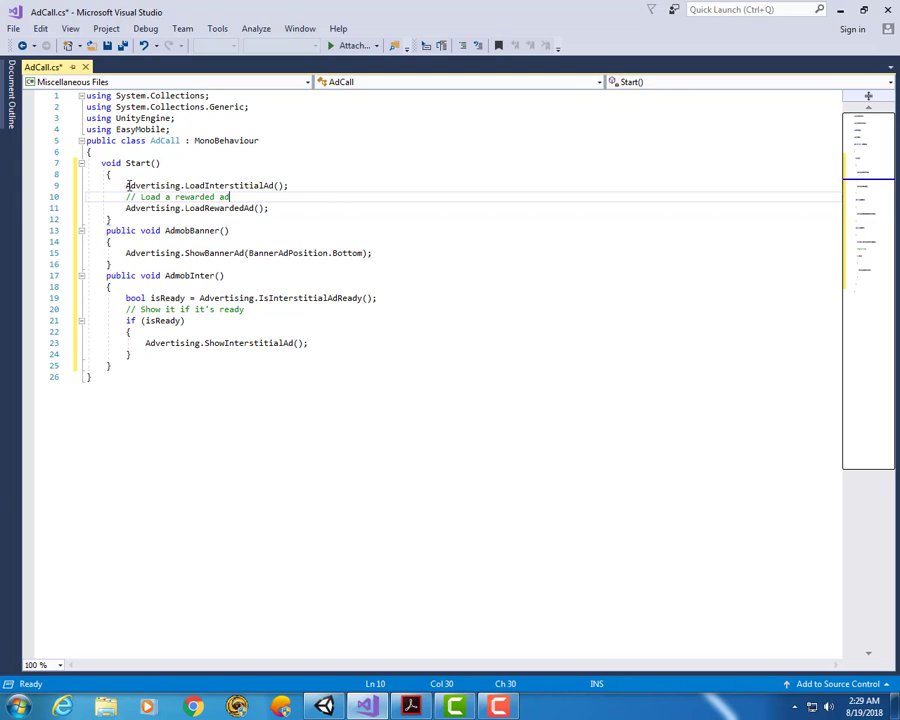
{"action": "left_click_drag", "start_coordinate": [125, 185], "coordinate": [262, 185]}
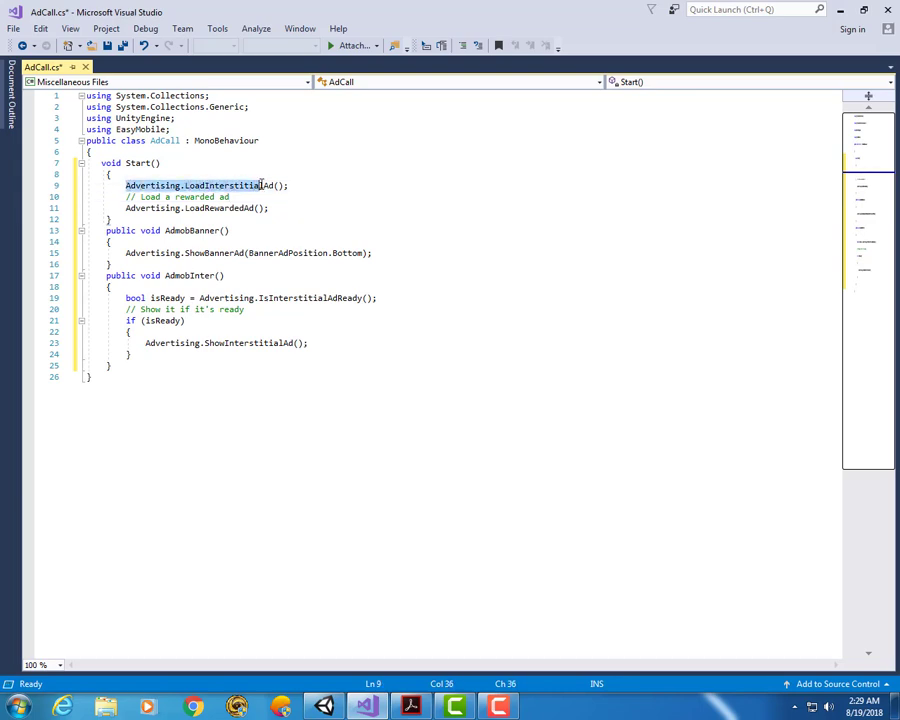
{"action": "left_click", "coordinate": [290, 185]}
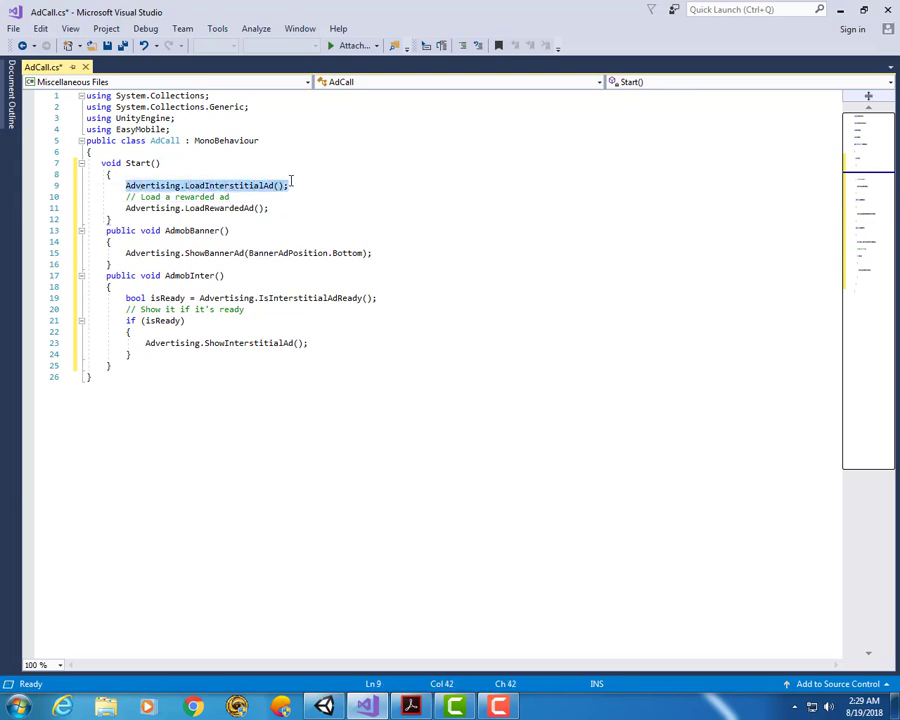
Step: Call Advertising.LoadInterstitialAd(); at the start and end of AdmobInter
{"action": "left_click", "coordinate": [194, 287]}
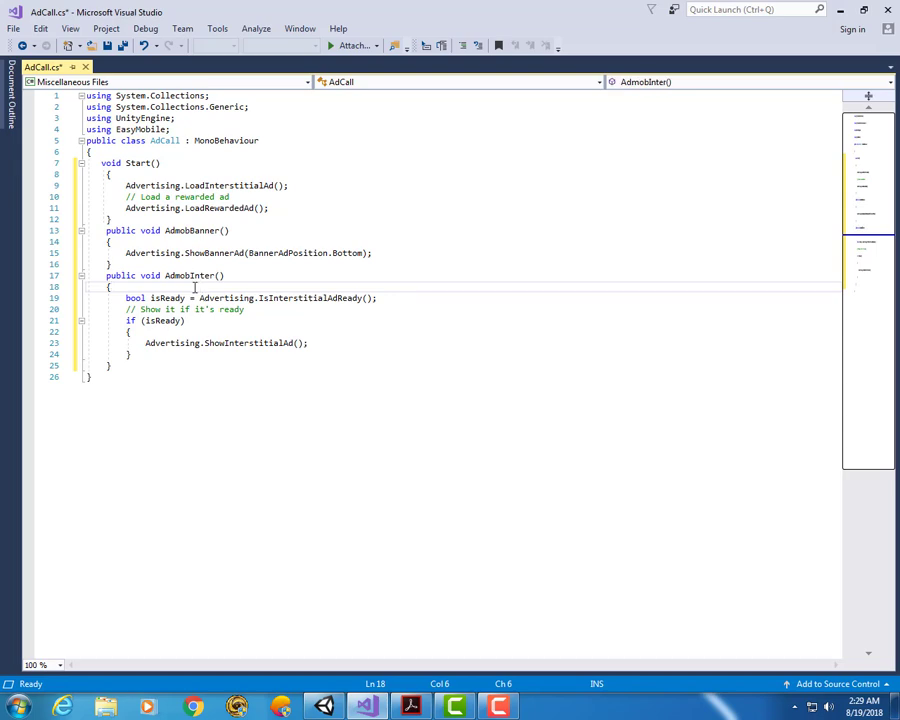
{"action": "type", "text": "Advertising.LoadInterstitialAd();"}
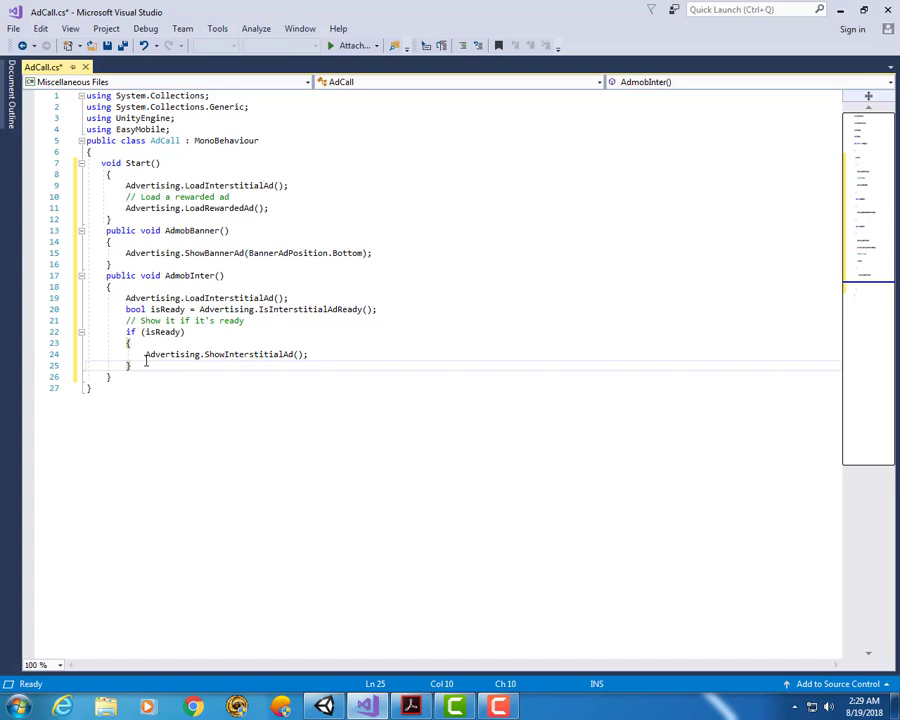
{"action": "type", "text": "Advertising.LoadInterstitialAd();"}
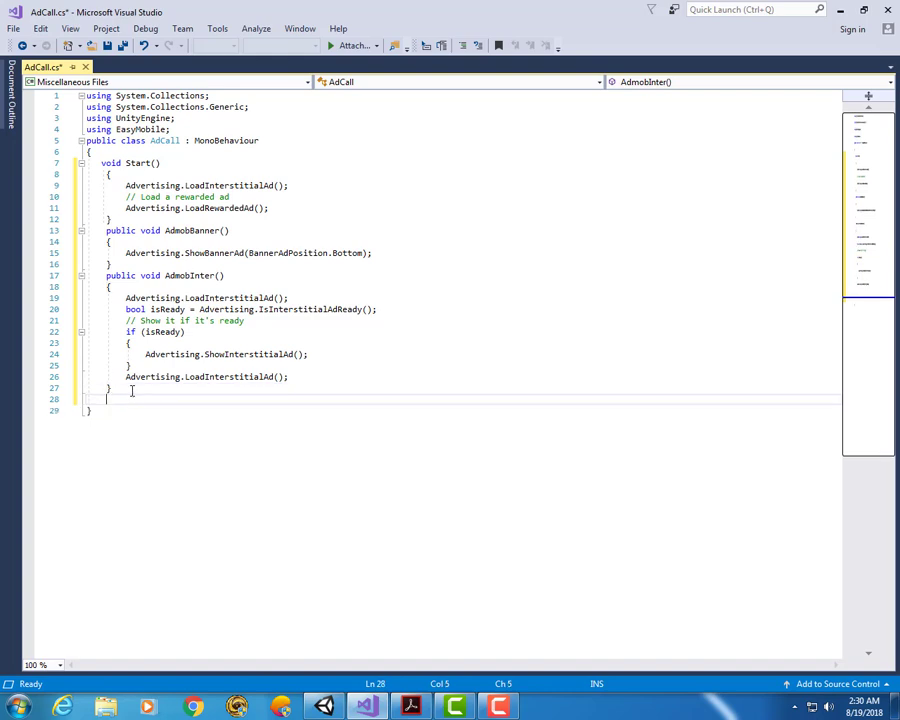
Step: Add public void UnityAds() with an IsRewardedAdReady check that calls ShowRewardedAd
{"action": "type", "text": "public void"}
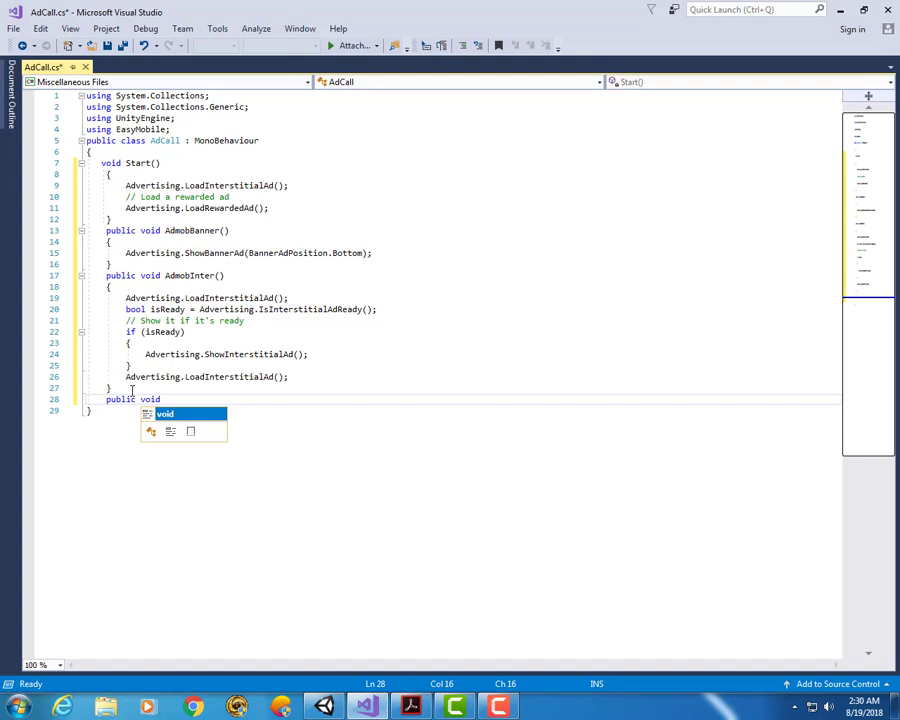
{"action": "type", "text": "UnityAd"}
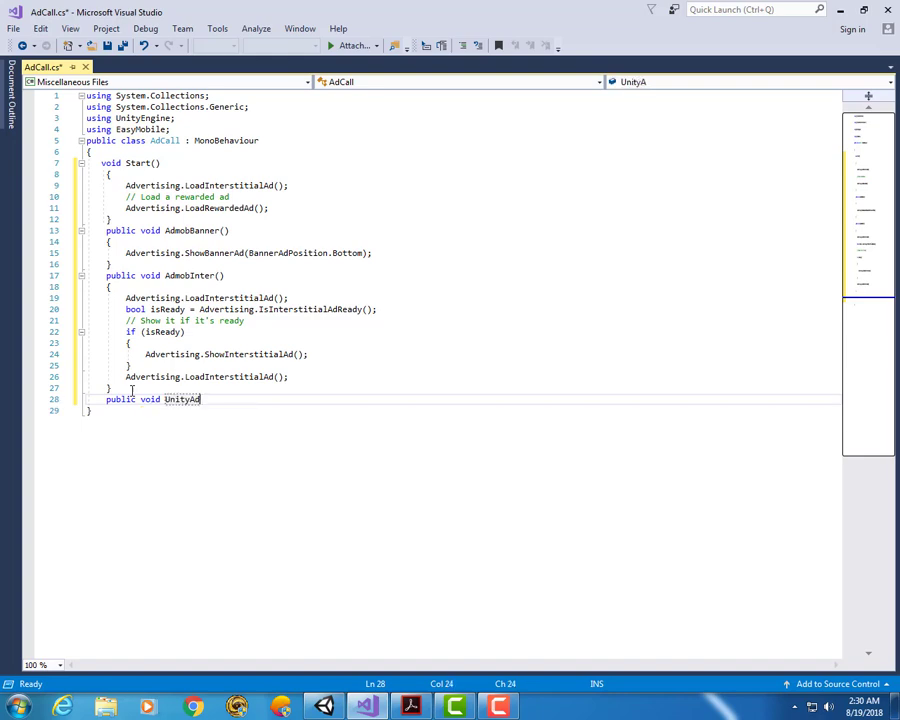
{"action": "type", "text": "s()"}
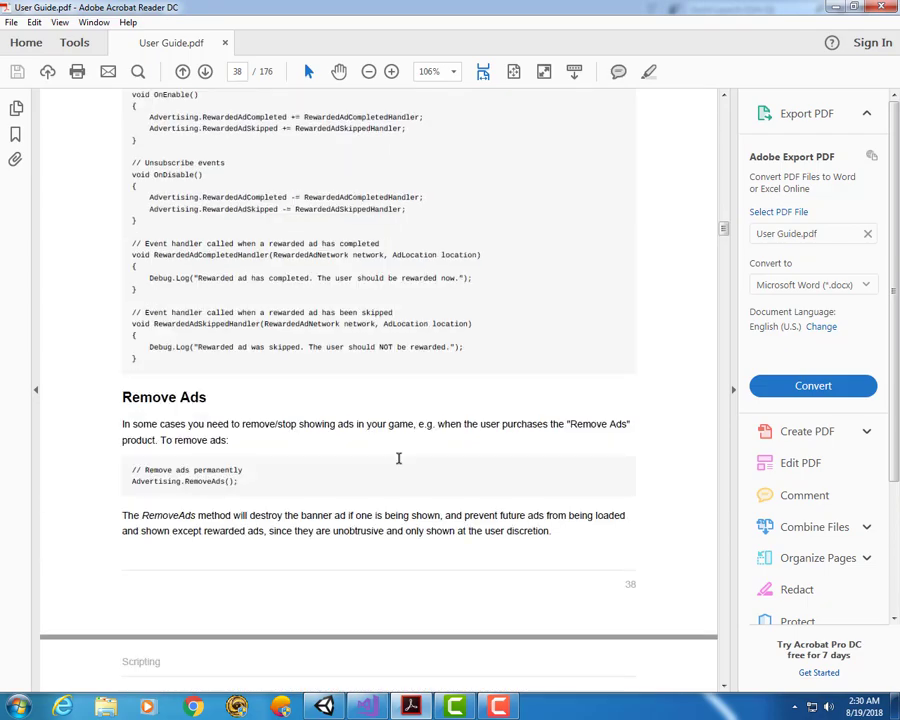
{"action": "scroll", "scroll_direction": "up", "scroll_amount": 3}
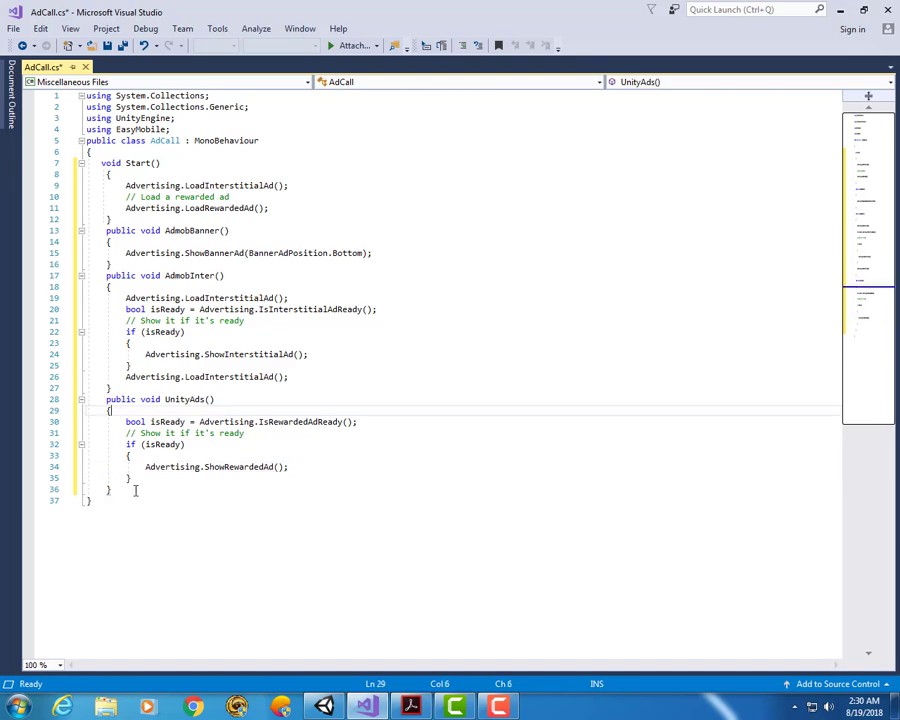
{"action": "type", "text": "public"}
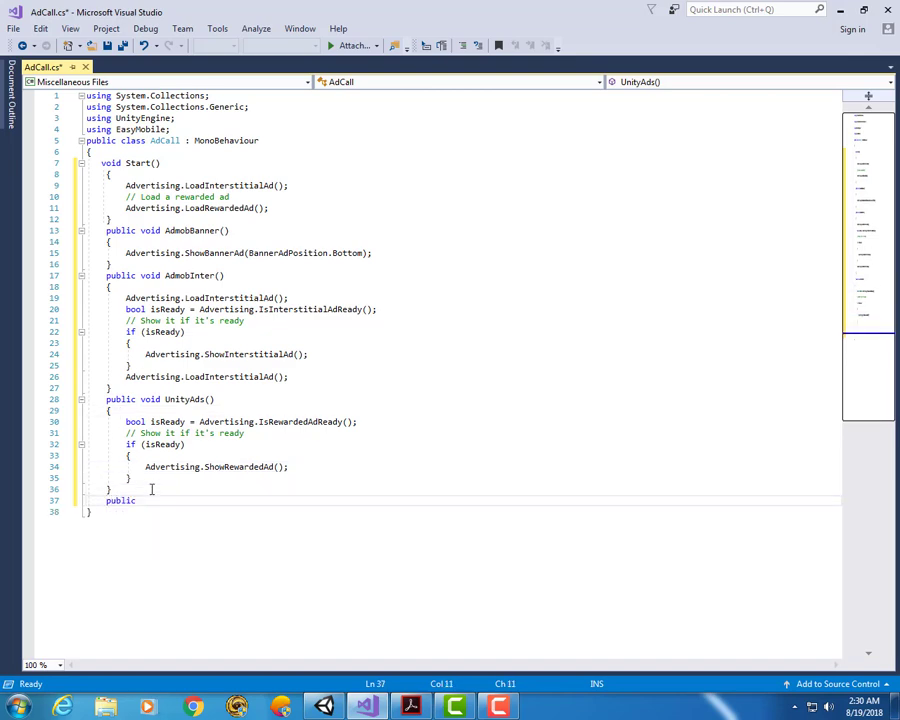
Step: Declare a DestroyBanner() method and look up Advertising.HideBannerAd(); in the user guide
{"action": "type", "text": "void"}
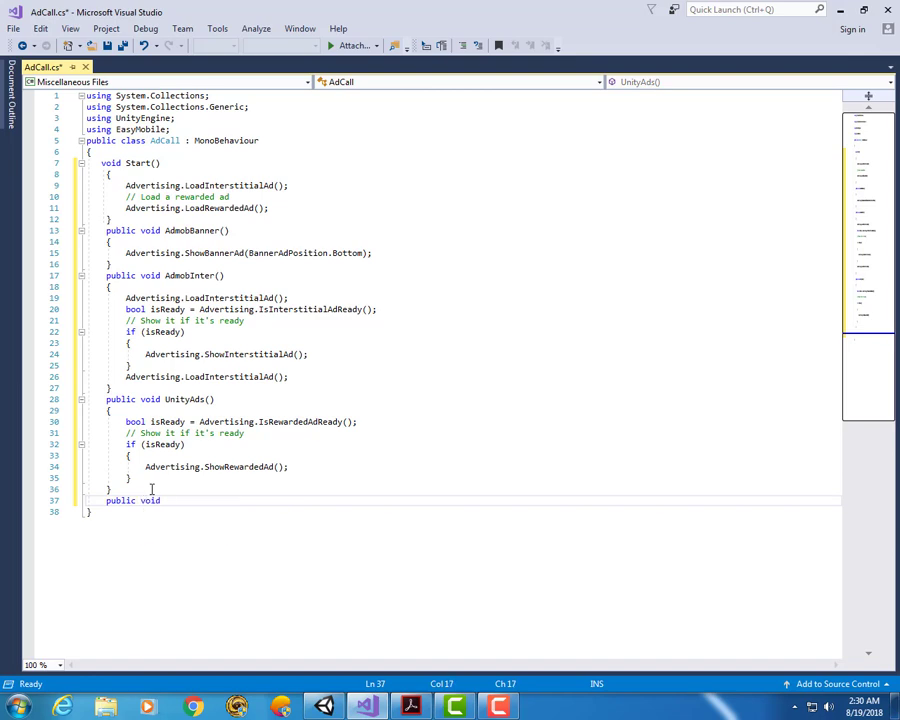
{"action": "type", "text": "DestroyBanner("}
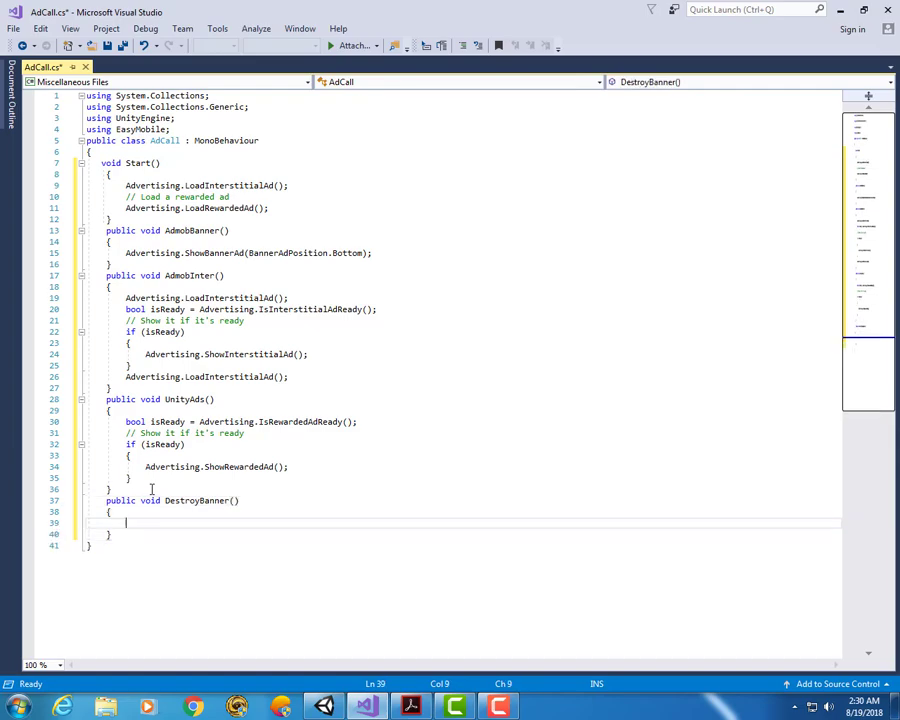
{"action": "left_click", "coordinate": [344, 704]}
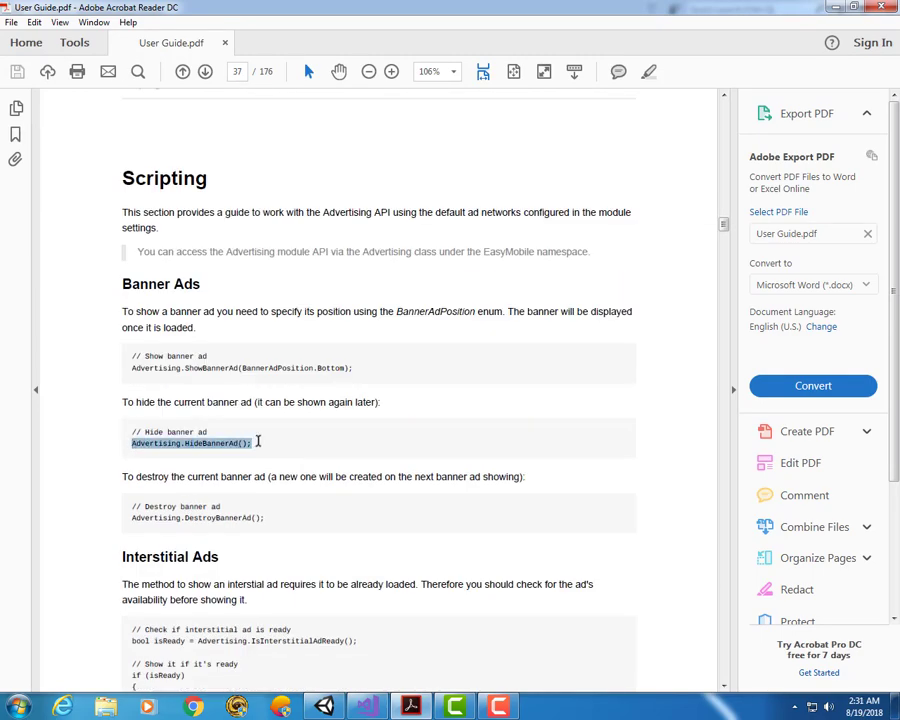
{"action": "mouse_move", "coordinate": [210, 457]}
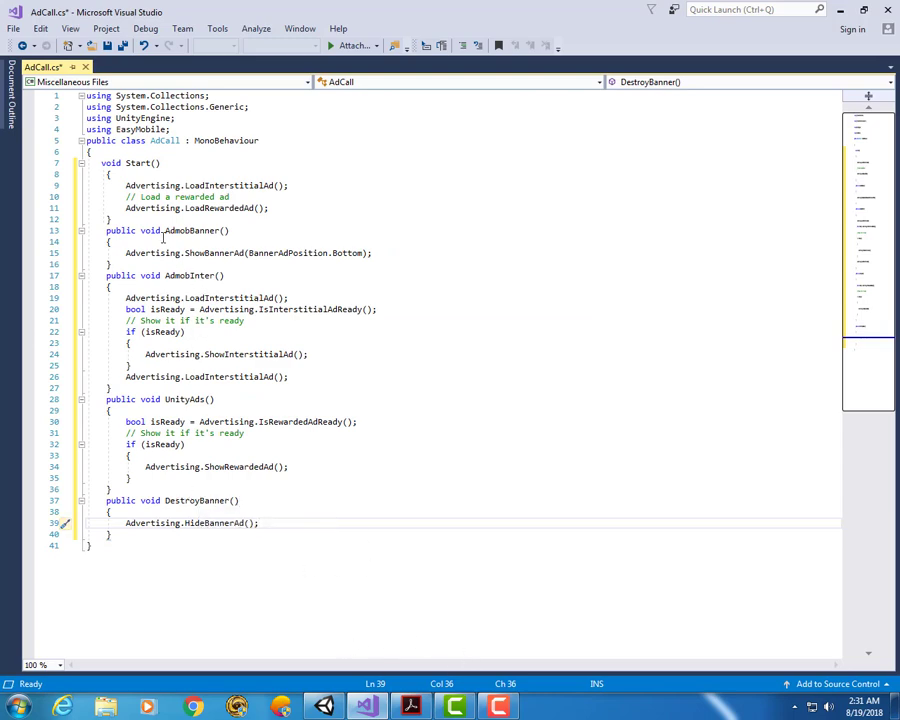
{"action": "mouse_move", "coordinate": [206, 387]}
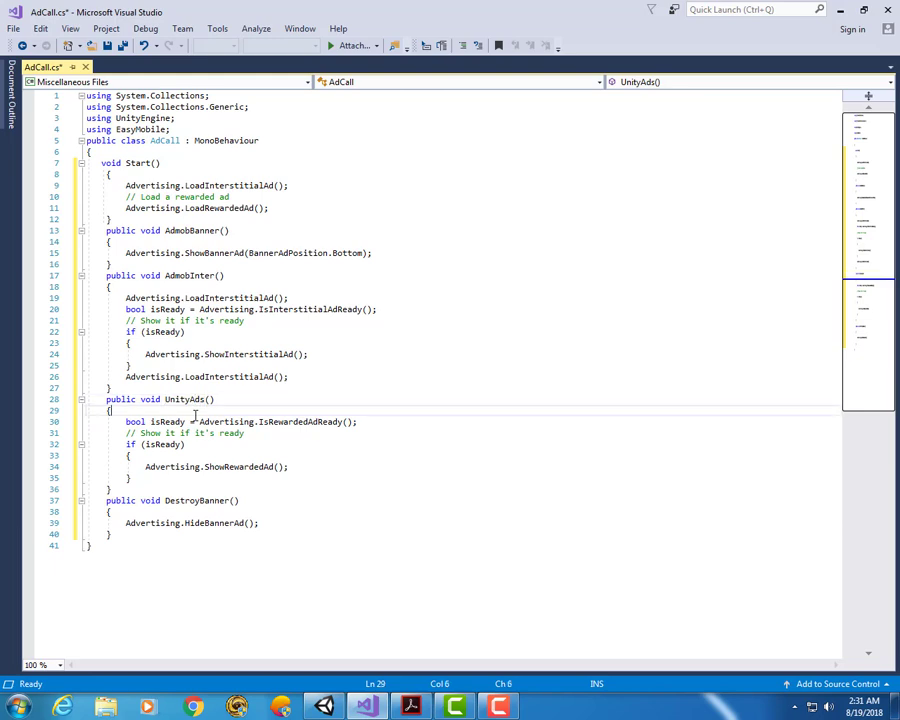
Step: Add Advertising.LoadRewardedAd(); before and after UnityAds' if block, then save AdCall.cs
{"action": "type", "text": "Advertising.LoadRewardedAd();"}
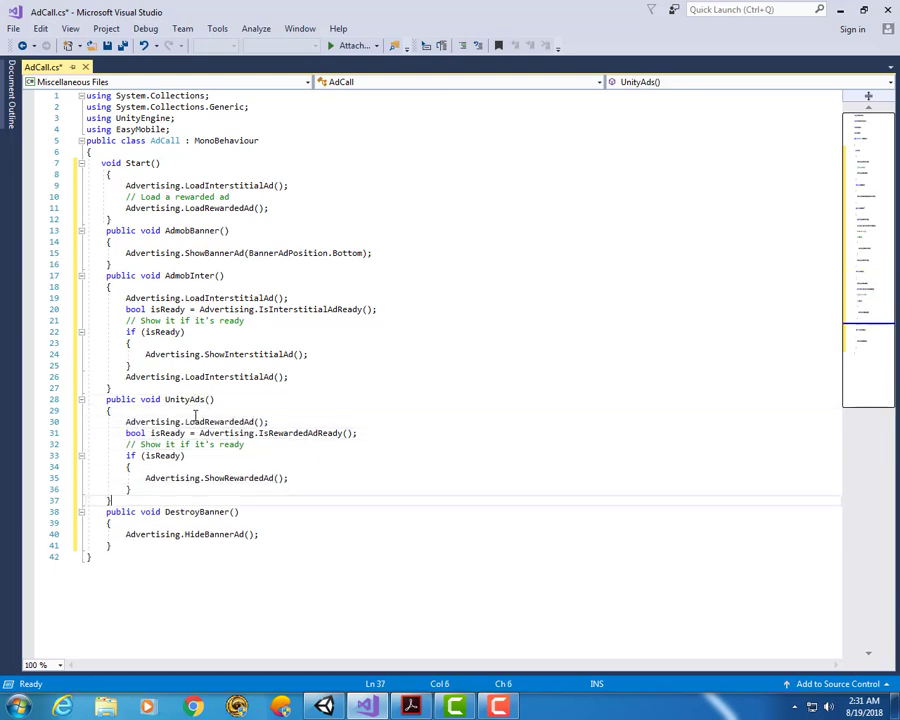
{"action": "type", "text": "Advertising.LoadRewardedAd();"}
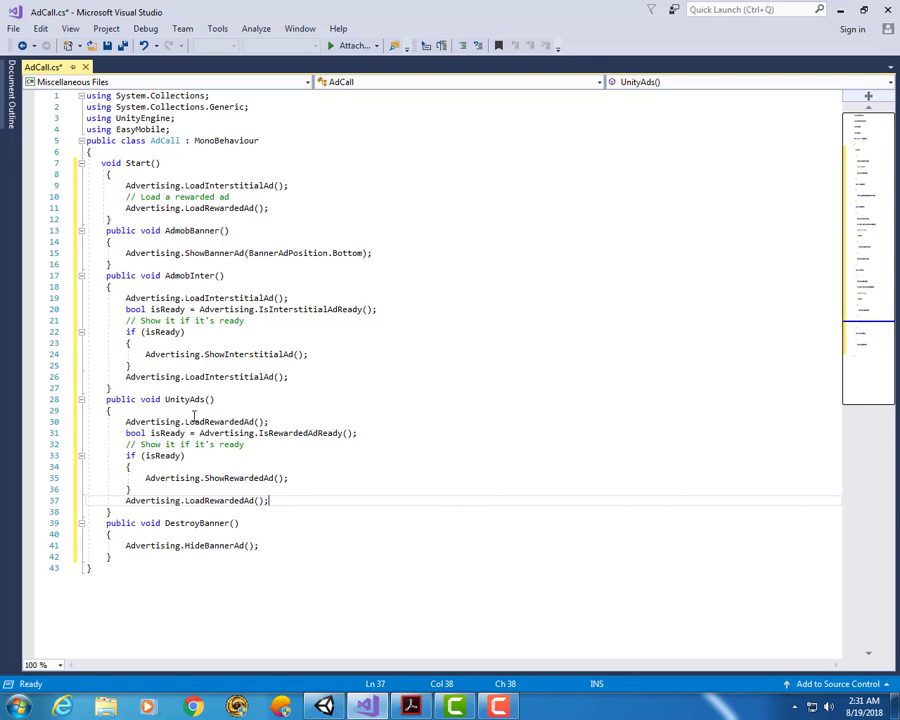
{"action": "key", "text": "Ctrl+S"}
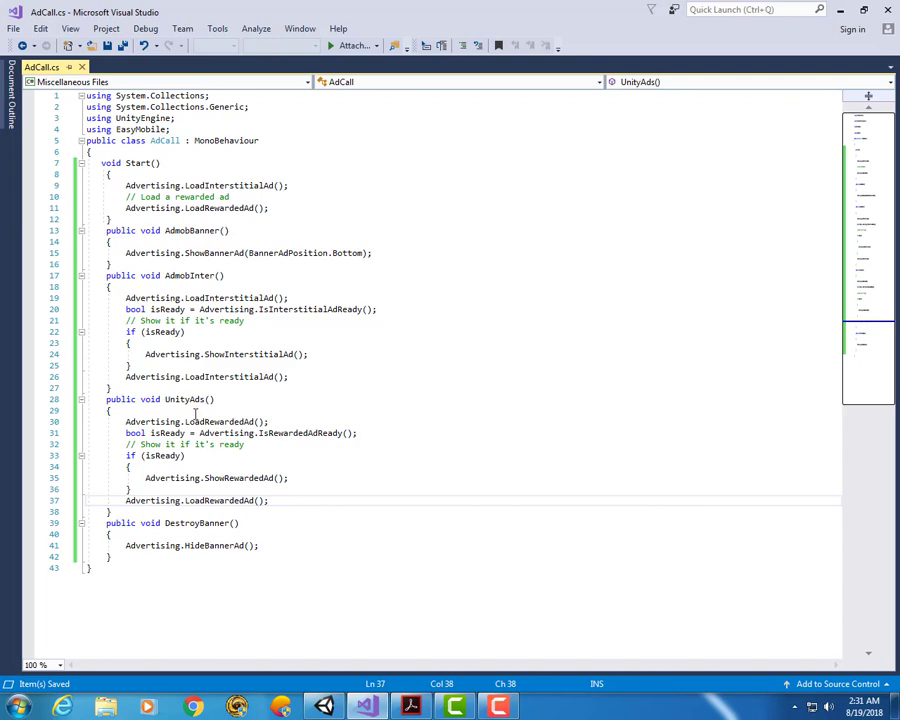
{"action": "mouse_move", "coordinate": [490, 299]}
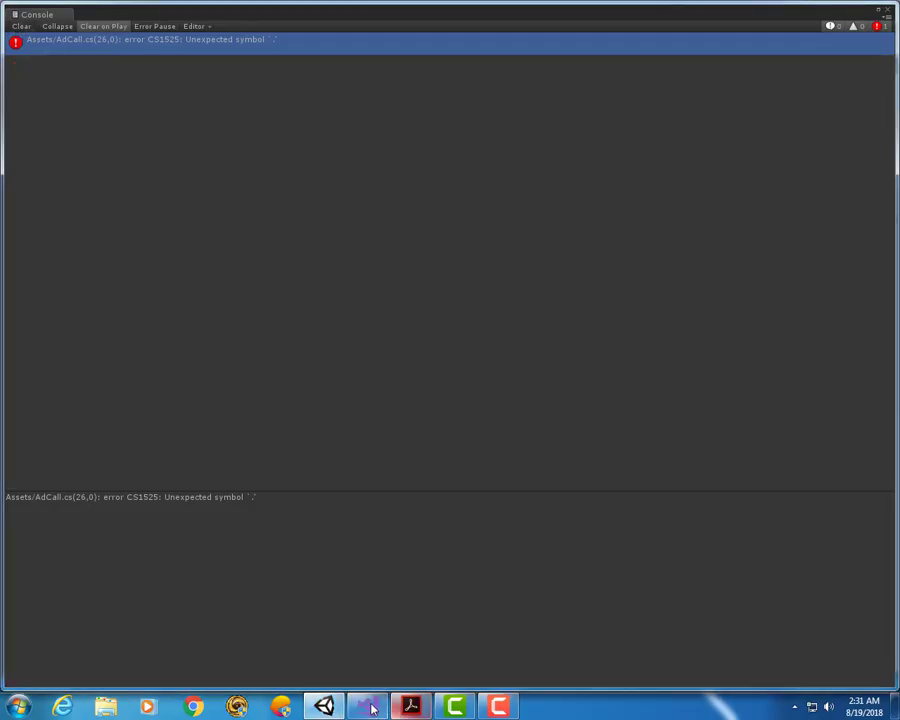
Step: Inspect the EM_Settings advertising configuration back in the Unity editor
{"action": "left_click", "coordinate": [374, 704]}
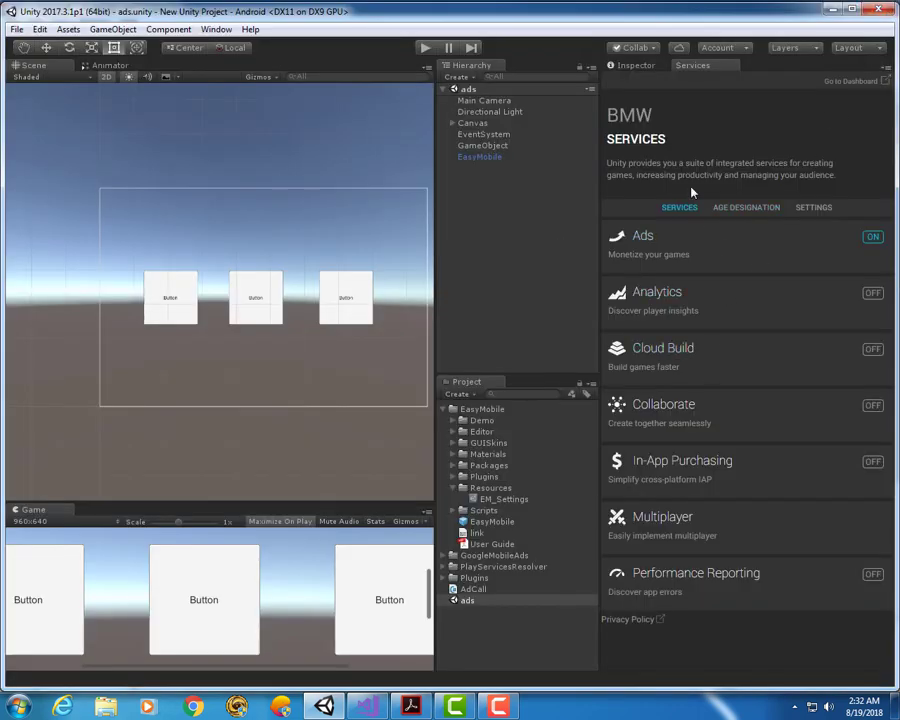
{"action": "mouse_move", "coordinate": [688, 178]}
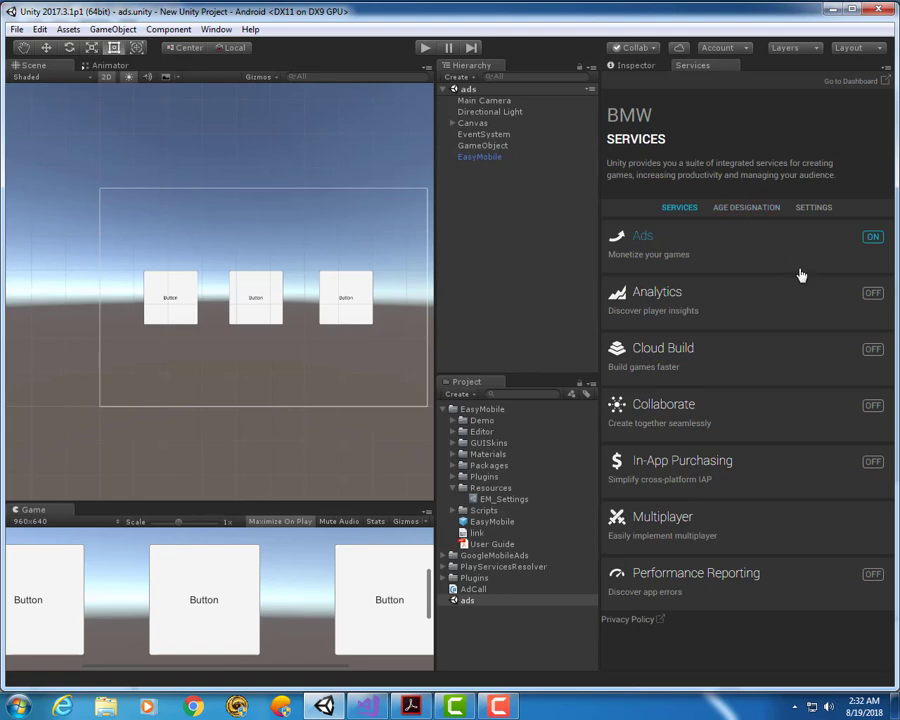
{"action": "mouse_move", "coordinate": [783, 245]}
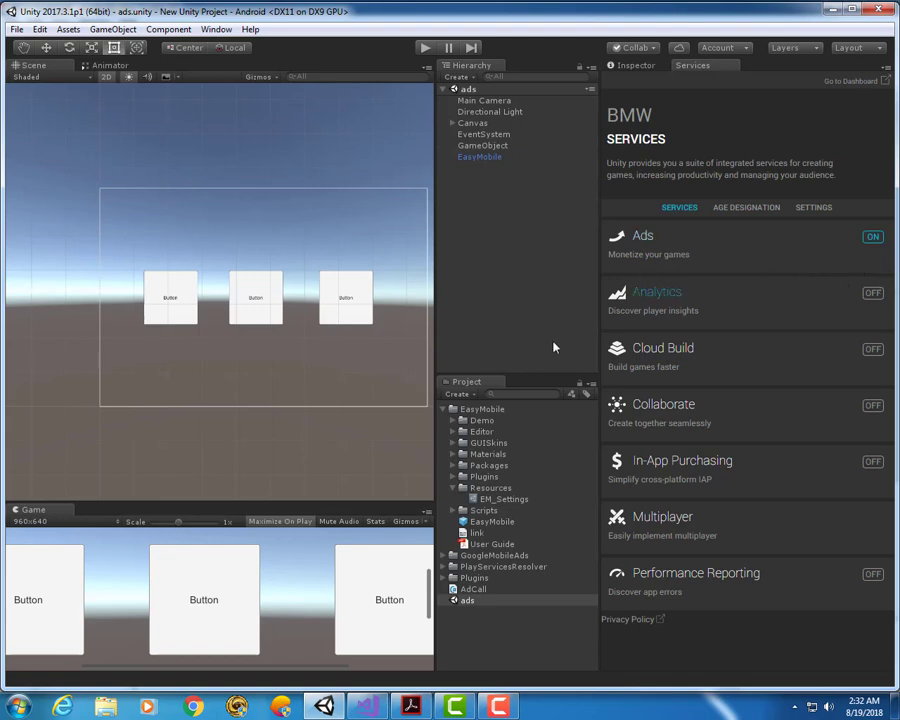
{"action": "left_click", "coordinate": [508, 498]}
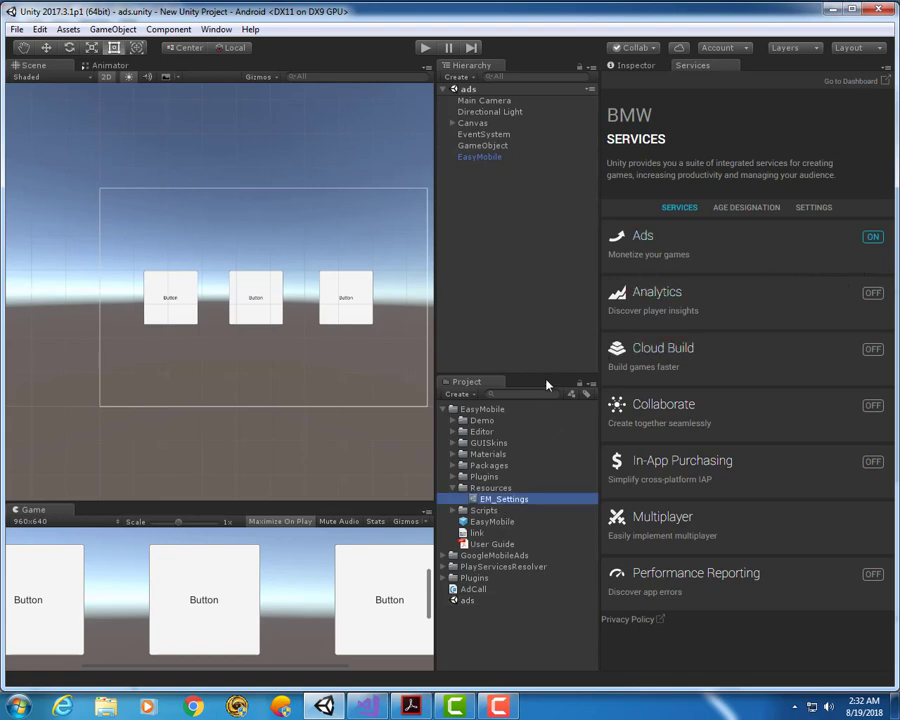
{"action": "left_click", "coordinate": [503, 499]}
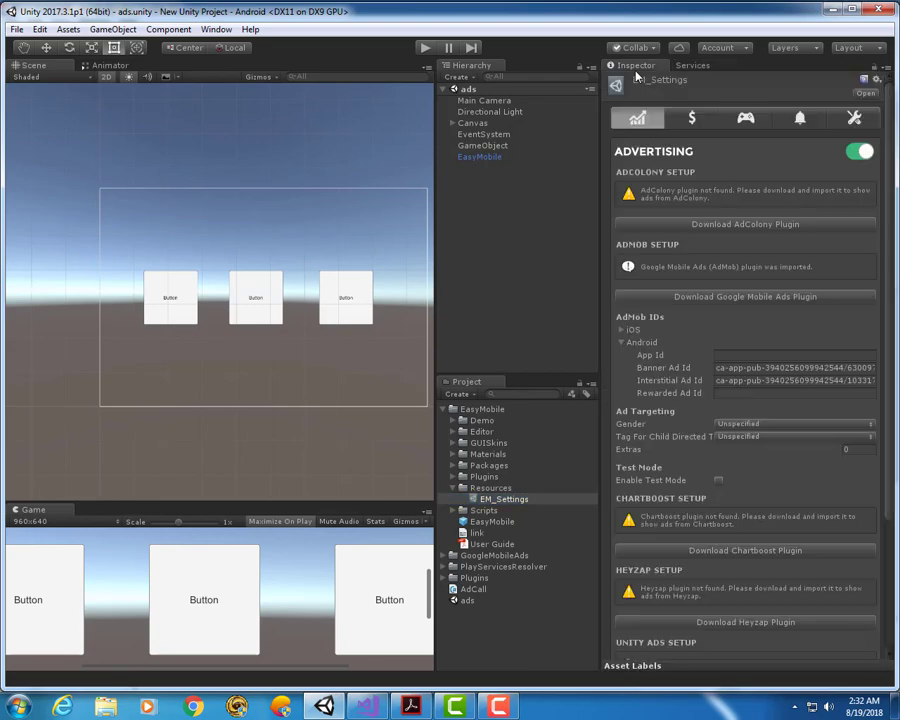
{"action": "scroll", "scroll_direction": "down", "scroll_amount": 3}
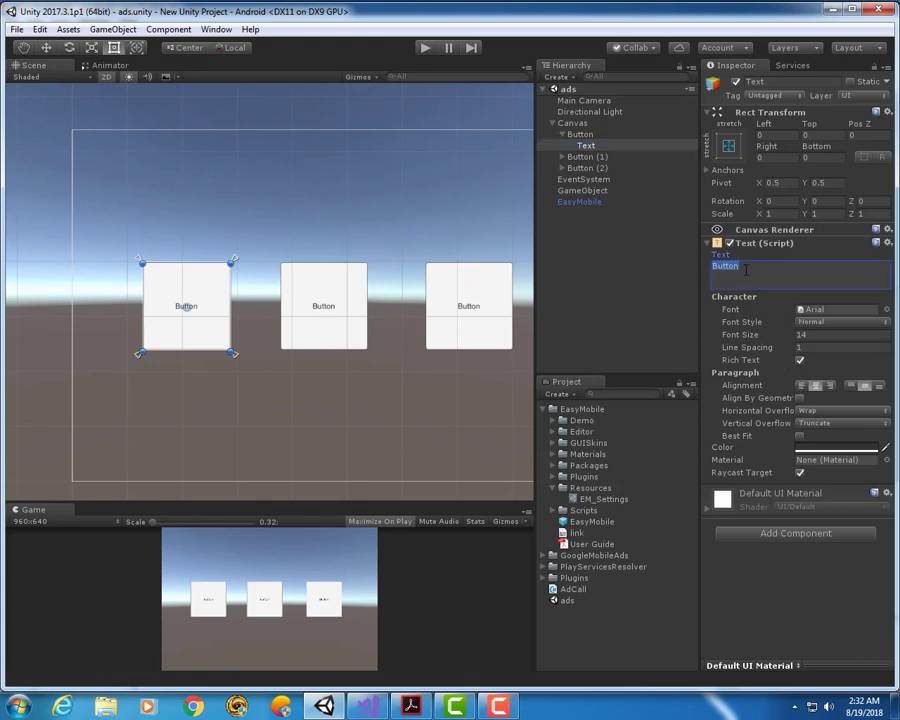
Step: Label the three buttons Banner, Interstitial and Unity, with Best Fit text
{"action": "type", "text": "Admob"}
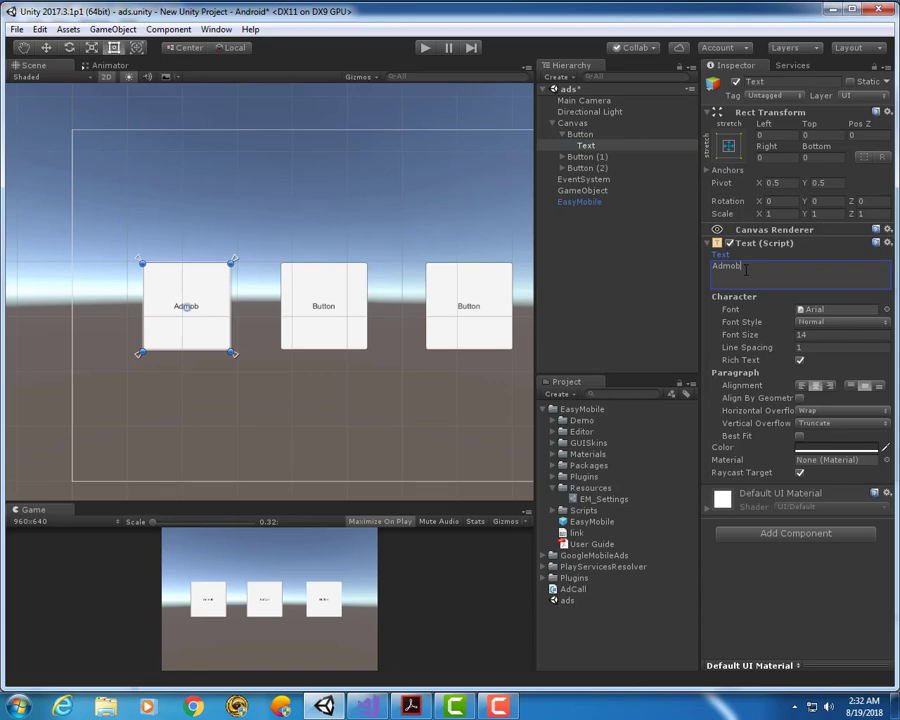
{"action": "left_click", "coordinate": [580, 156]}
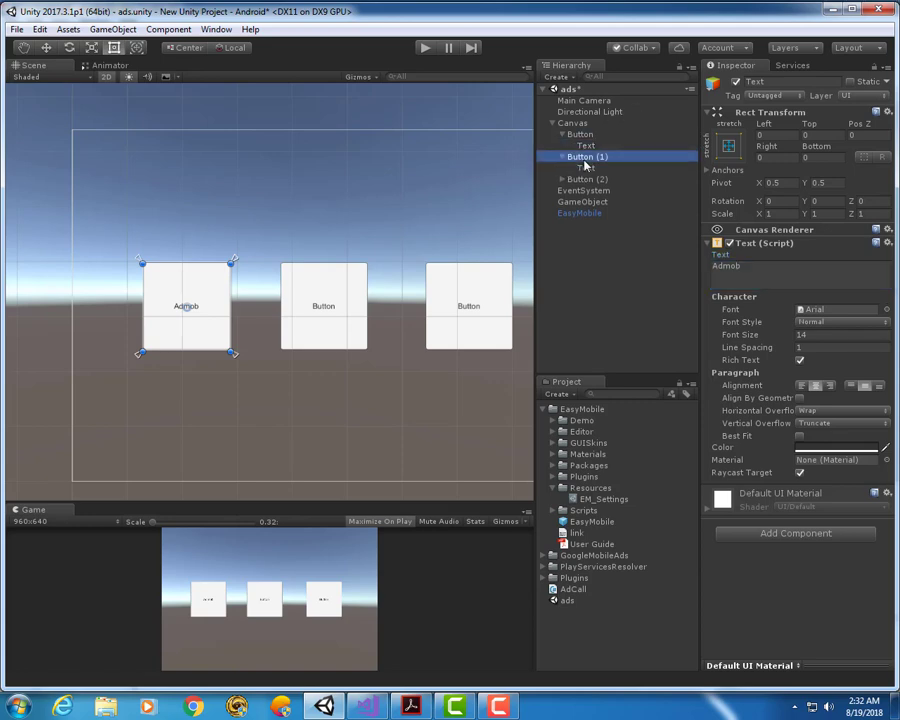
{"action": "left_click", "coordinate": [586, 168]}
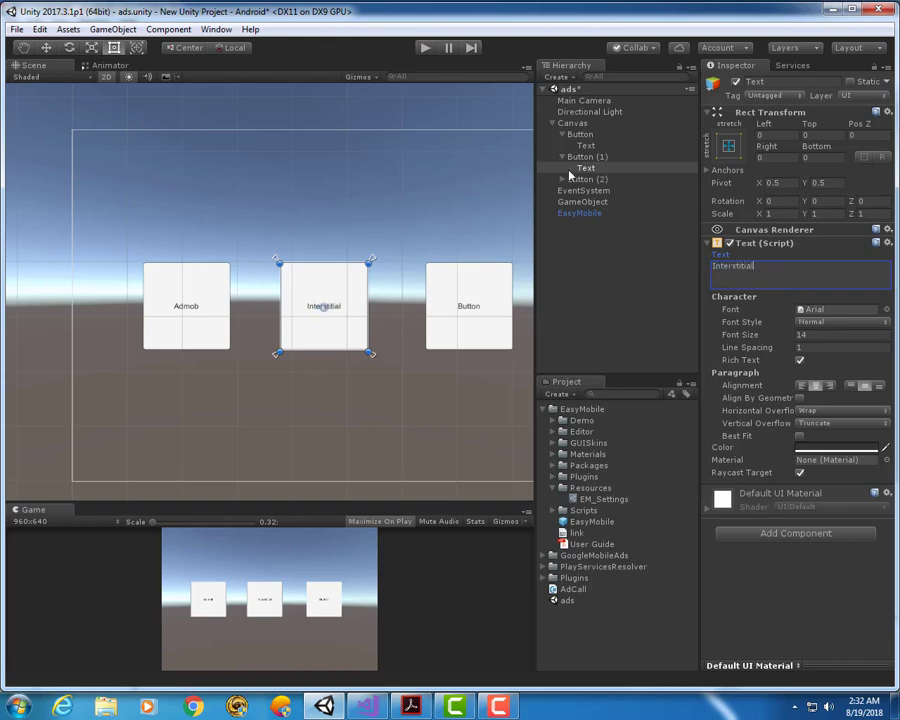
{"action": "left_click", "coordinate": [583, 190]}
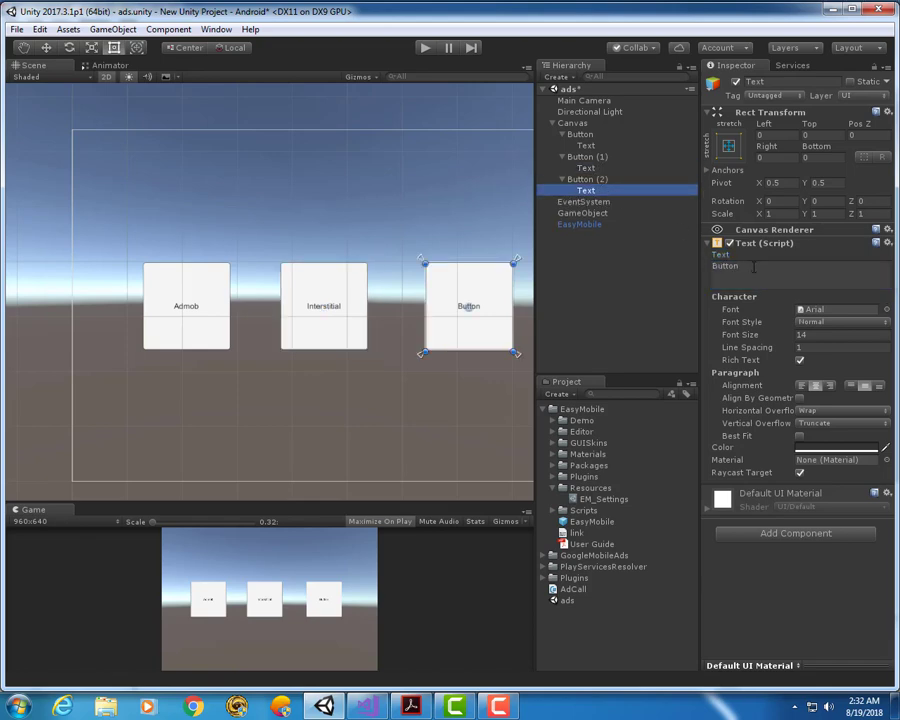
{"action": "type", "text": "Unity"}
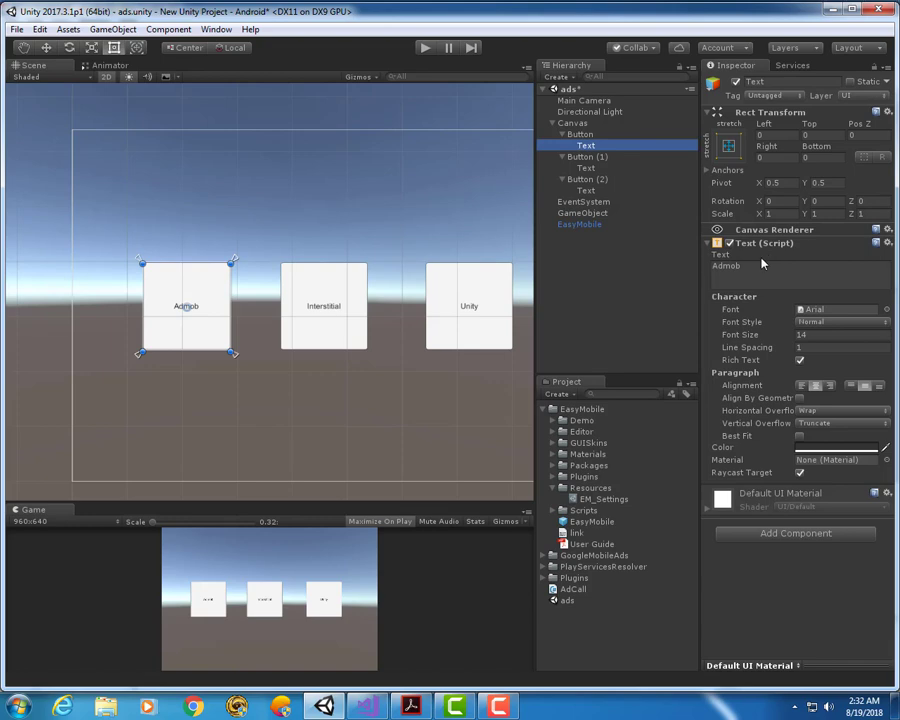
{"action": "type", "text": "Banner"}
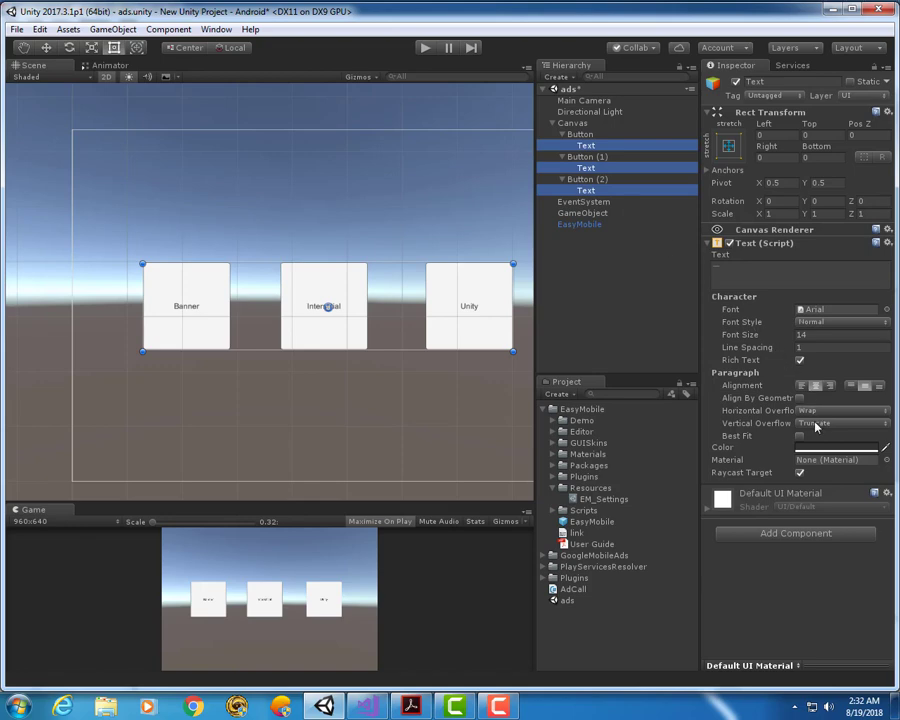
{"action": "left_click", "coordinate": [797, 436]}
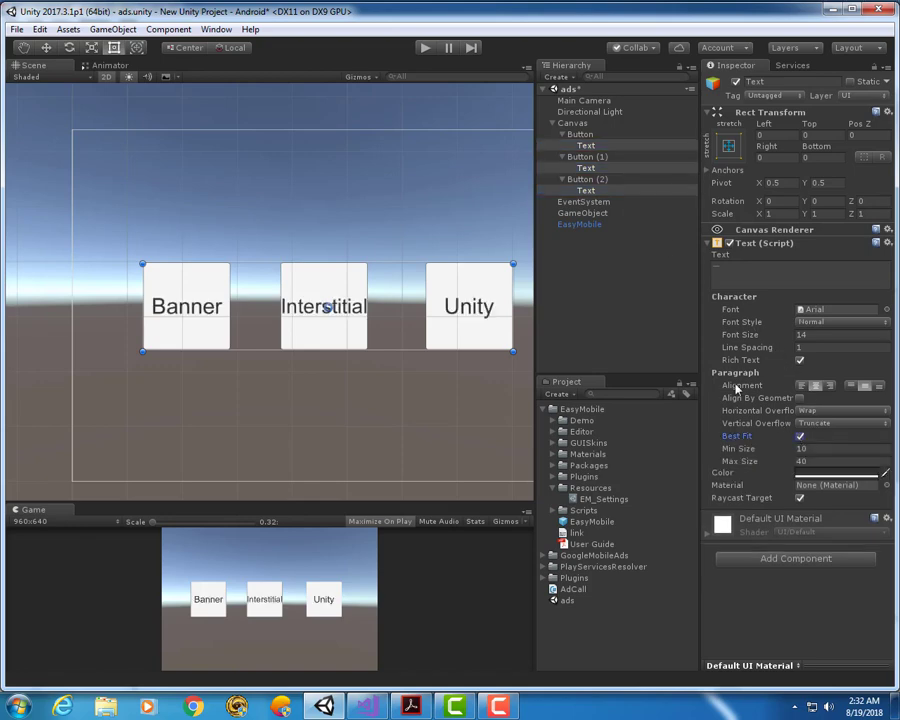
{"action": "left_click", "coordinate": [586, 190]}
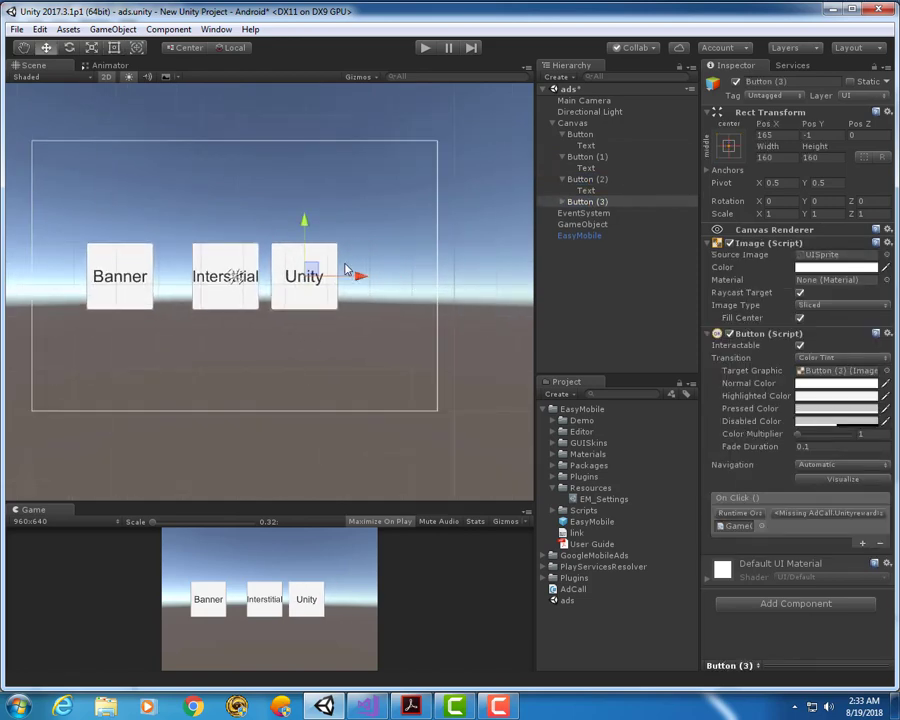
Step: Move the duplicated button right of Unity and label it Destroy Banner
{"action": "left_click_drag", "start_coordinate": [304, 276], "coordinate": [389, 276]}
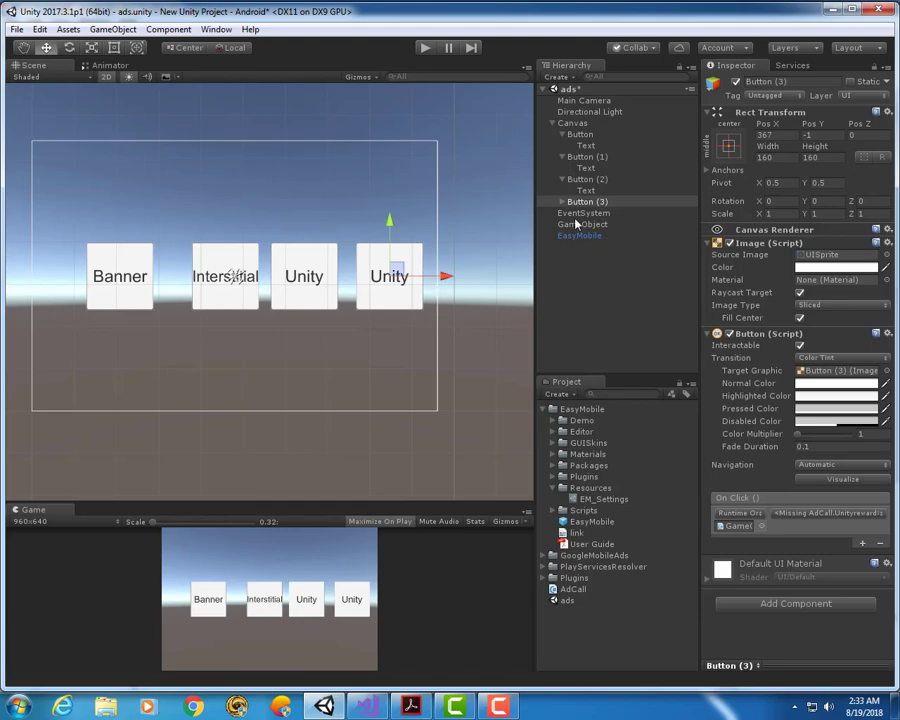
{"action": "mouse_move", "coordinate": [548, 217]}
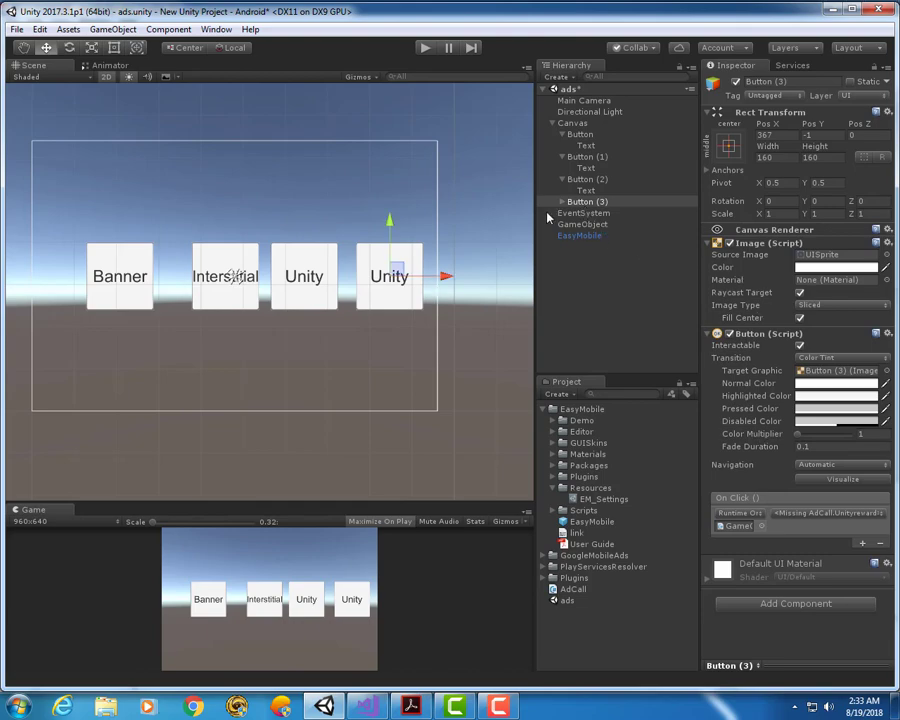
{"action": "left_click", "coordinate": [586, 212]}
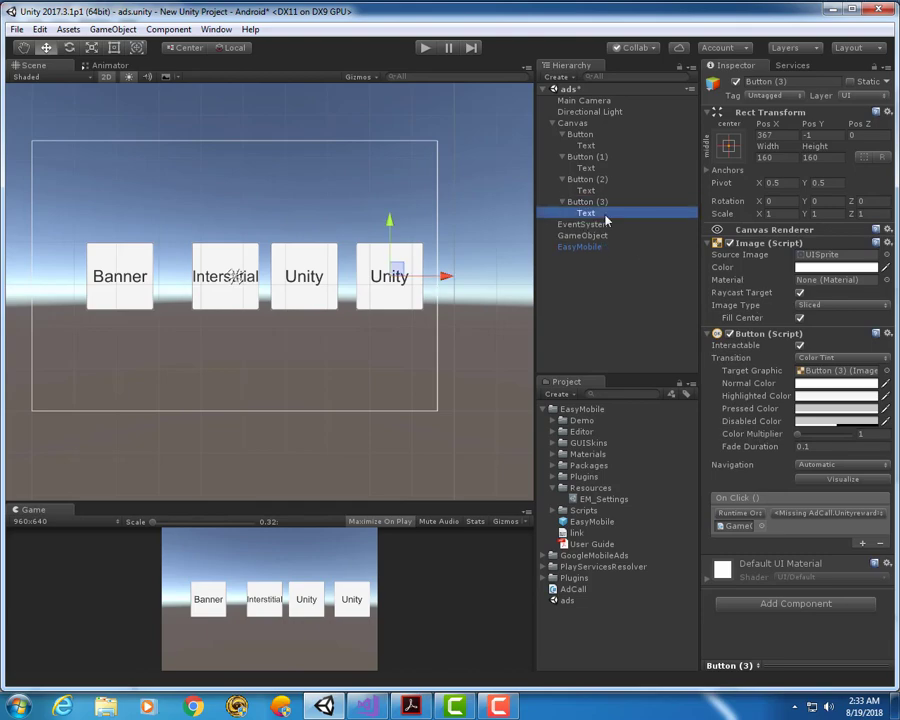
{"action": "type", "text": "Destroy Banner"}
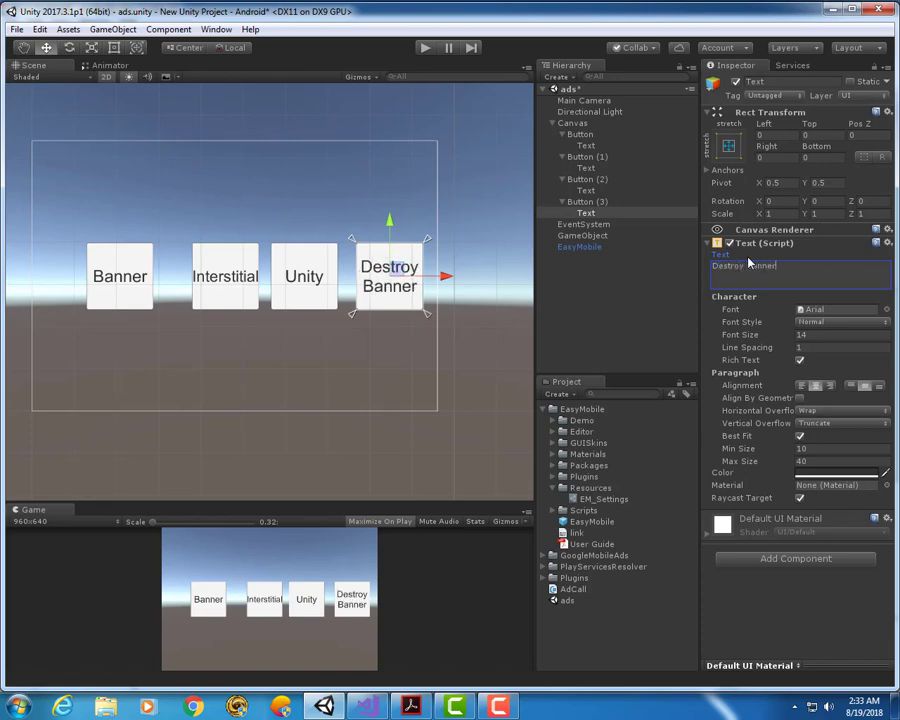
{"action": "left_click", "coordinate": [580, 134]}
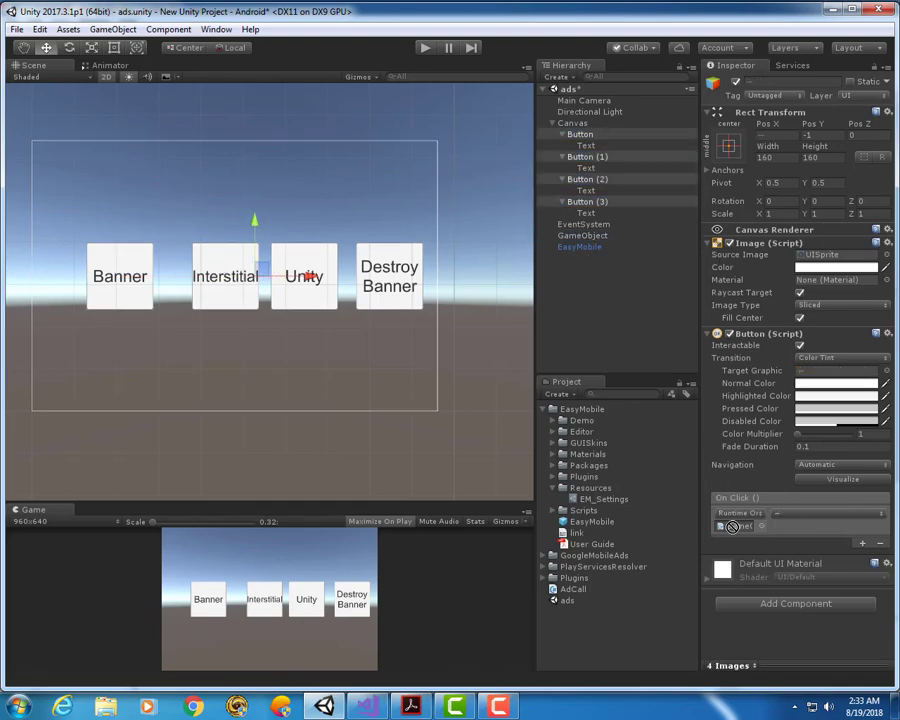
Step: Assign AdmobBanner, AdmobInter, UnityAds and DestroyBanner to the four buttons' On Click events
{"action": "left_click", "coordinate": [571, 134]}
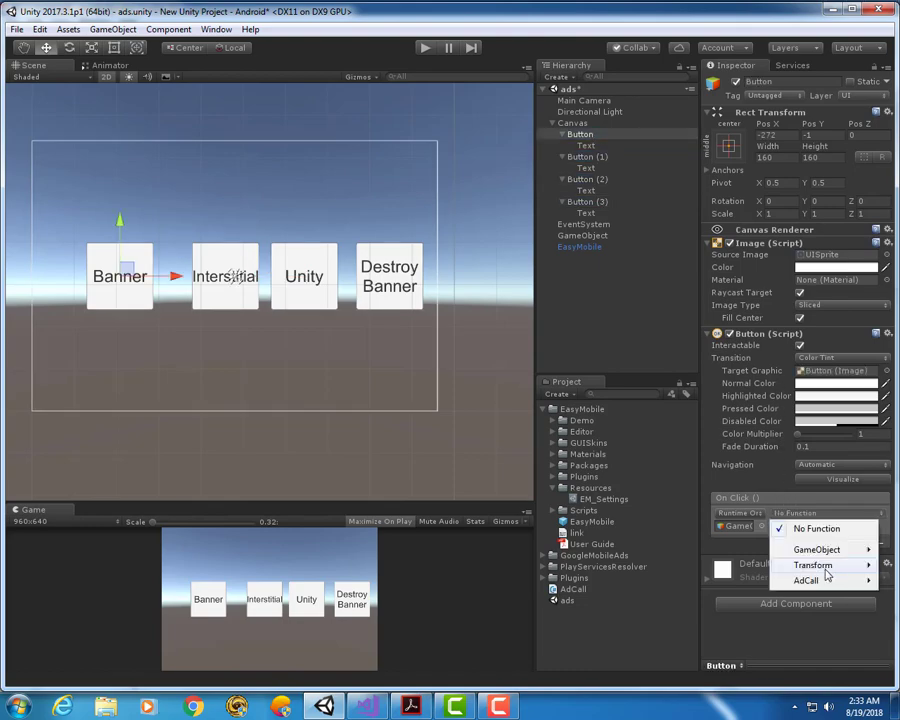
{"action": "left_click", "coordinate": [816, 577]}
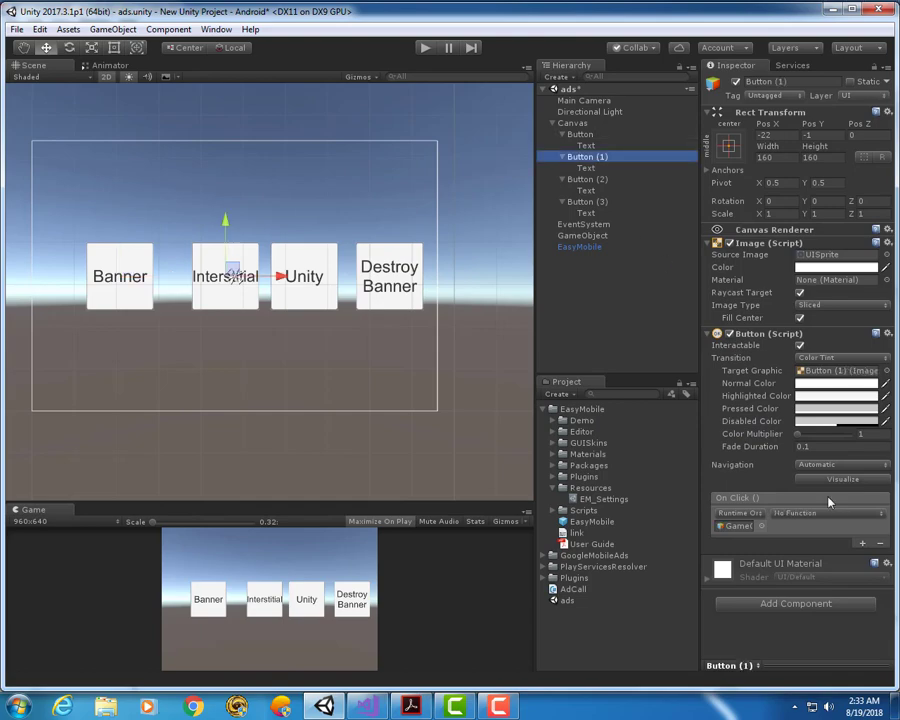
{"action": "left_click", "coordinate": [823, 509]}
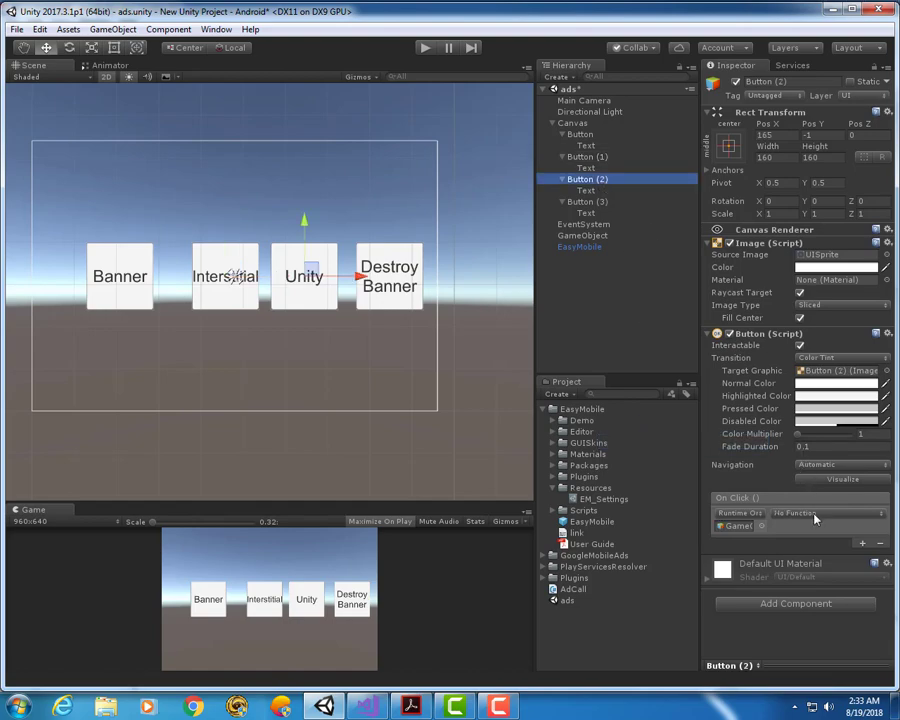
{"action": "left_click", "coordinate": [830, 511]}
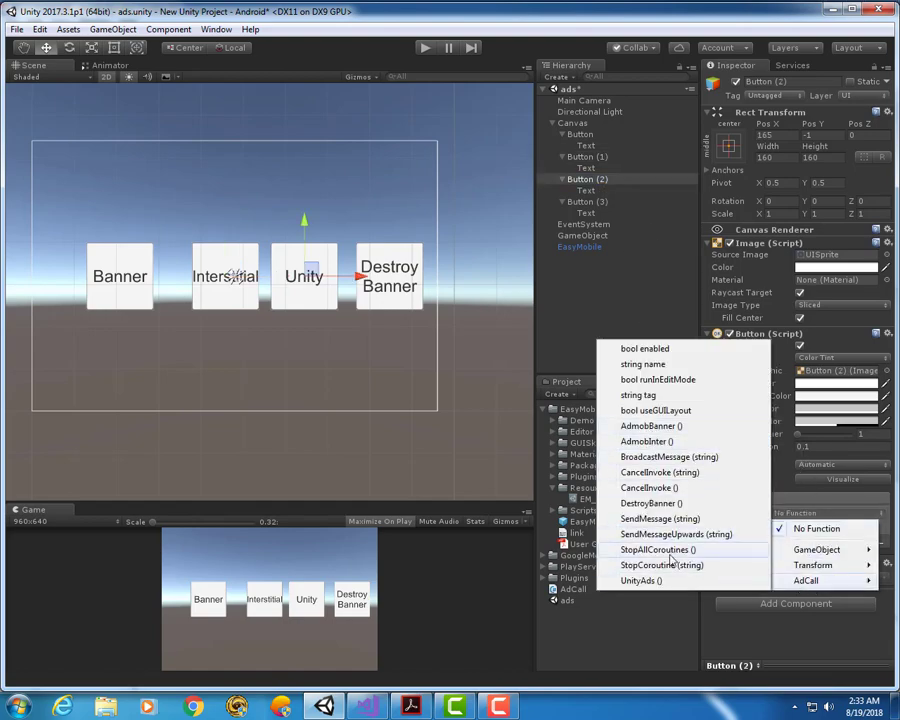
{"action": "left_click", "coordinate": [588, 201]}
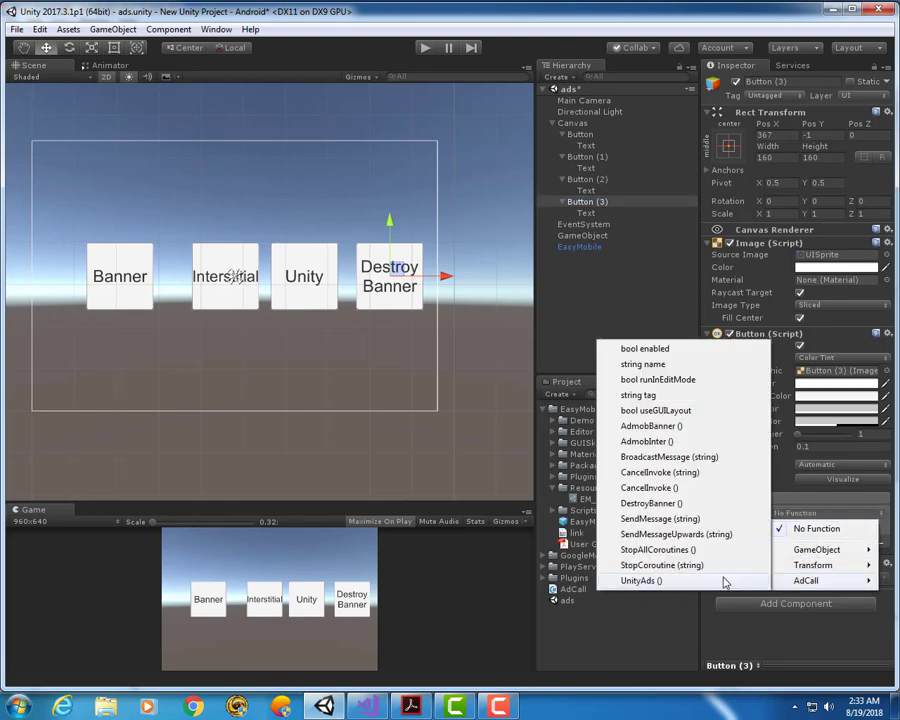
{"action": "left_click", "coordinate": [651, 503]}
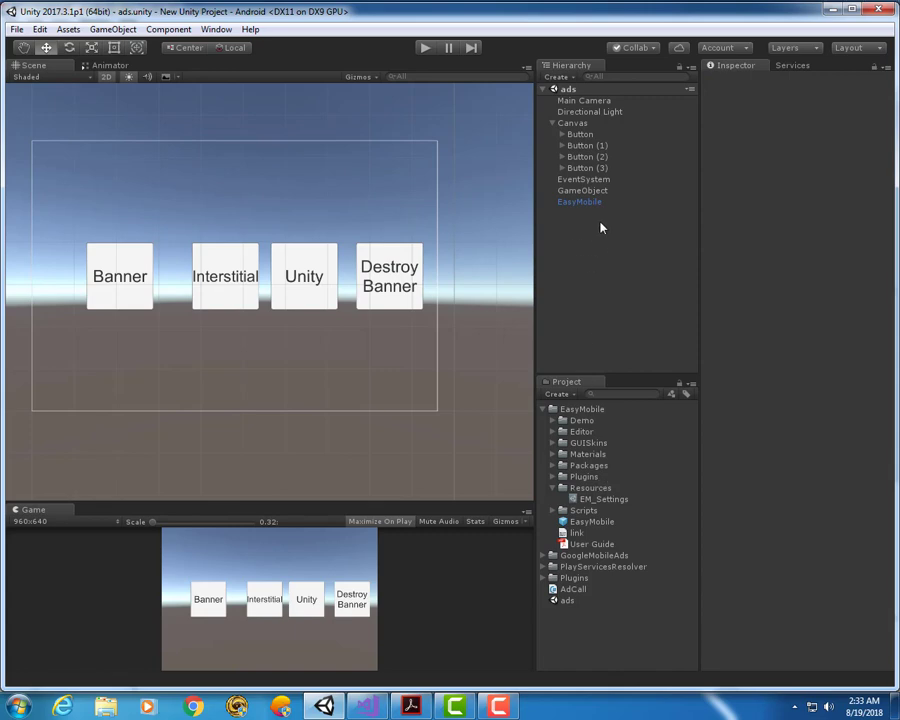
{"action": "mouse_move", "coordinate": [585, 210]}
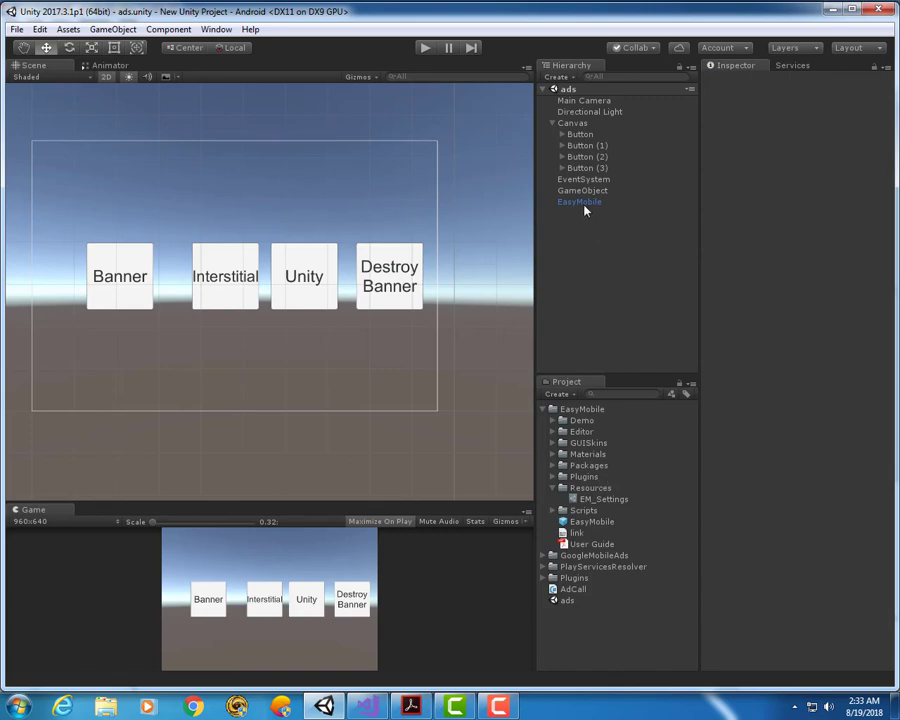
Step: Inspect the EasyMobile and Directional Light objects in the Hierarchy
{"action": "left_click", "coordinate": [579, 201]}
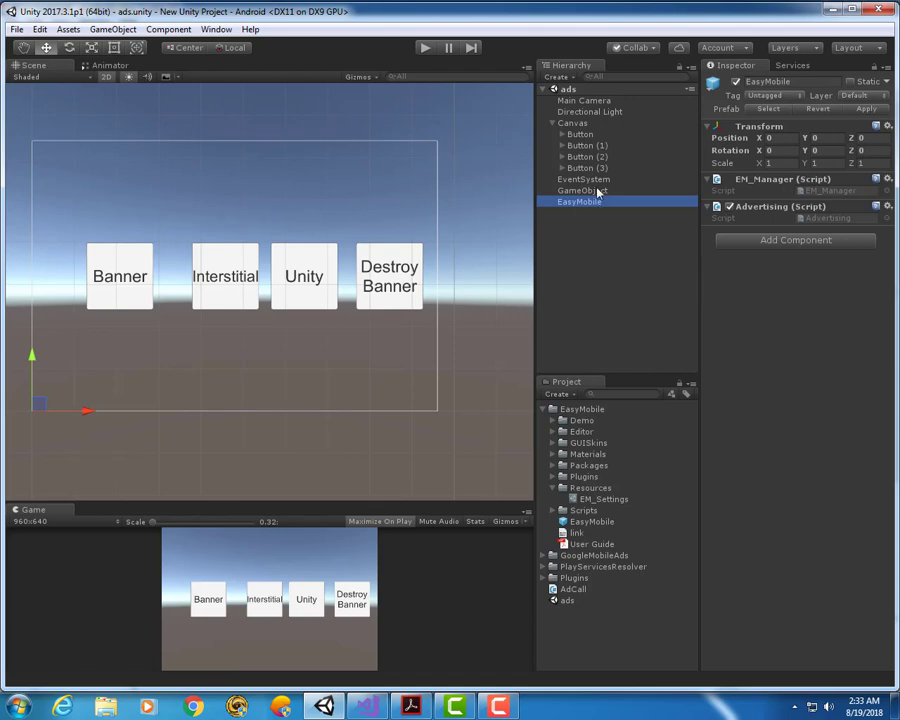
{"action": "mouse_move", "coordinate": [600, 189]}
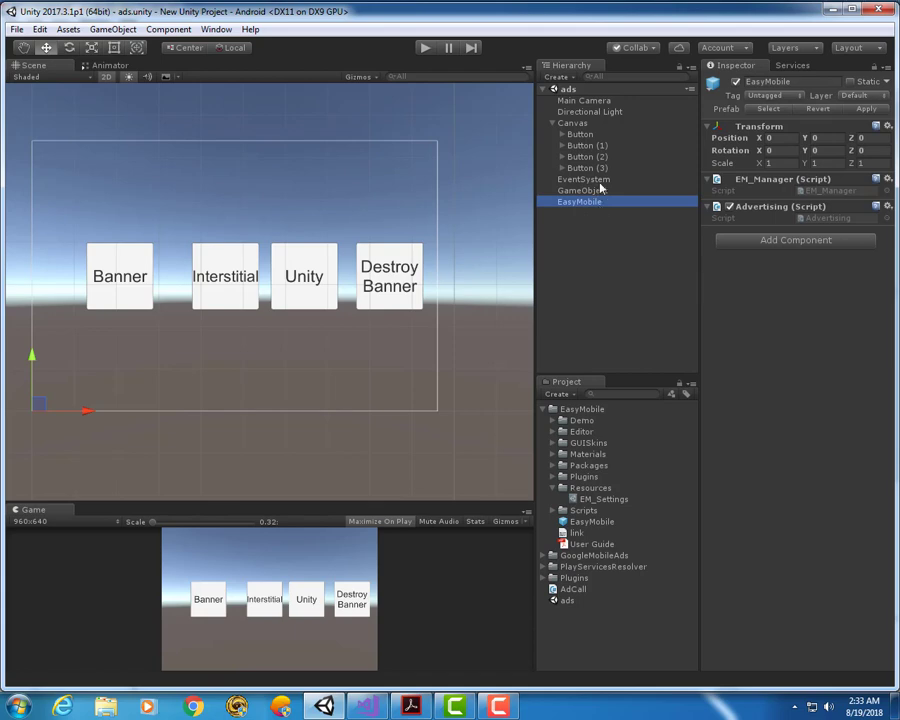
{"action": "left_click", "coordinate": [585, 112]}
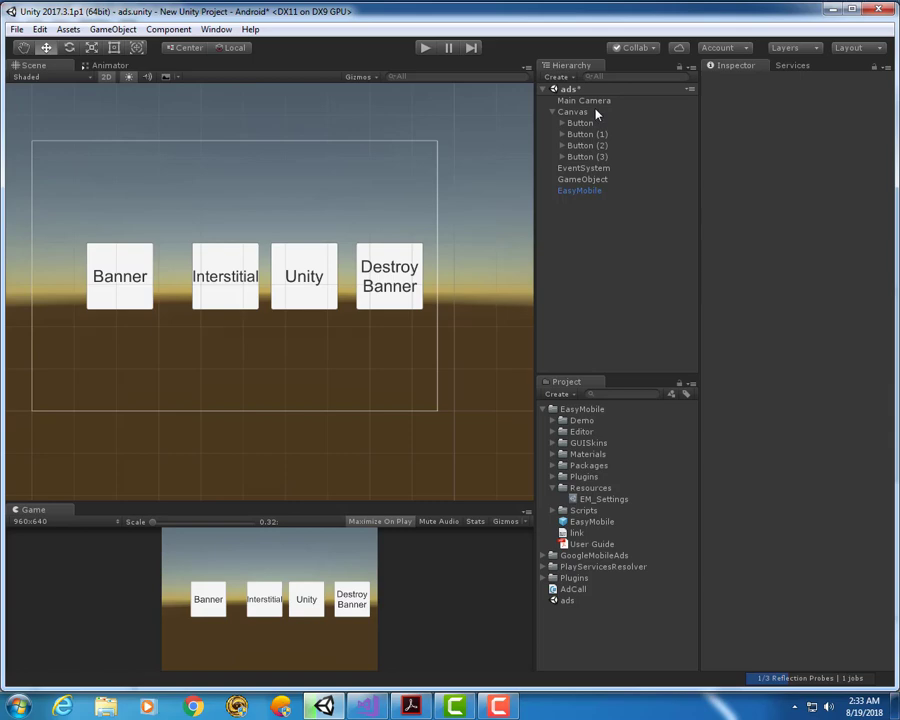
{"action": "left_click", "coordinate": [580, 111]}
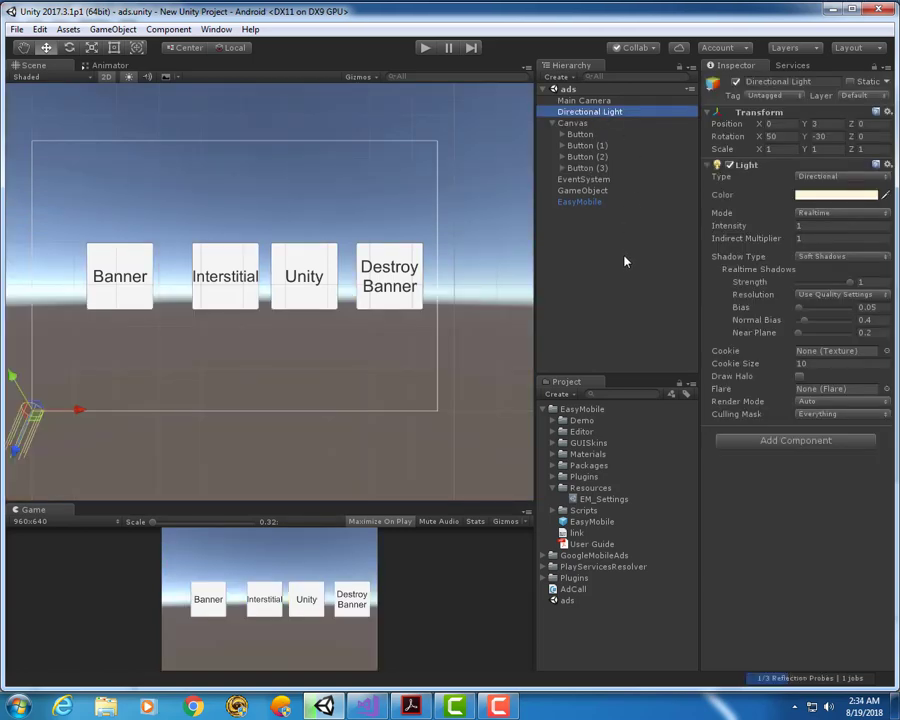
{"action": "left_click", "coordinate": [612, 242]}
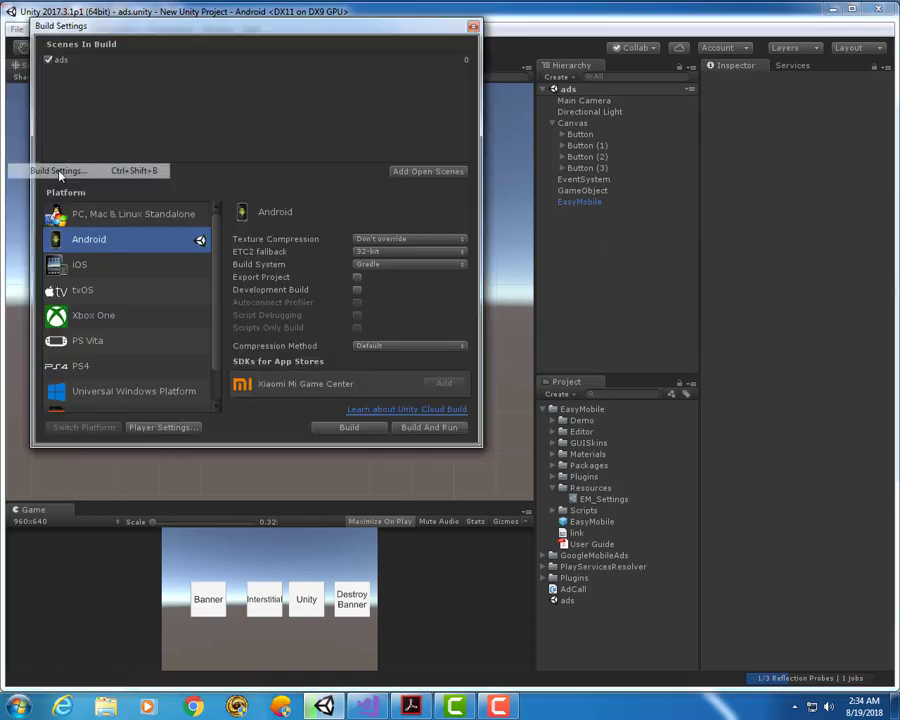
Step: Review the Android Player Settings for company Gametricks and product Ads
{"action": "left_click", "coordinate": [162, 427]}
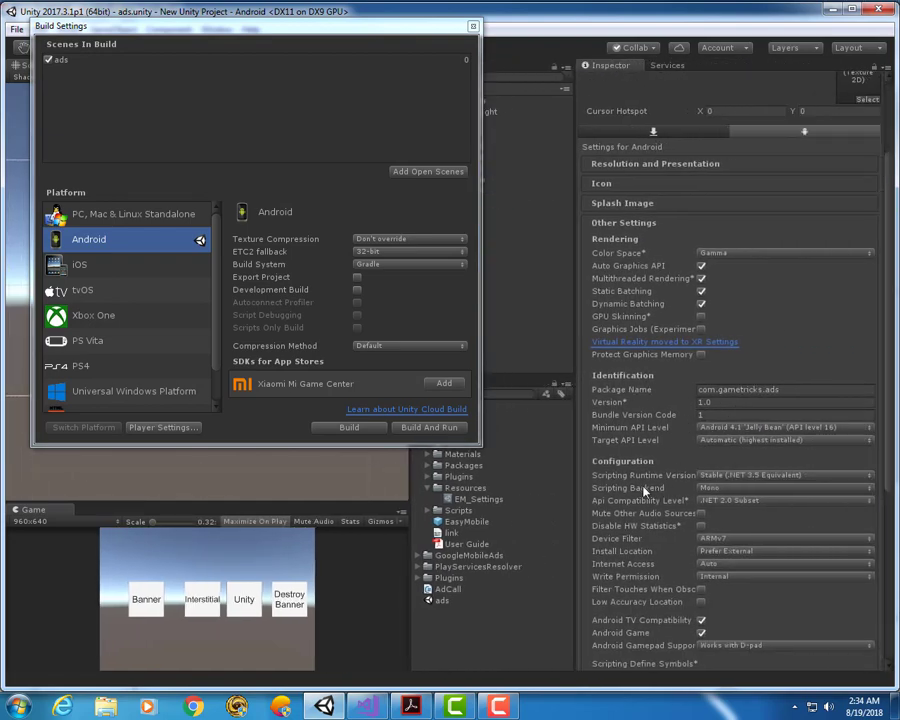
{"action": "scroll", "scroll_direction": "down", "scroll_amount": 3}
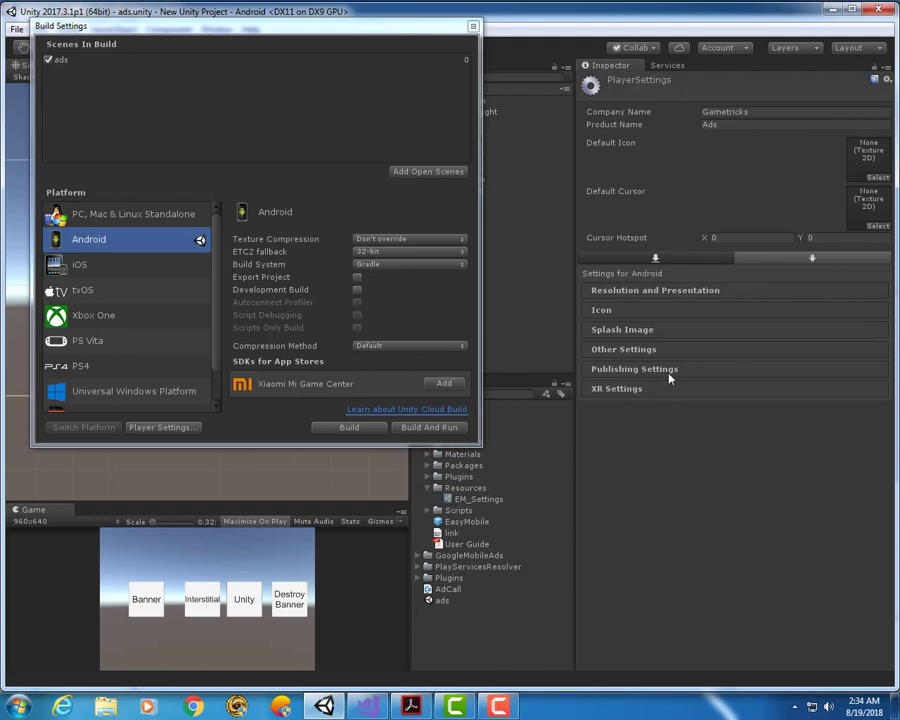
{"action": "mouse_move", "coordinate": [311, 405]}
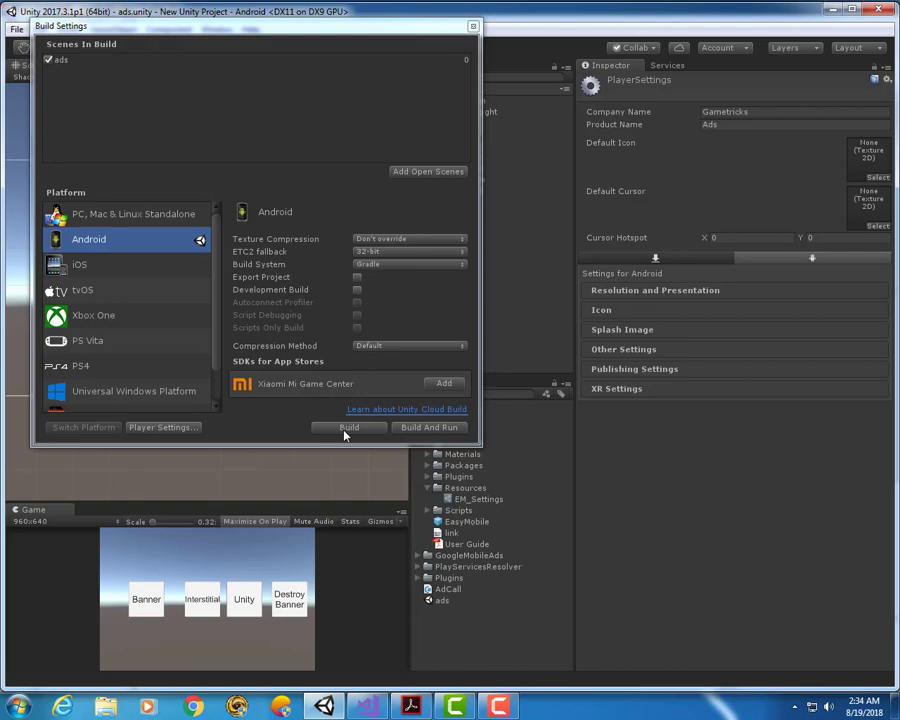
Step: Start the Android build and save the output as Ads.apk
{"action": "left_click", "coordinate": [348, 427]}
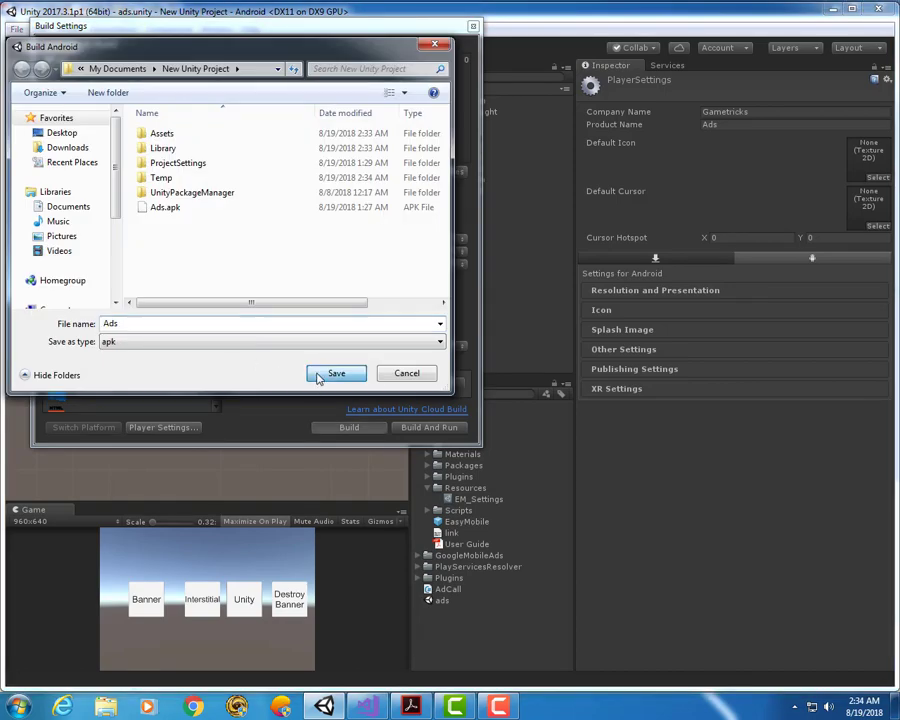
{"action": "left_click", "coordinate": [336, 373]}
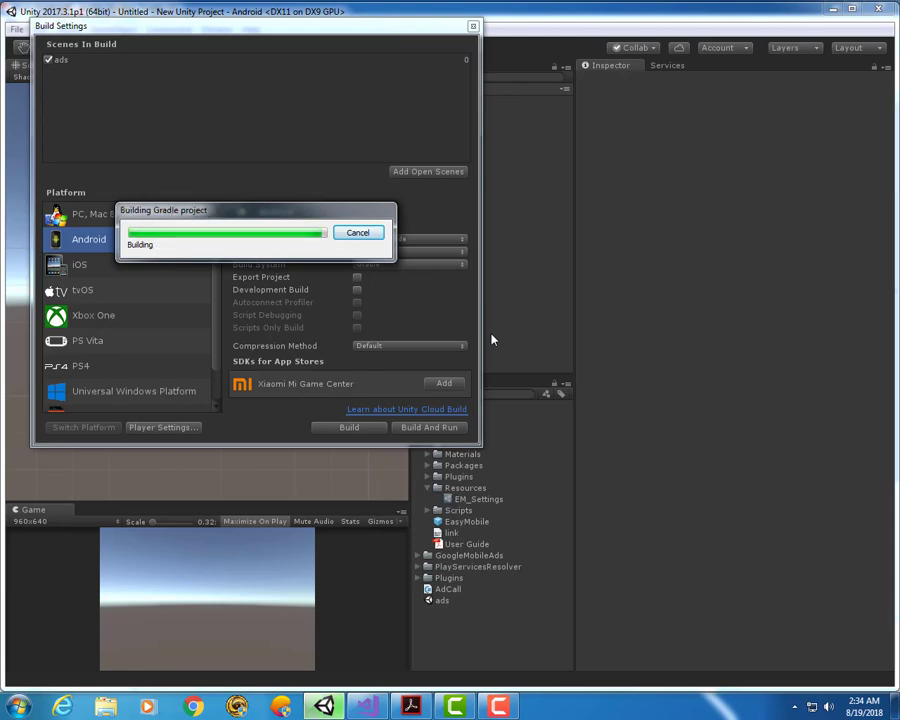
{"action": "mouse_move", "coordinate": [532, 360]}
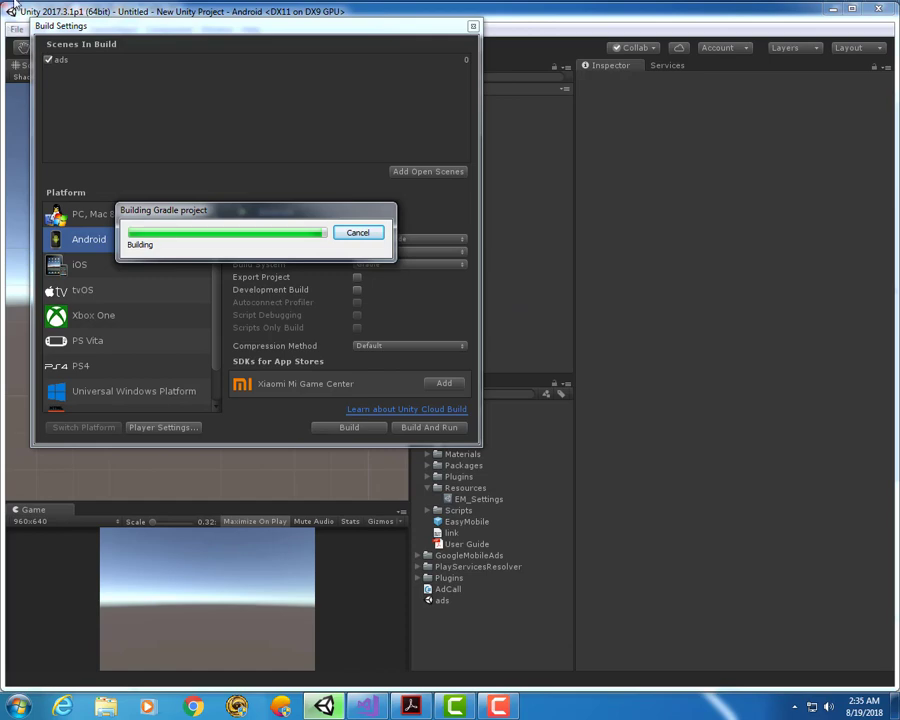
{"action": "mouse_move", "coordinate": [258, 652]}
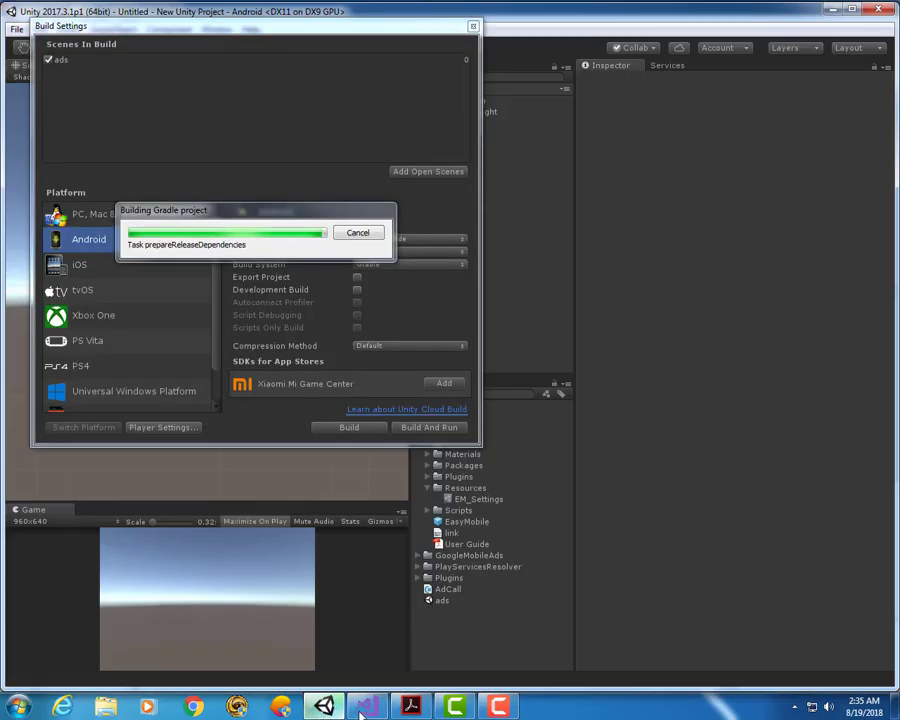
Step: Scroll the Acrobat user guide to Remove Ads and select the Advertising.RemoveAds() line
{"action": "left_click", "coordinate": [407, 704]}
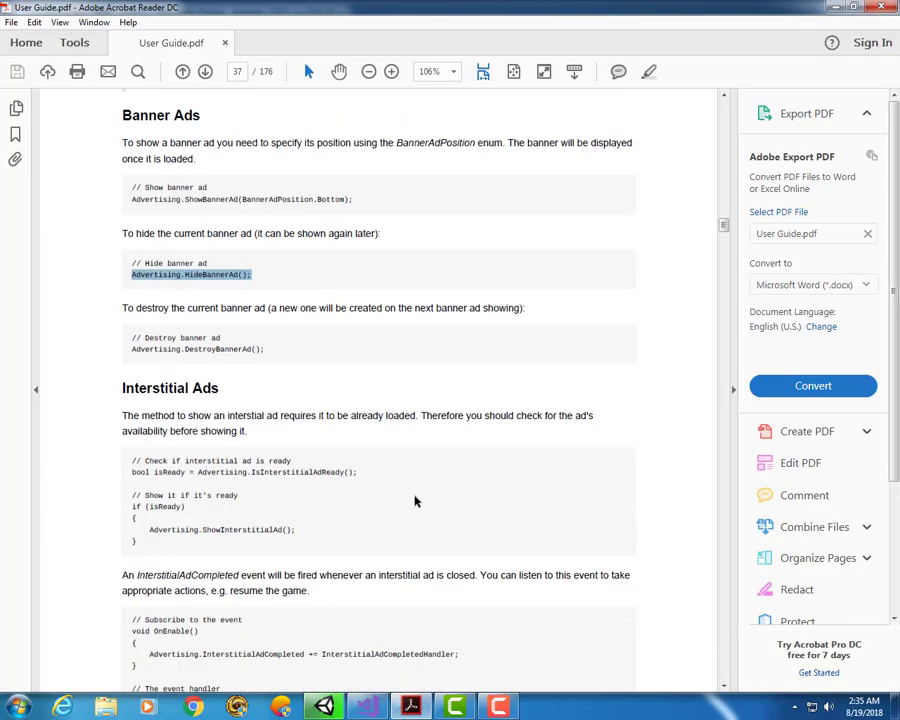
{"action": "scroll", "scroll_direction": "down", "scroll_amount": 3}
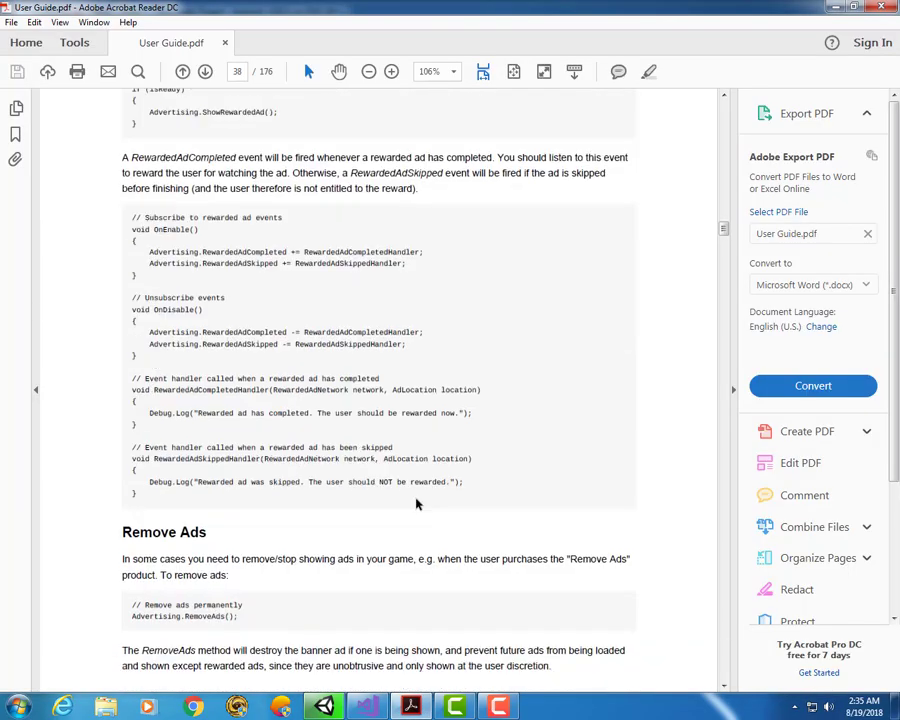
{"action": "scroll", "scroll_direction": "down", "scroll_amount": 3}
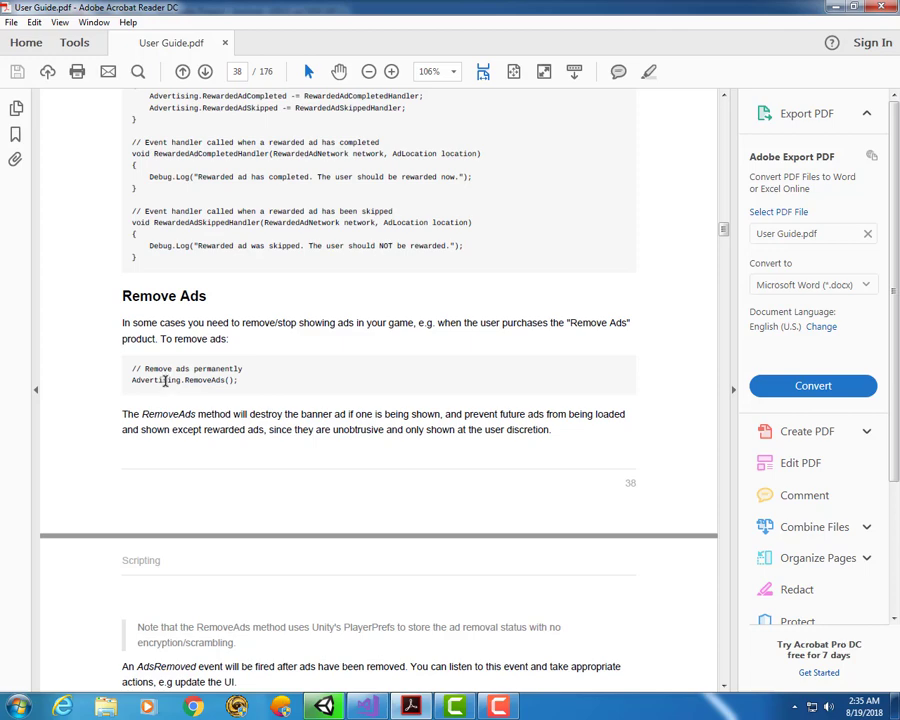
{"action": "mouse_move", "coordinate": [172, 410]}
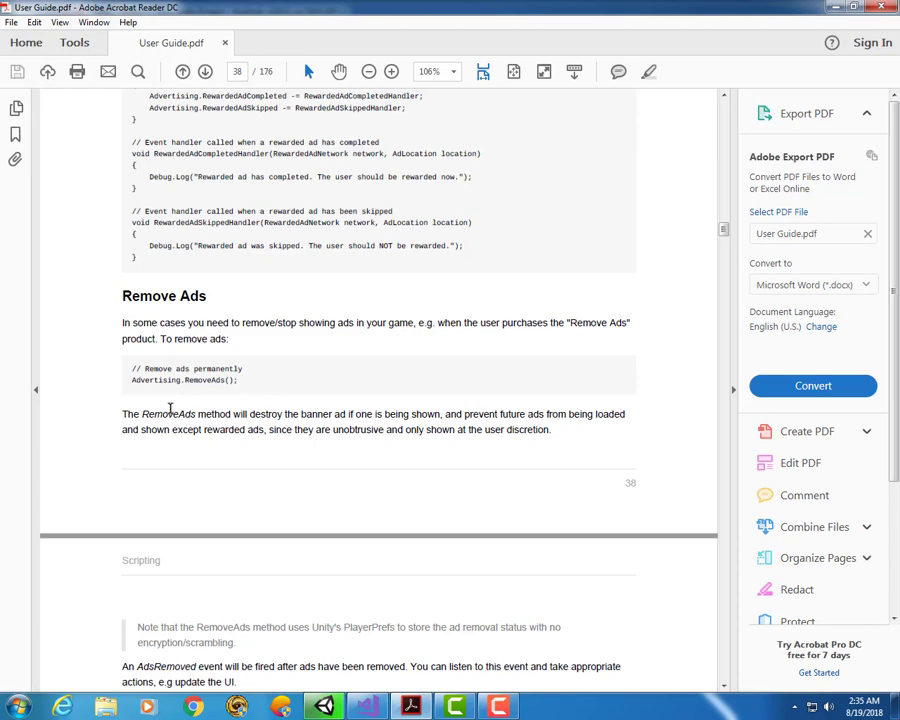
{"action": "mouse_move", "coordinate": [141, 381]}
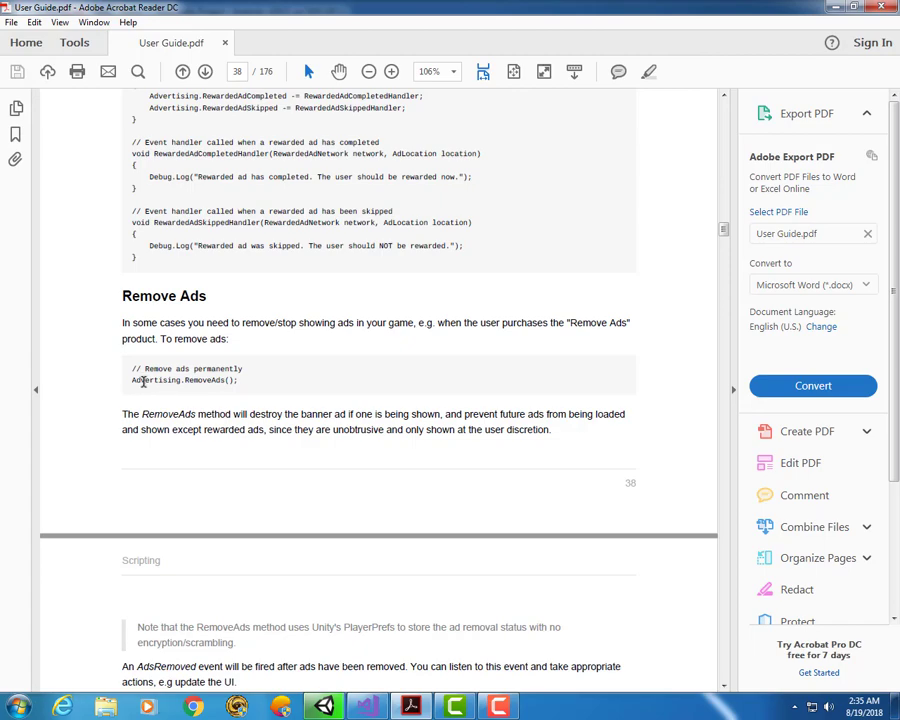
{"action": "double_click", "coordinate": [185, 380]}
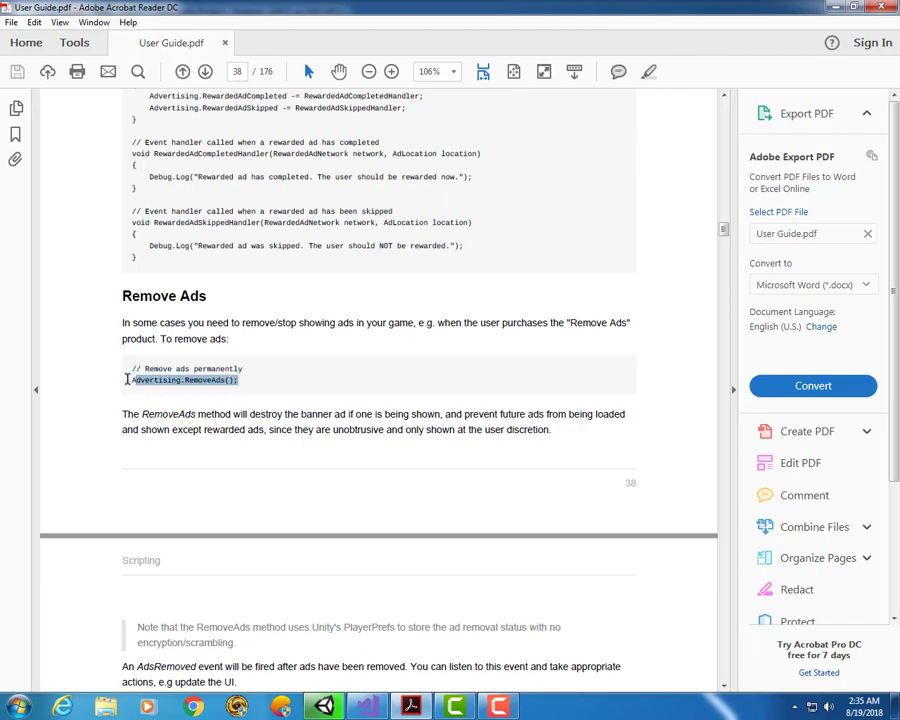
{"action": "scroll", "scroll_direction": "down", "scroll_amount": 3}
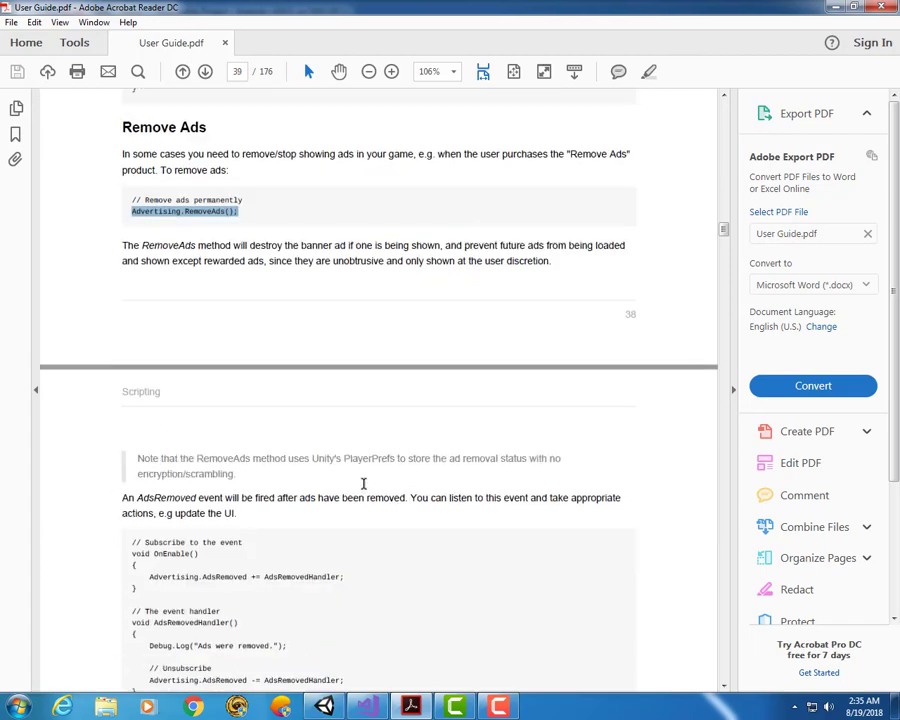
{"action": "left_click", "coordinate": [101, 705]}
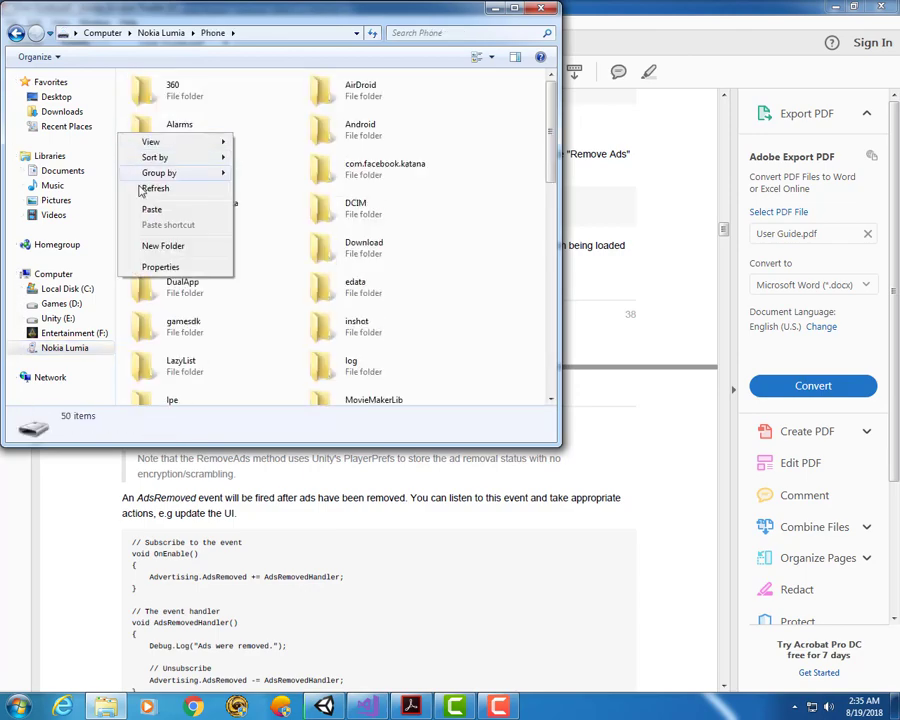
Step: Refresh the Nokia Lumia Phone storage folder in Explorer
{"action": "left_click", "coordinate": [156, 188]}
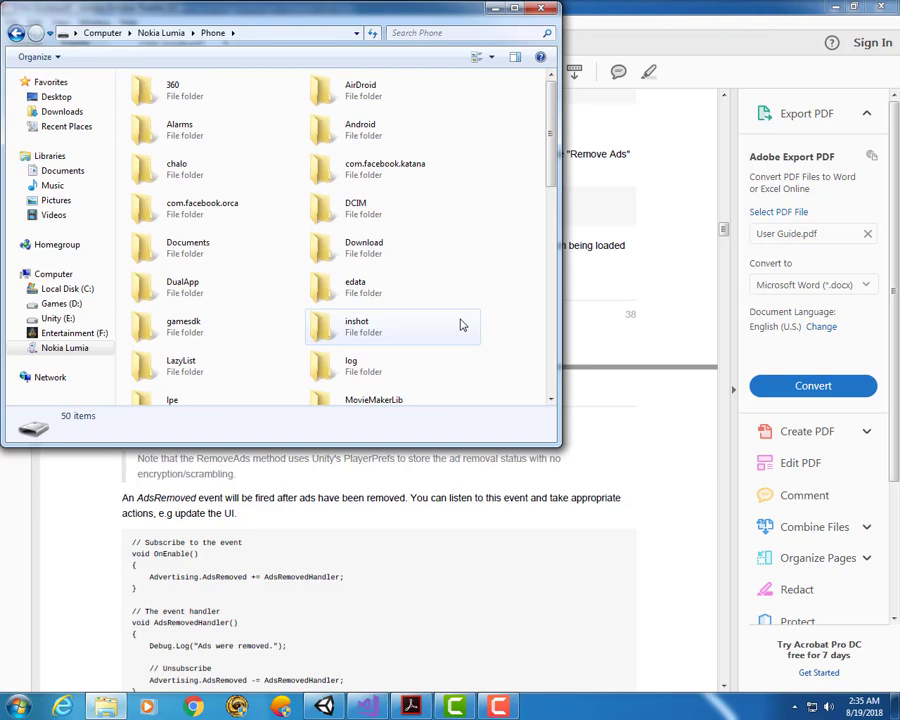
{"action": "mouse_move", "coordinate": [494, 93]}
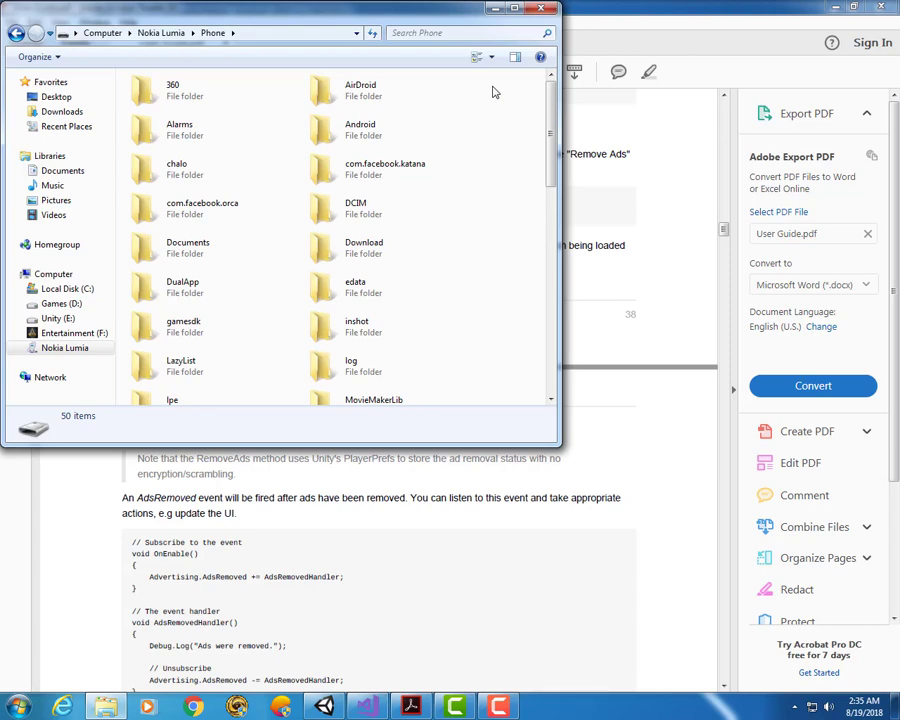
{"action": "mouse_move", "coordinate": [501, 78]}
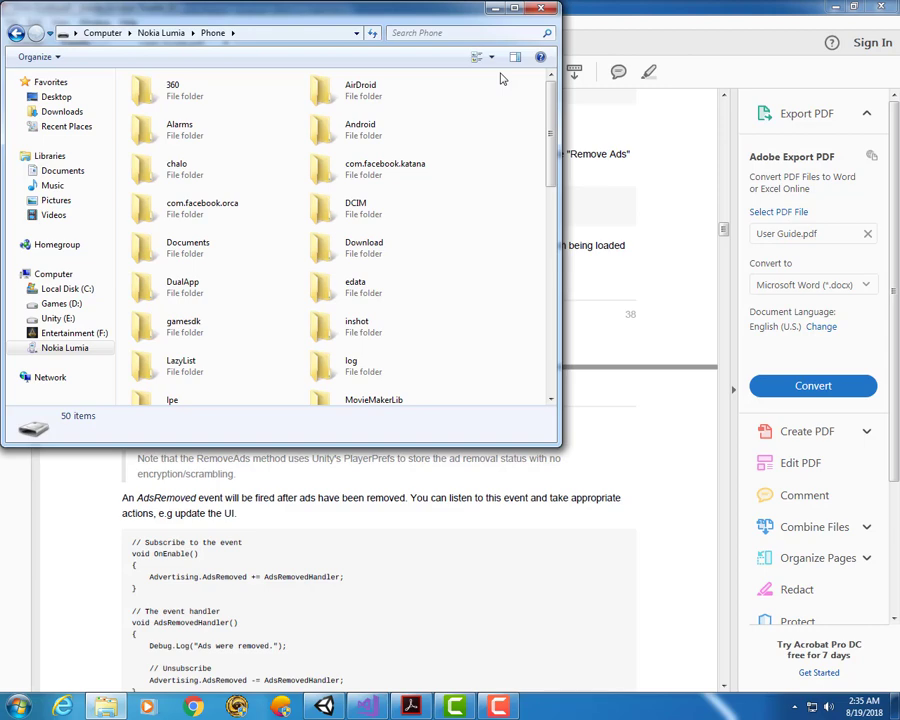
{"action": "mouse_move", "coordinate": [568, 113]}
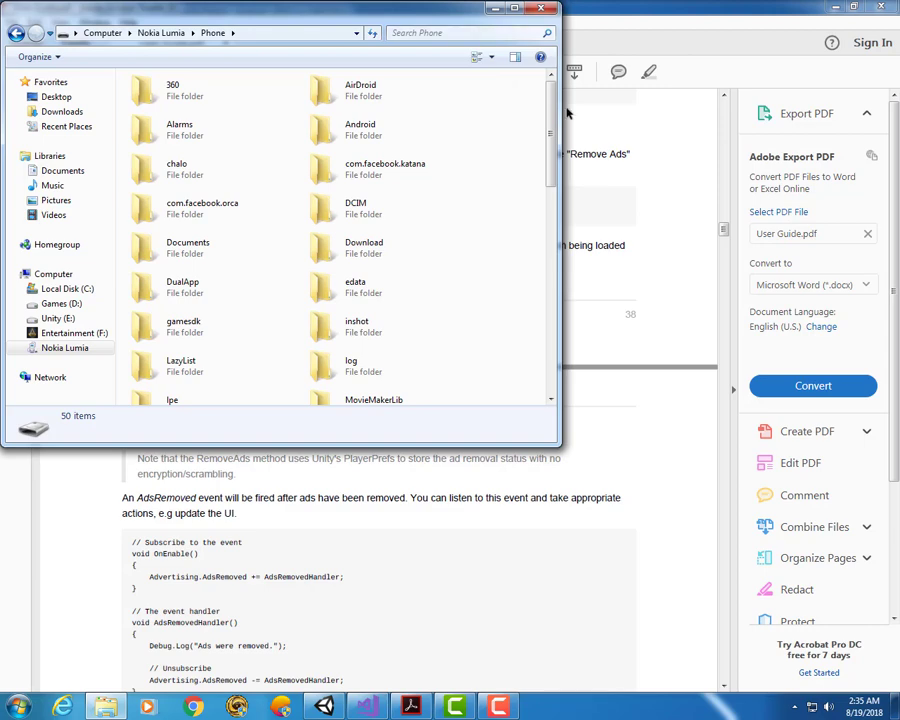
{"action": "scroll", "scroll_direction": "down", "scroll_amount": 3}
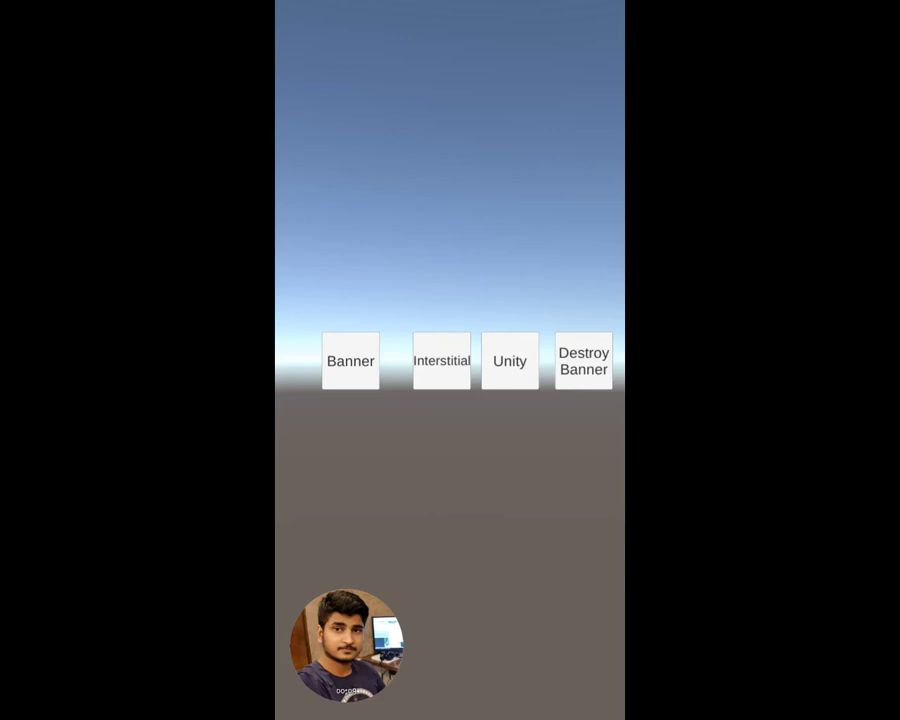
Step: Show the test banner and interstitial ads, close the interstitial, destroy and re-show the banner
{"action": "left_click", "coordinate": [350, 360]}
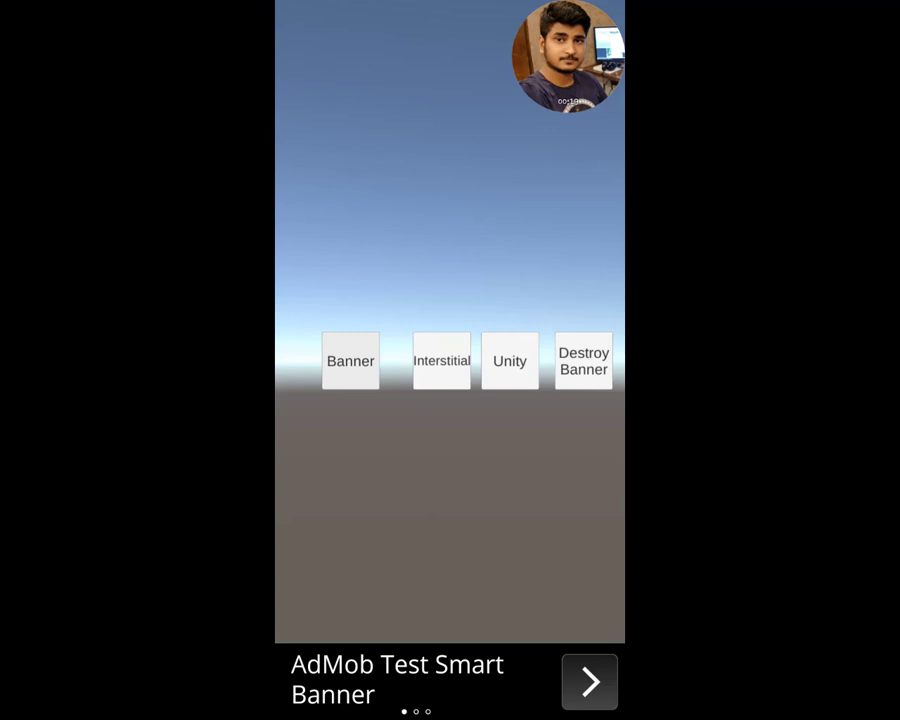
{"action": "left_click", "coordinate": [441, 361]}
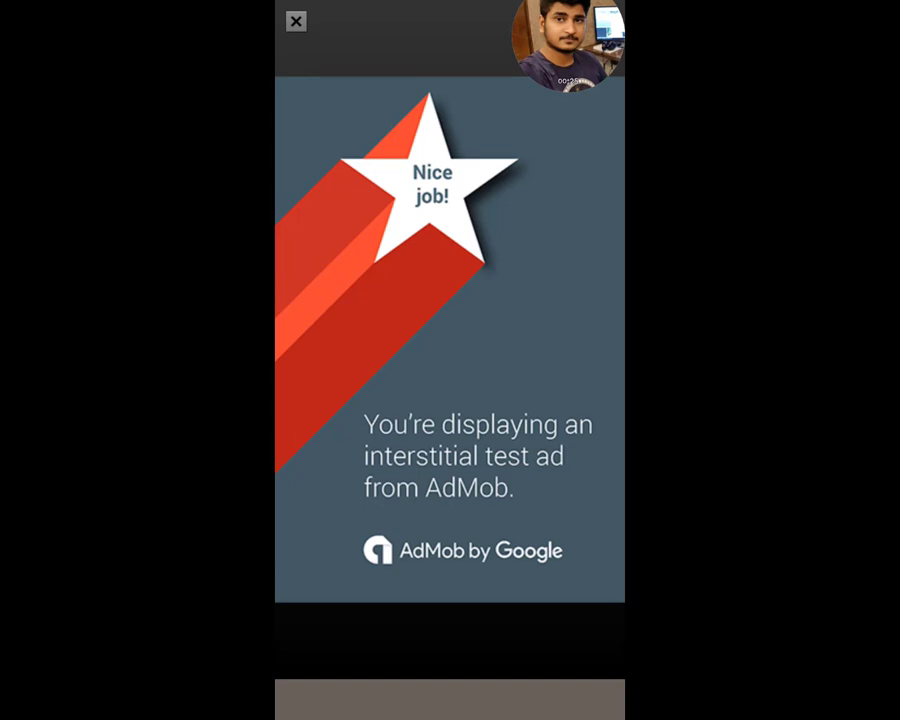
{"action": "left_click", "coordinate": [296, 21]}
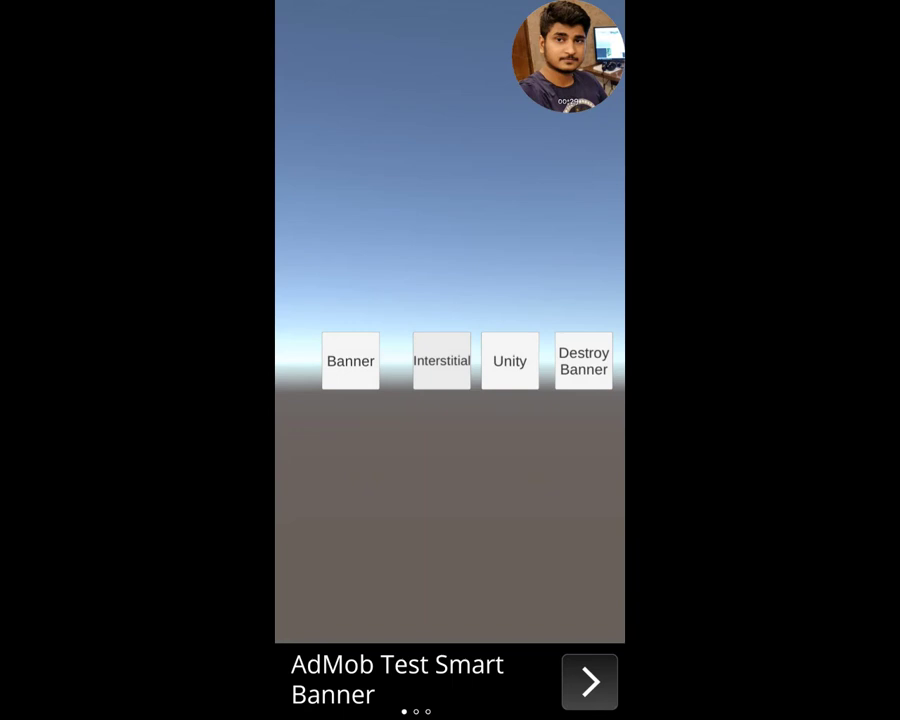
{"action": "left_click", "coordinate": [583, 361]}
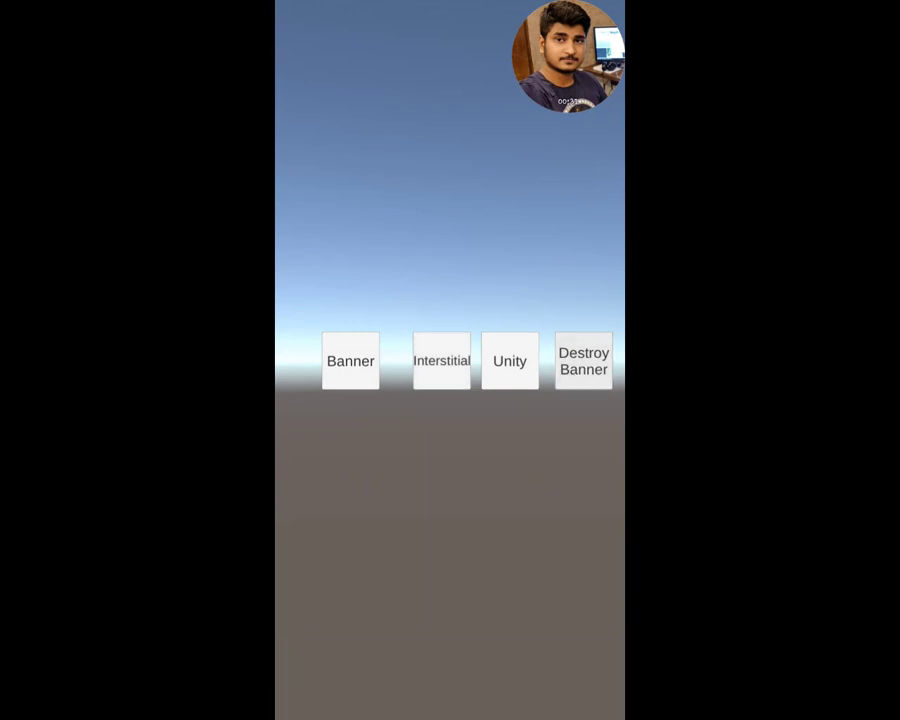
{"action": "left_click", "coordinate": [350, 360]}
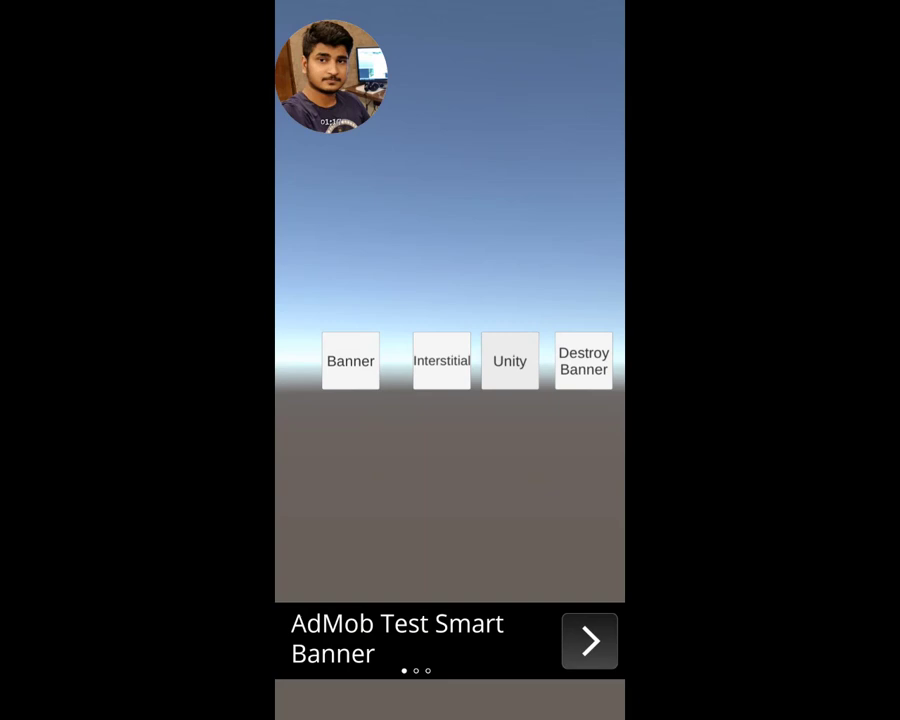
Step: Show and close the interstitial twice, destroying then re-showing the Smart Banner
{"action": "left_click", "coordinate": [441, 361]}
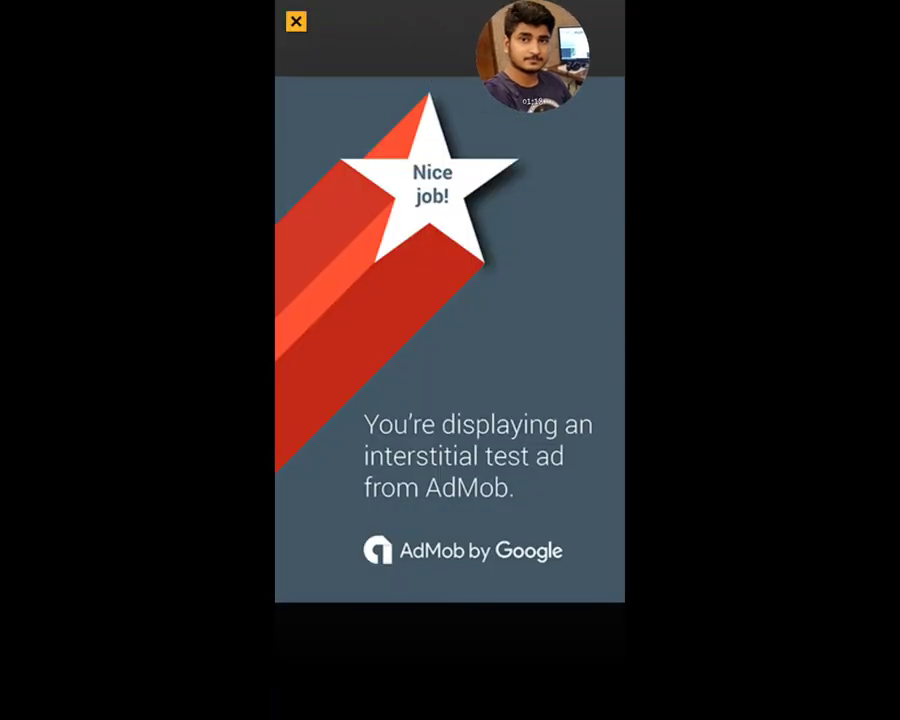
{"action": "left_click", "coordinate": [296, 21]}
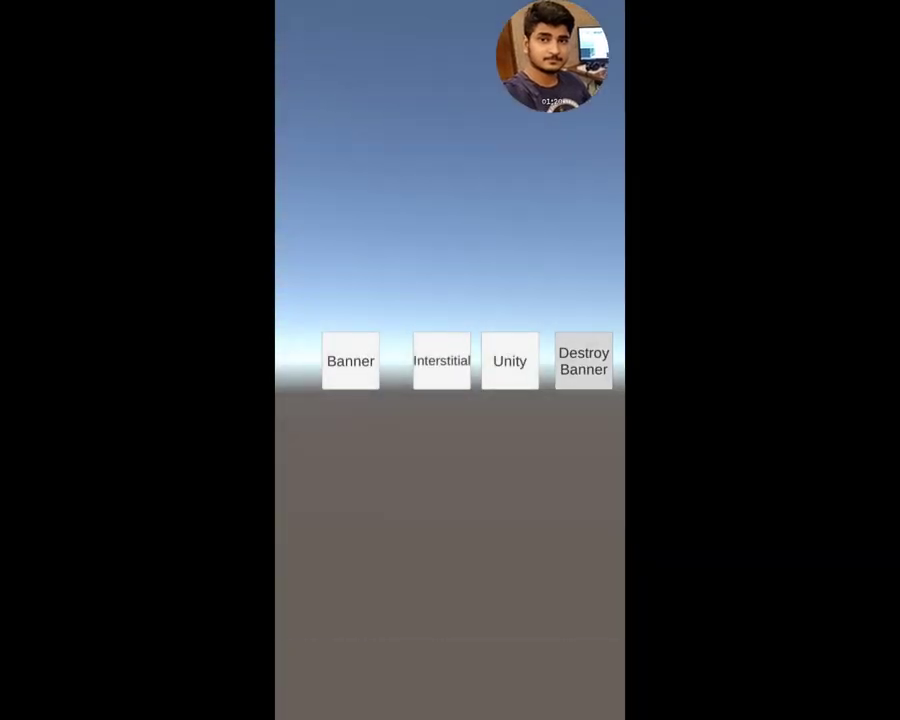
{"action": "left_click", "coordinate": [441, 360]}
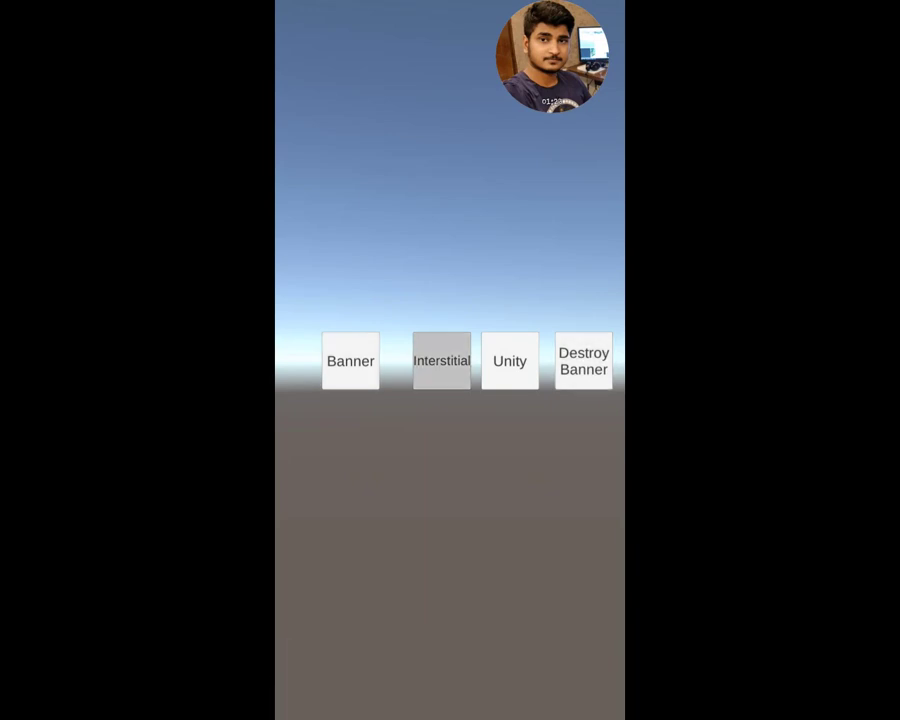
{"action": "left_click", "coordinate": [441, 360]}
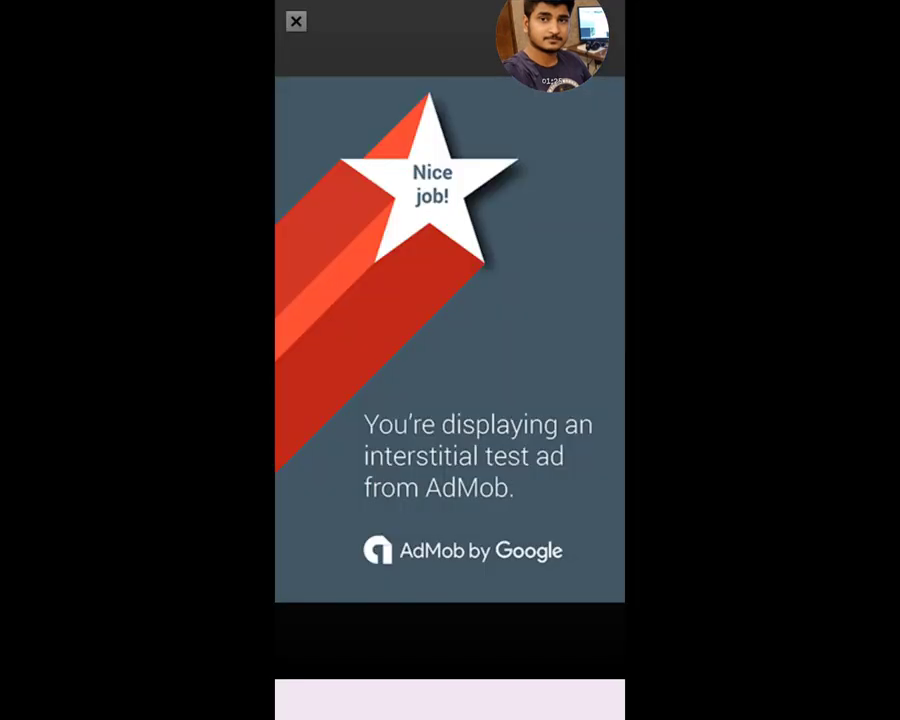
{"action": "left_click", "coordinate": [323, 21]}
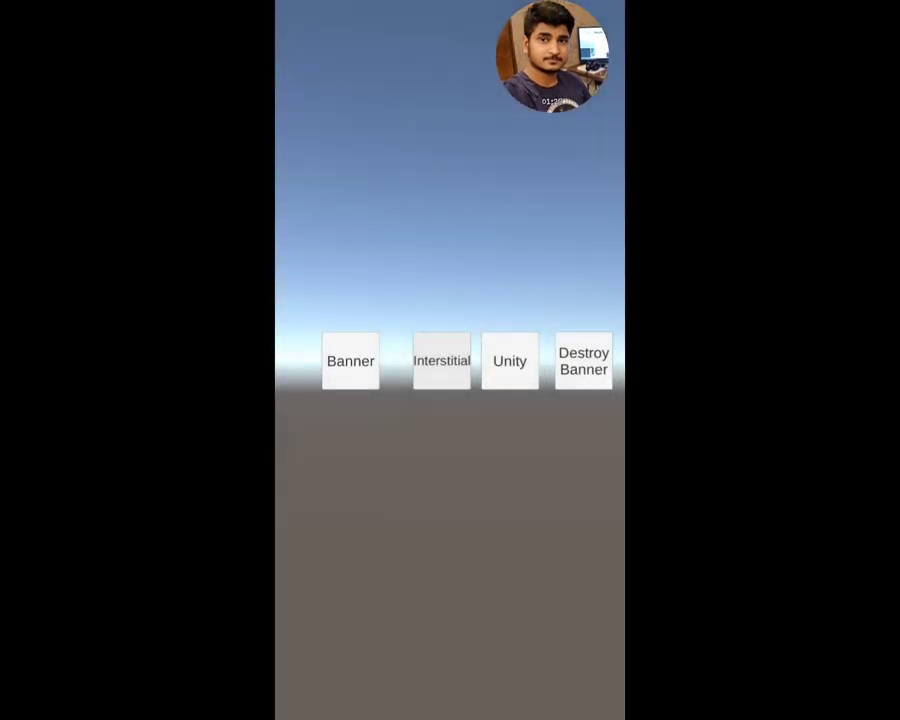
{"action": "left_click", "coordinate": [350, 361]}
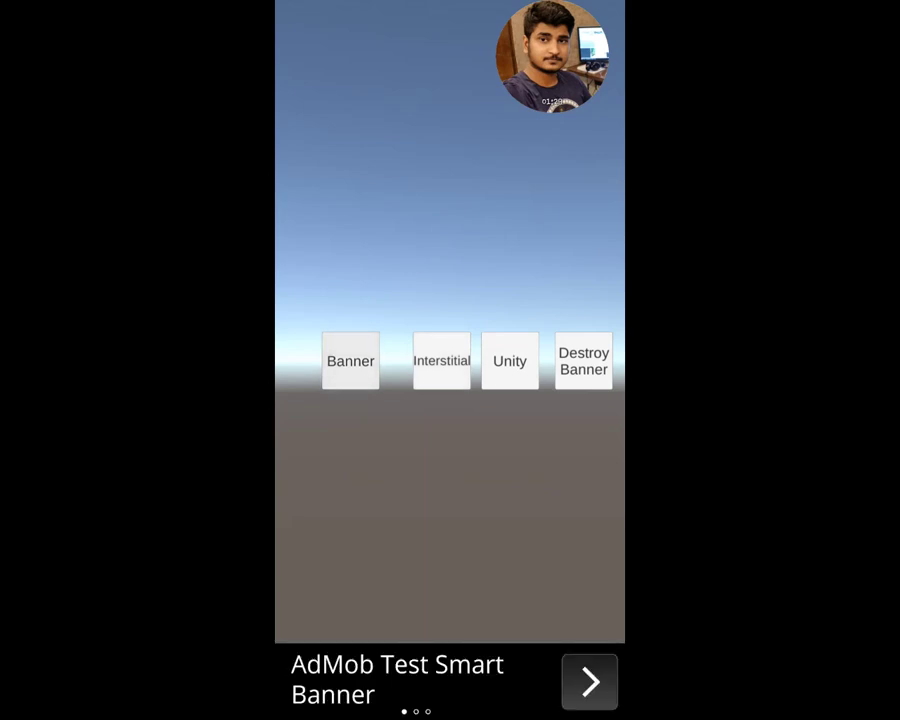